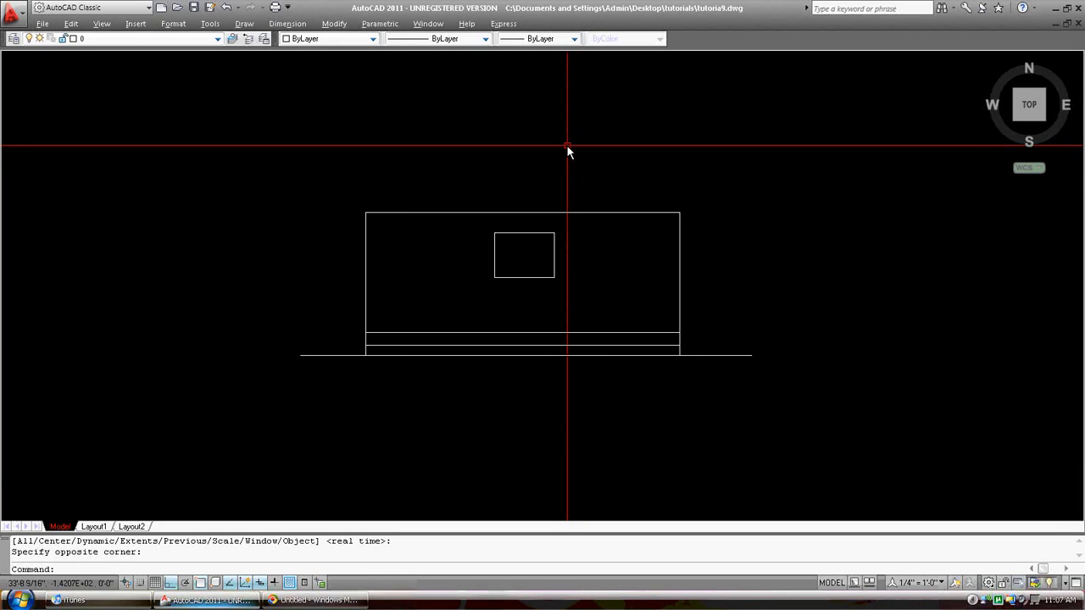
mouse_move(573, 153)
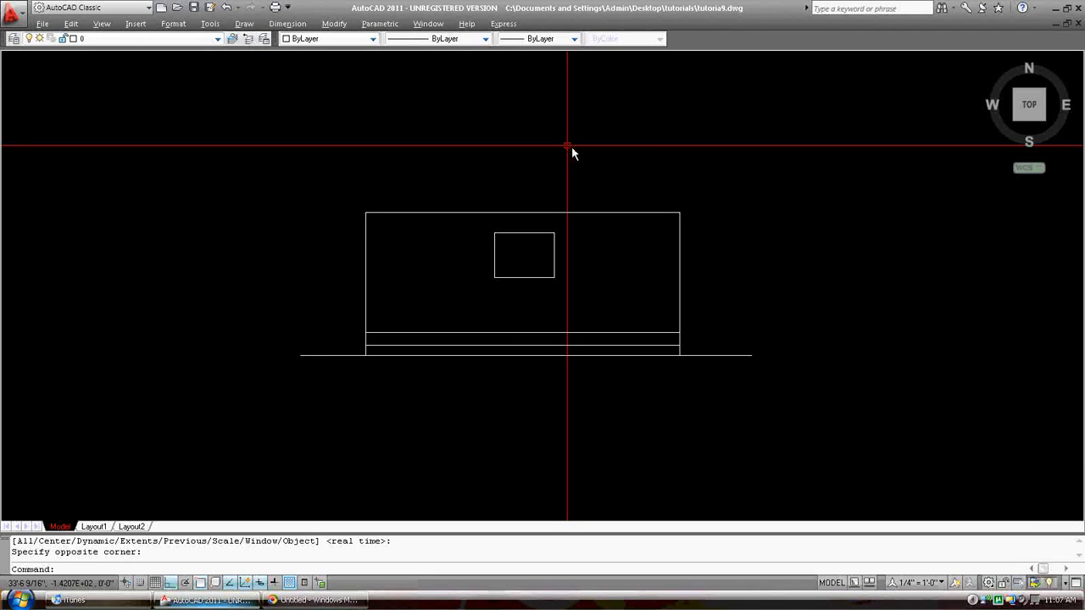
mouse_move(460, 312)
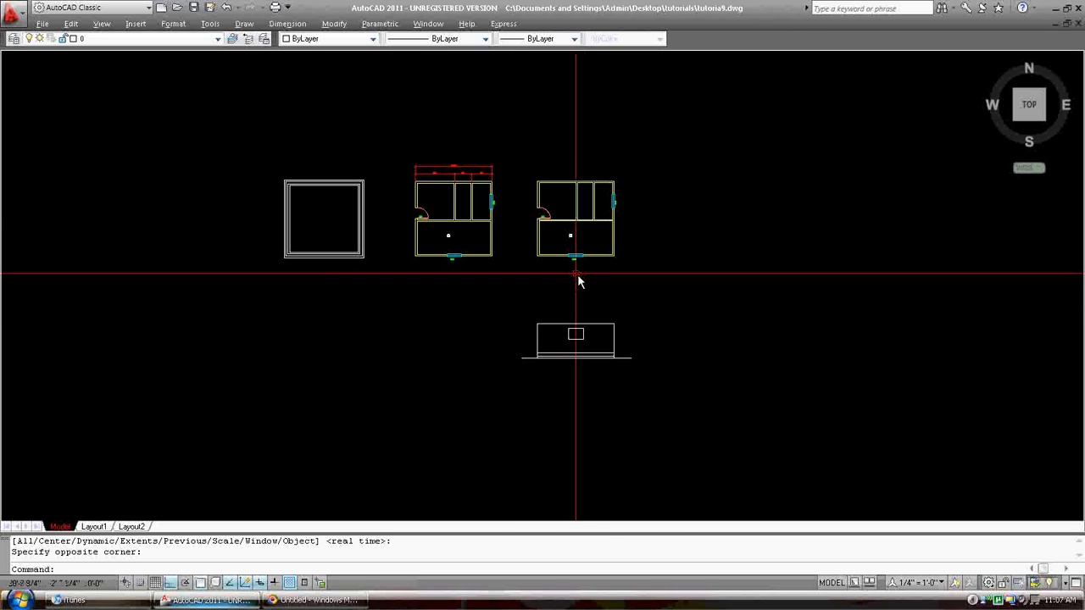
mouse_move(577, 284)
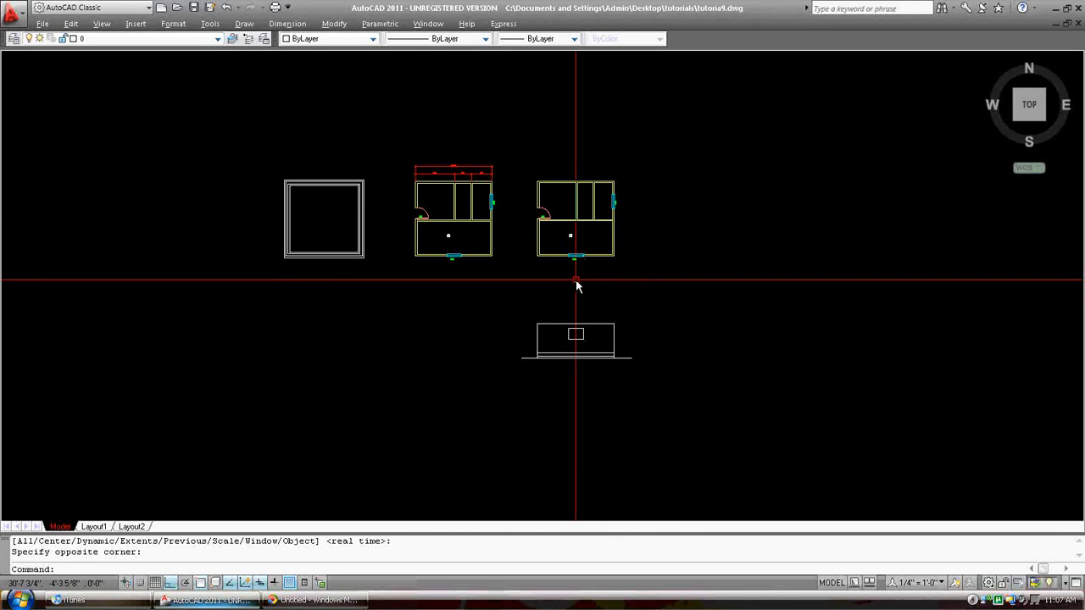
Step: Zoom out to show both floor plans and the small elevation together
left_click(575, 224)
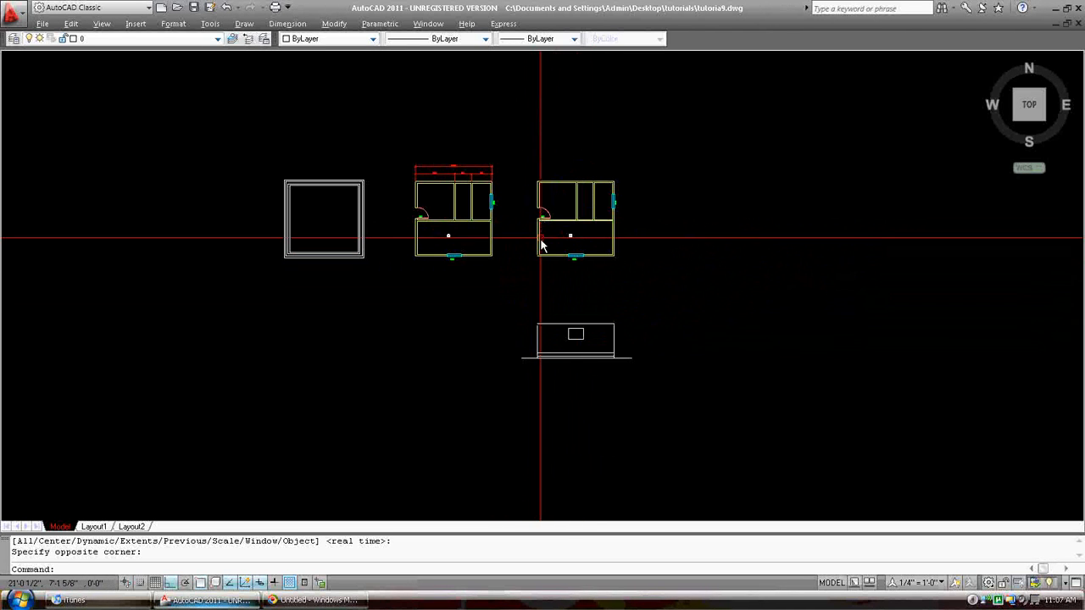
mouse_move(595, 285)
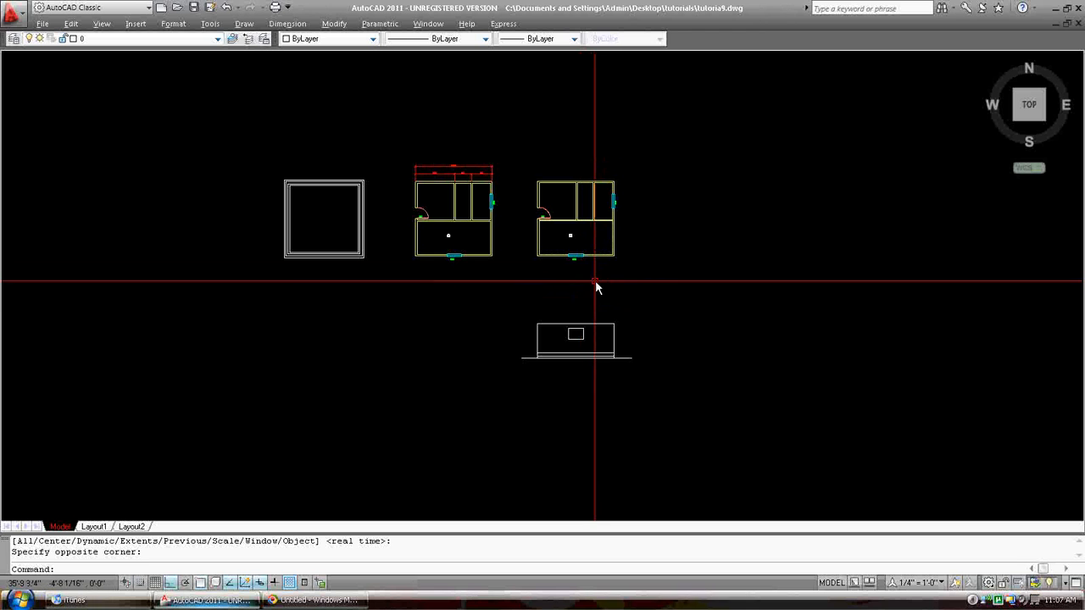
mouse_move(694, 258)
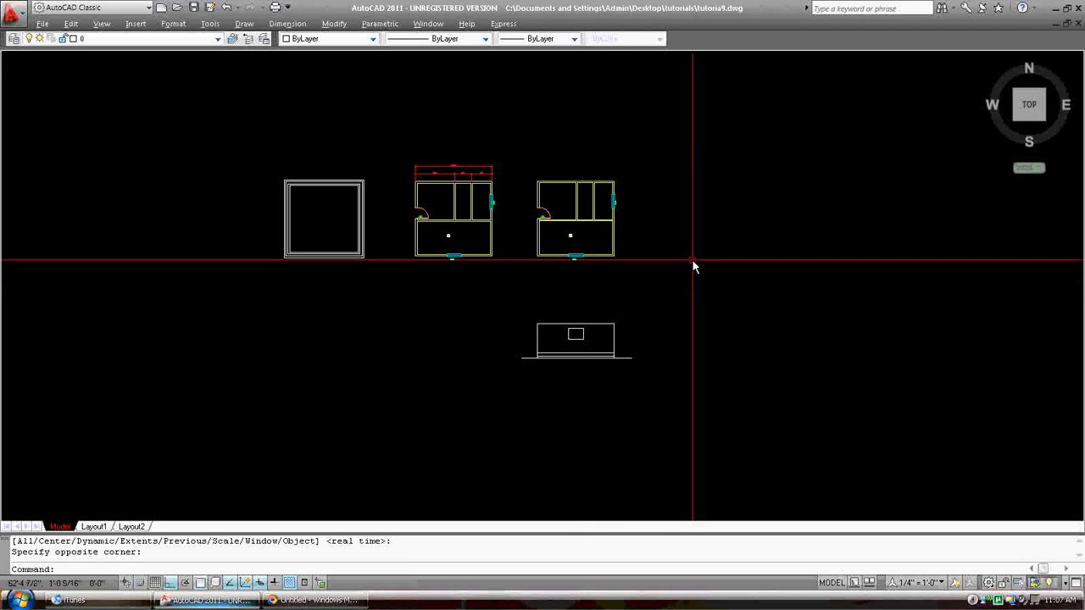
mouse_move(439, 277)
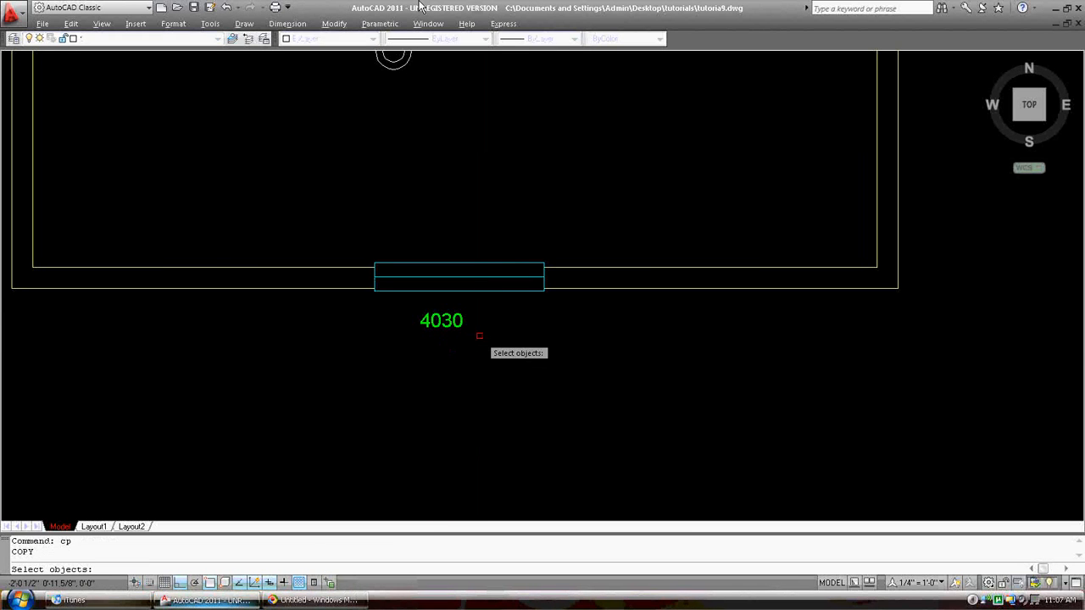
mouse_move(381, 268)
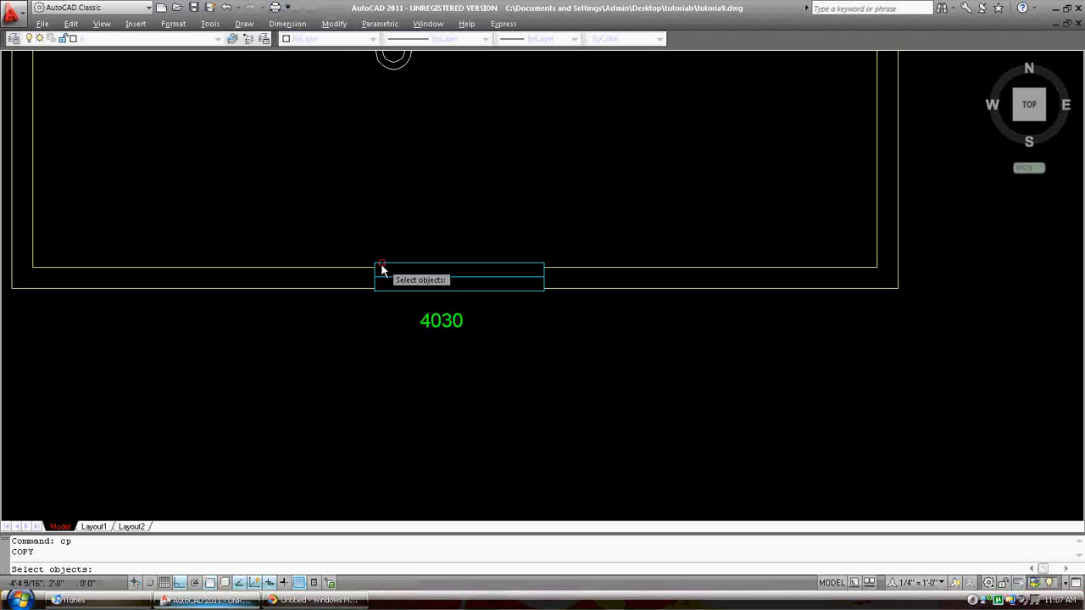
Step: Copy the 4030 window label from the plan to two spots below the elevation
left_click(457, 274)
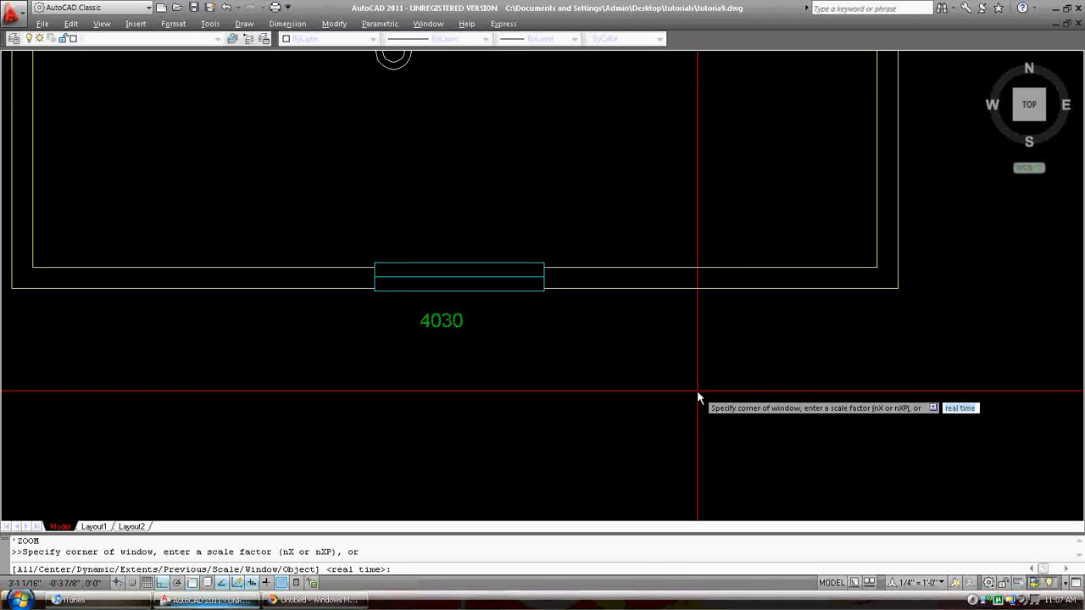
type("e")
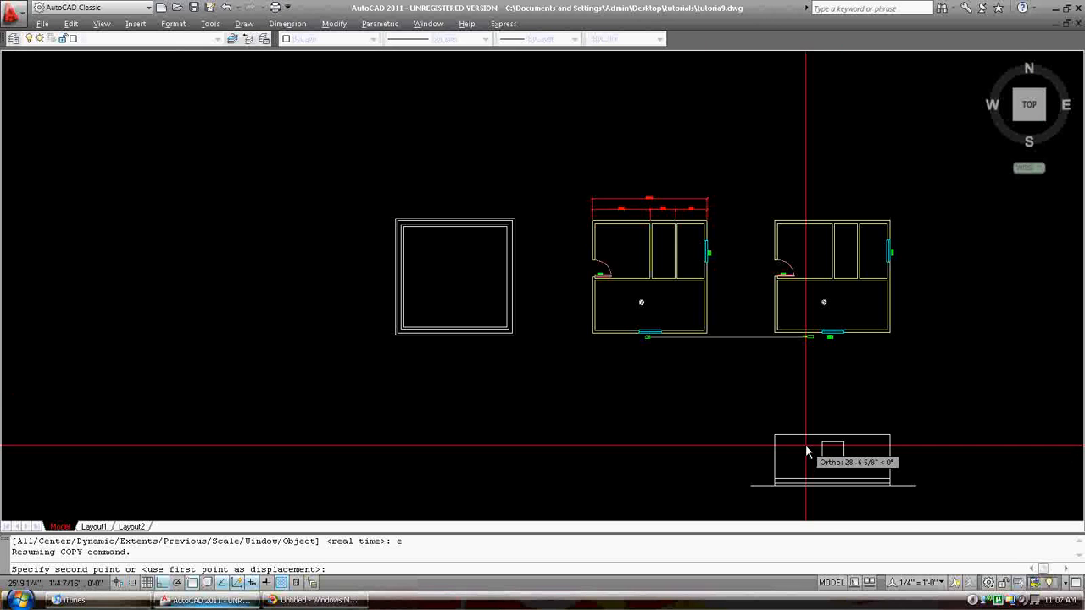
mouse_move(810, 455)
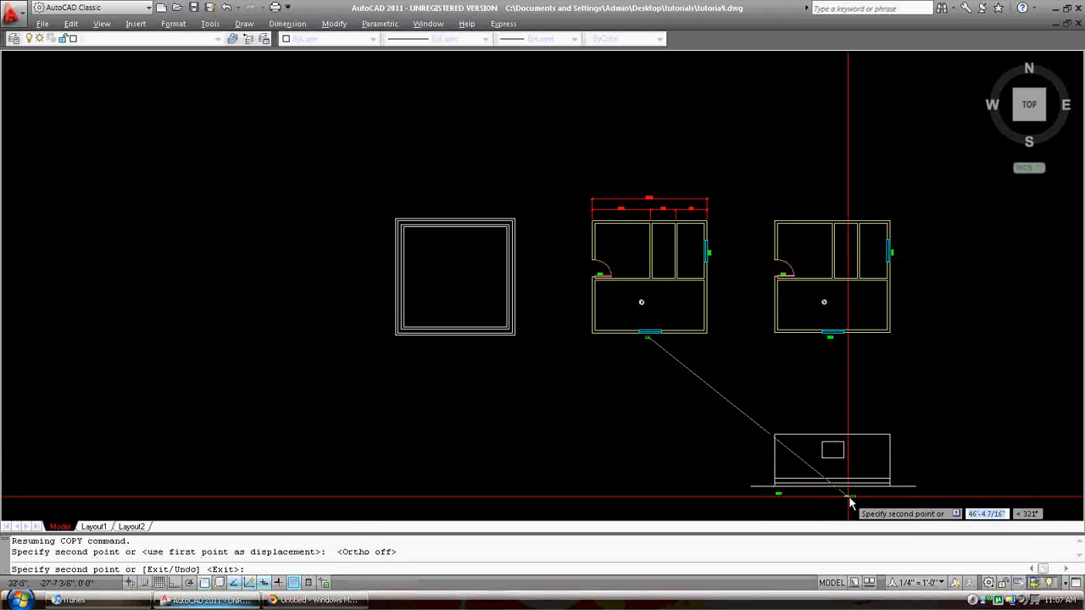
key("Escape")
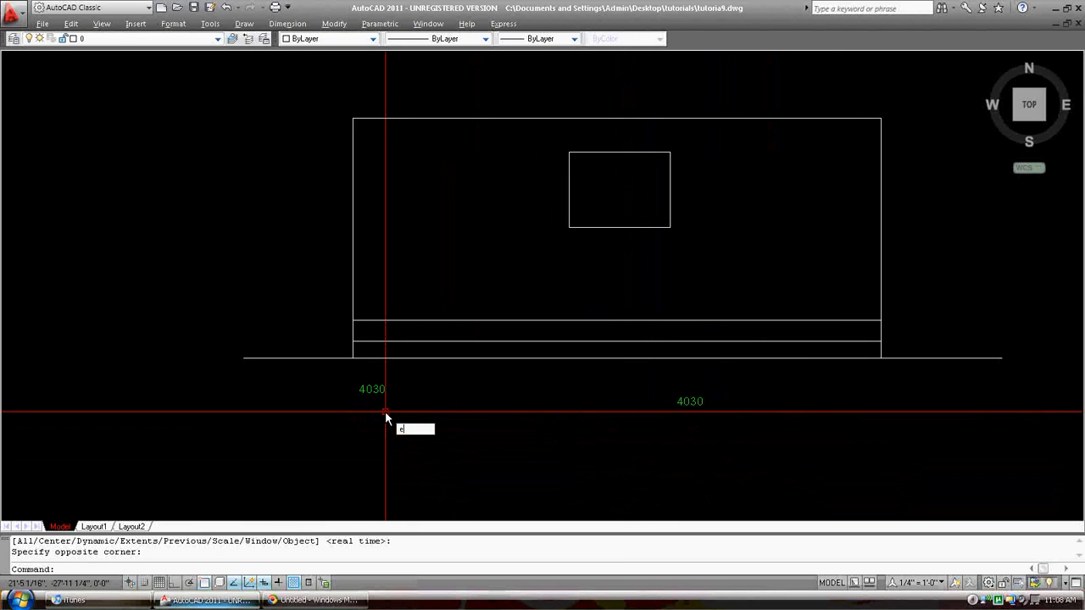
Step: Edit one copied 4030 label with ED to read RIGHT SIDE ELEVATION
left_click(586, 415)
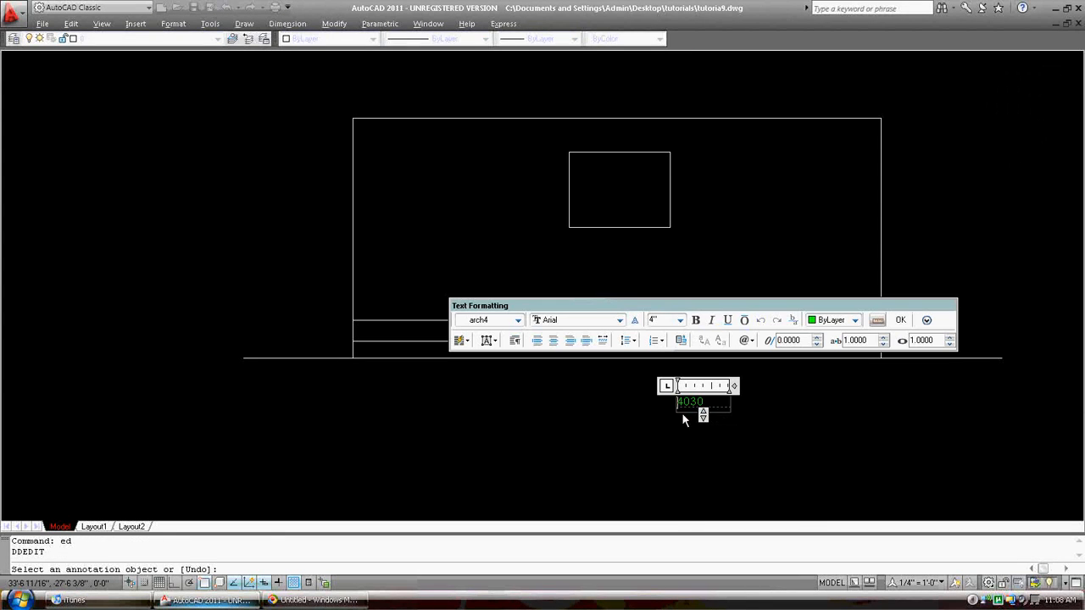
double_click(689, 400)
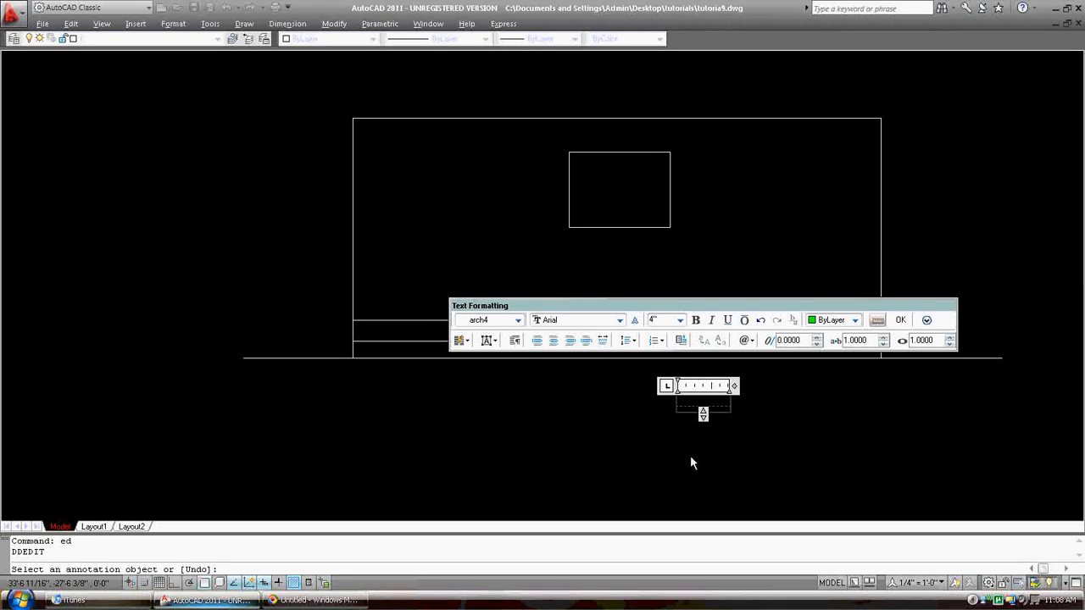
type("RIGHT")
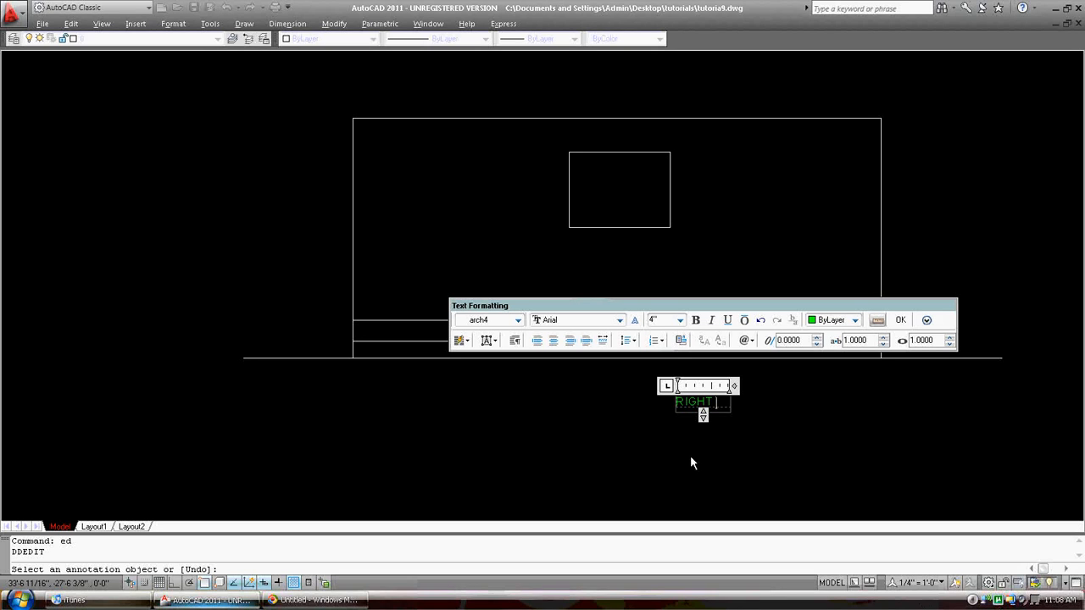
type("SIDE EL")
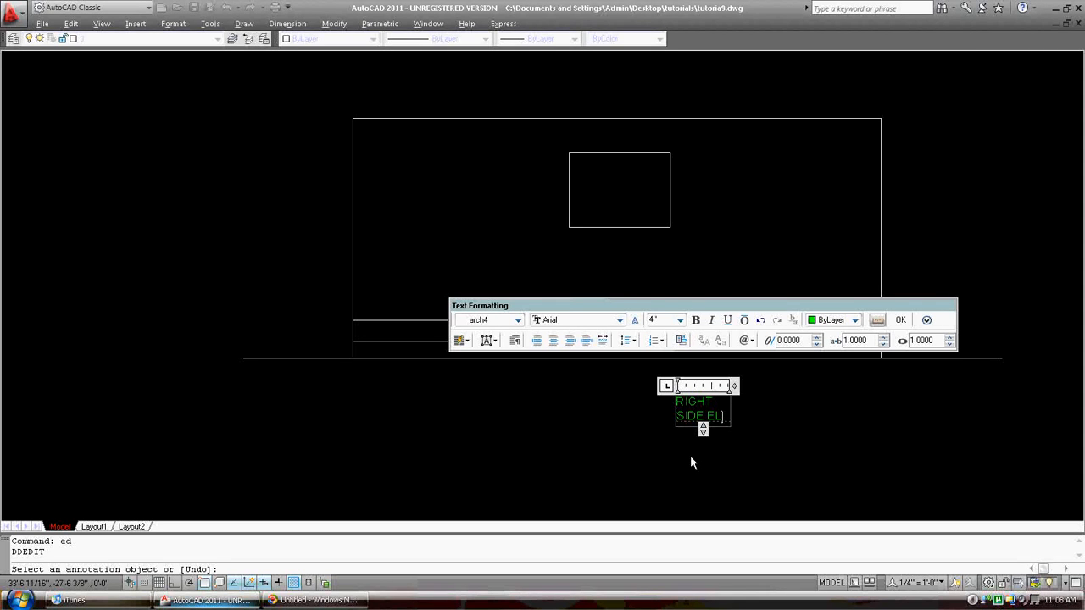
type("EVATION")
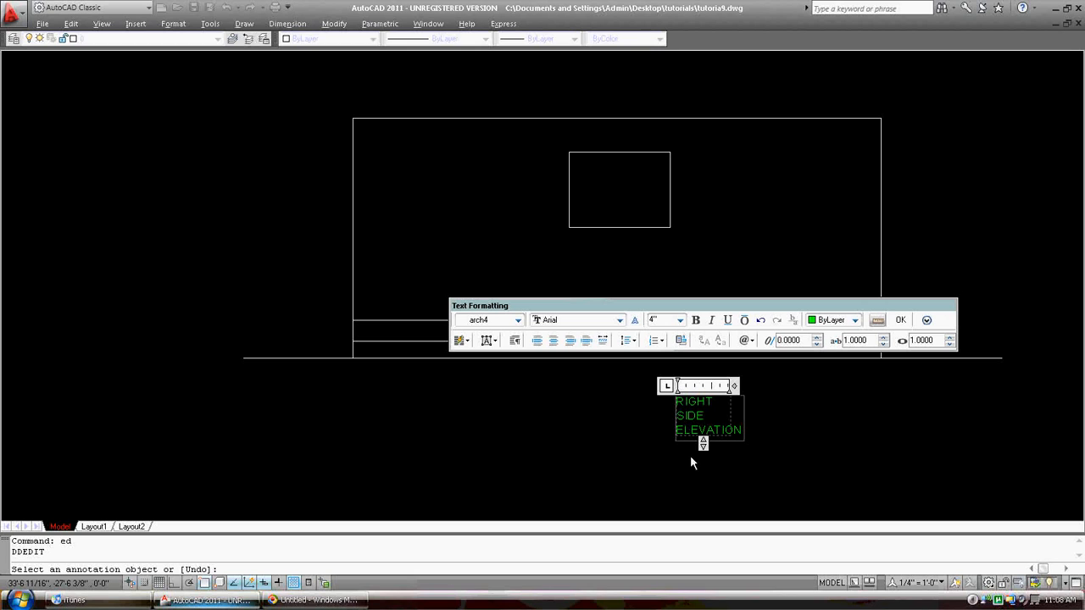
left_click(900, 319)
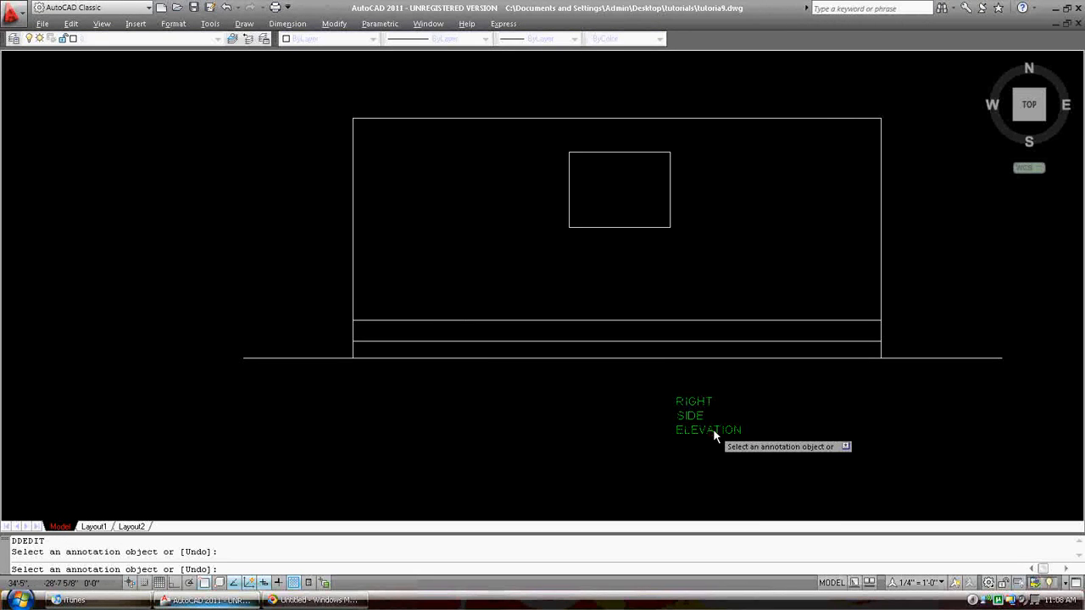
double_click(708, 415)
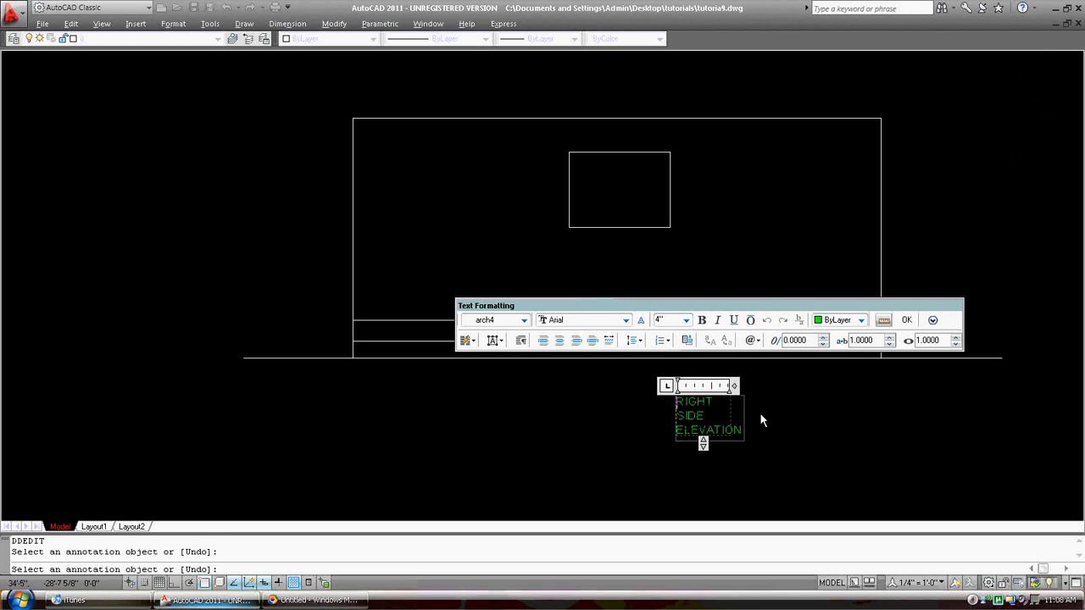
left_click(905, 318)
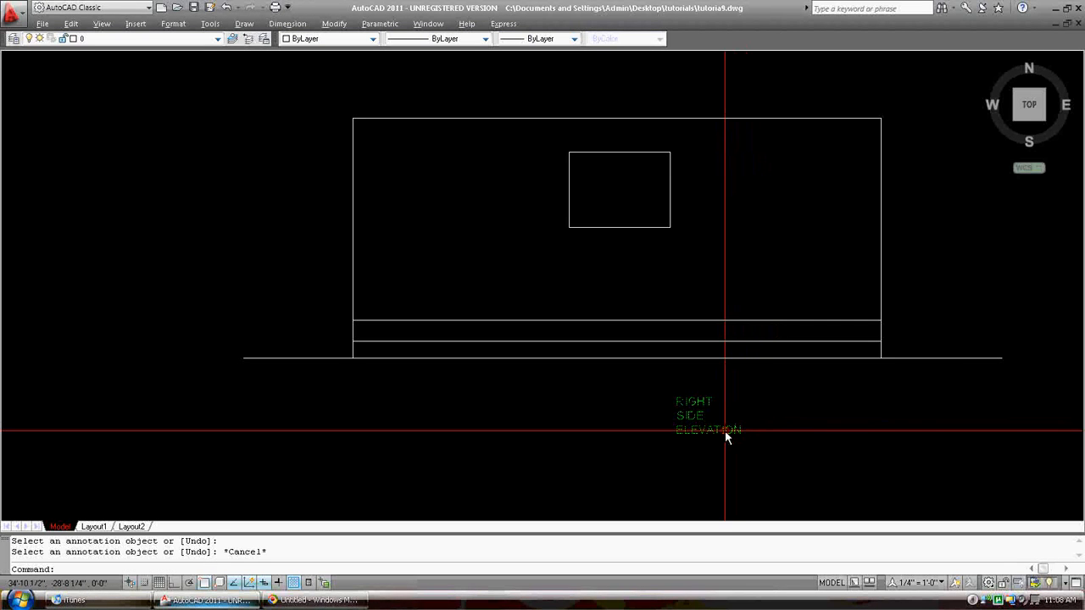
Step: Widen the label's mtext box so it reads on one line, then check its text style
left_click(708, 415)
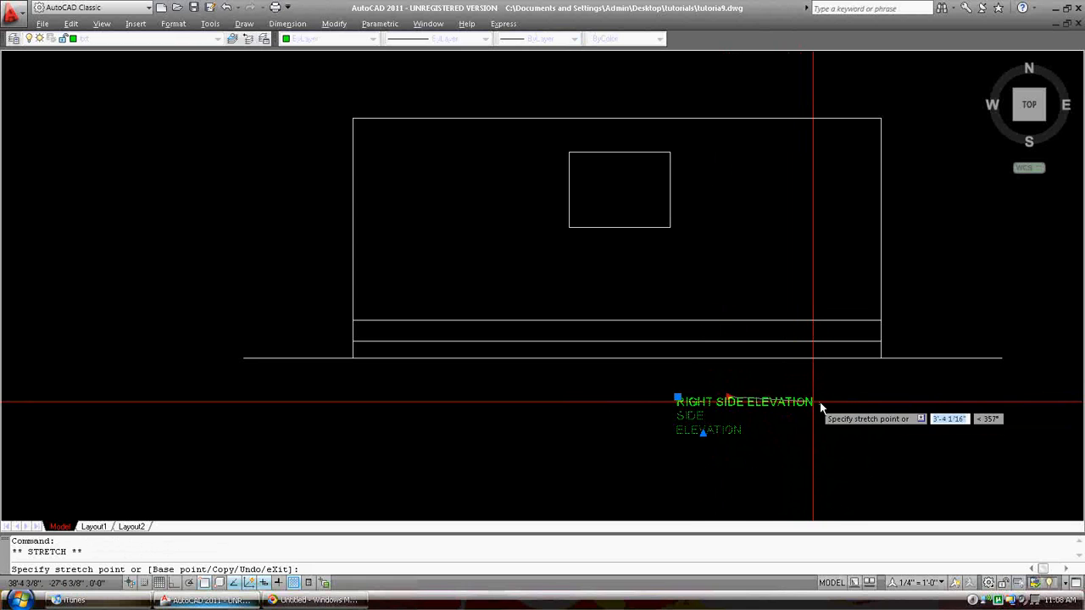
mouse_move(832, 397)
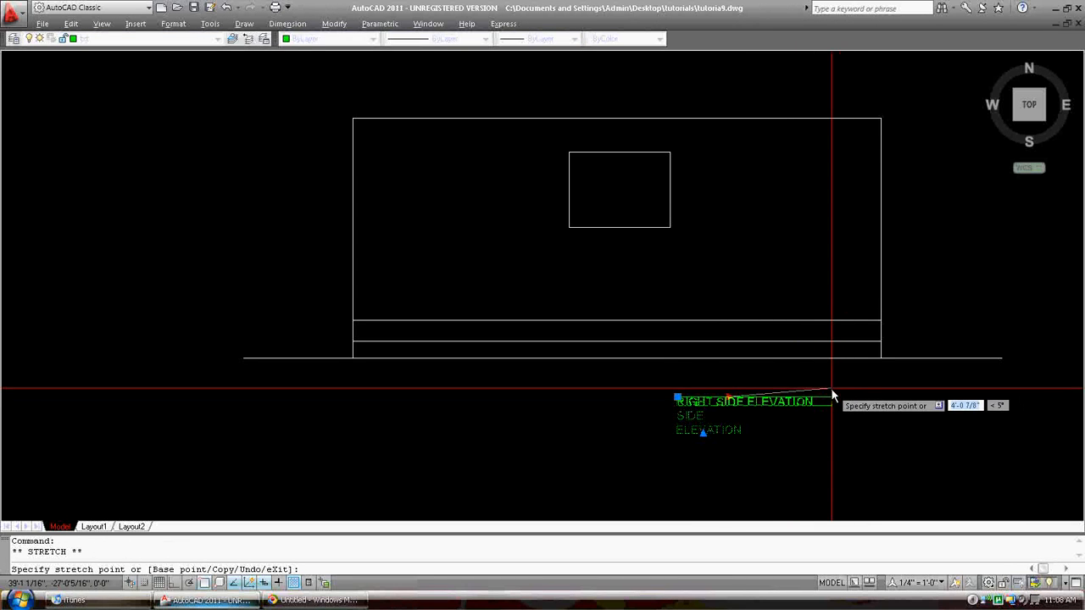
key("Escape")
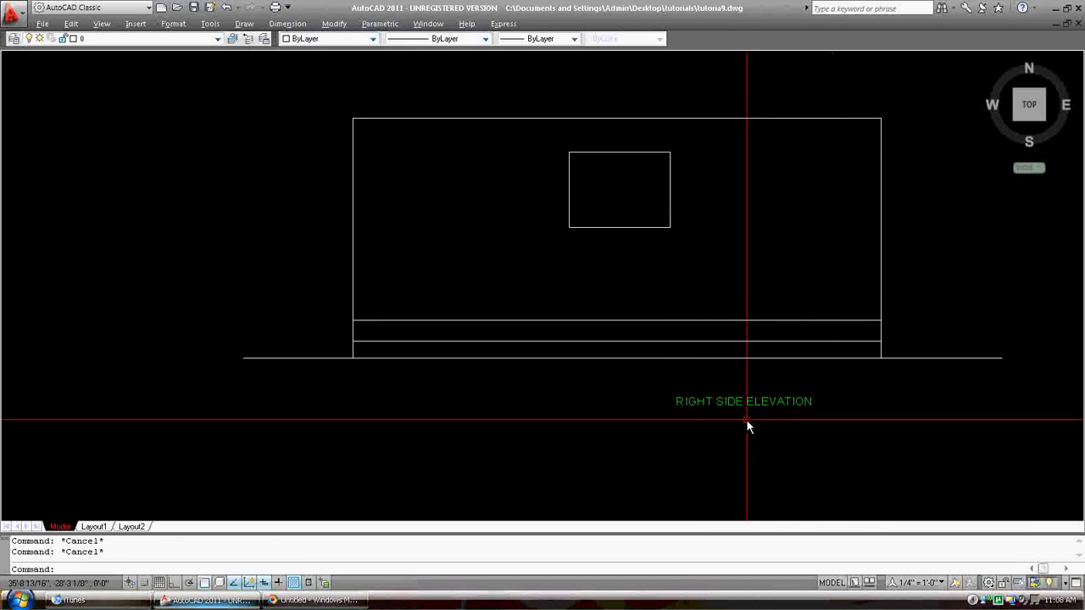
mouse_move(738, 420)
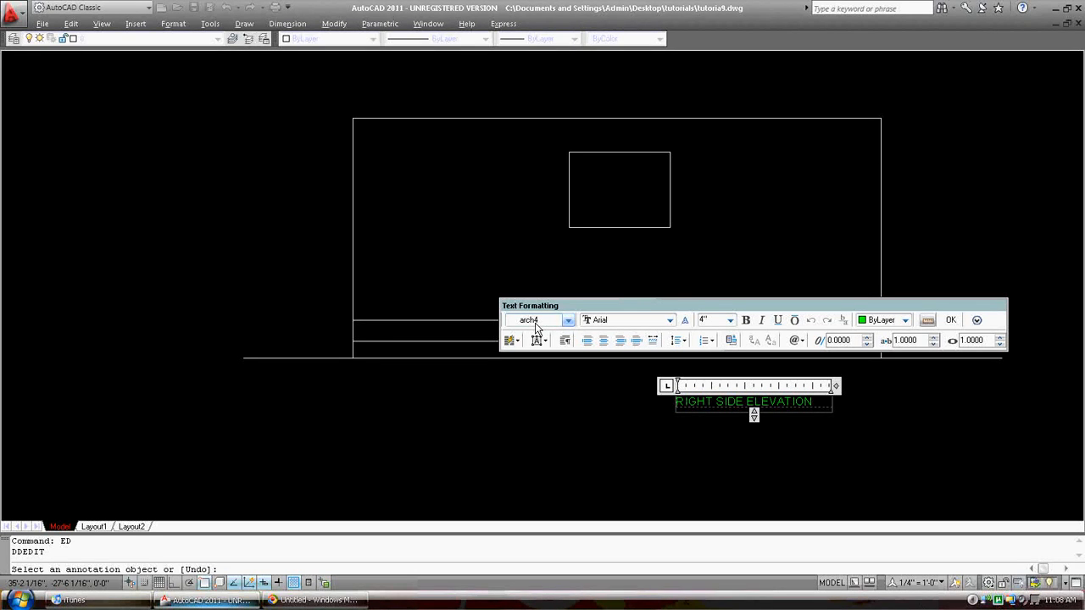
left_click(715, 318)
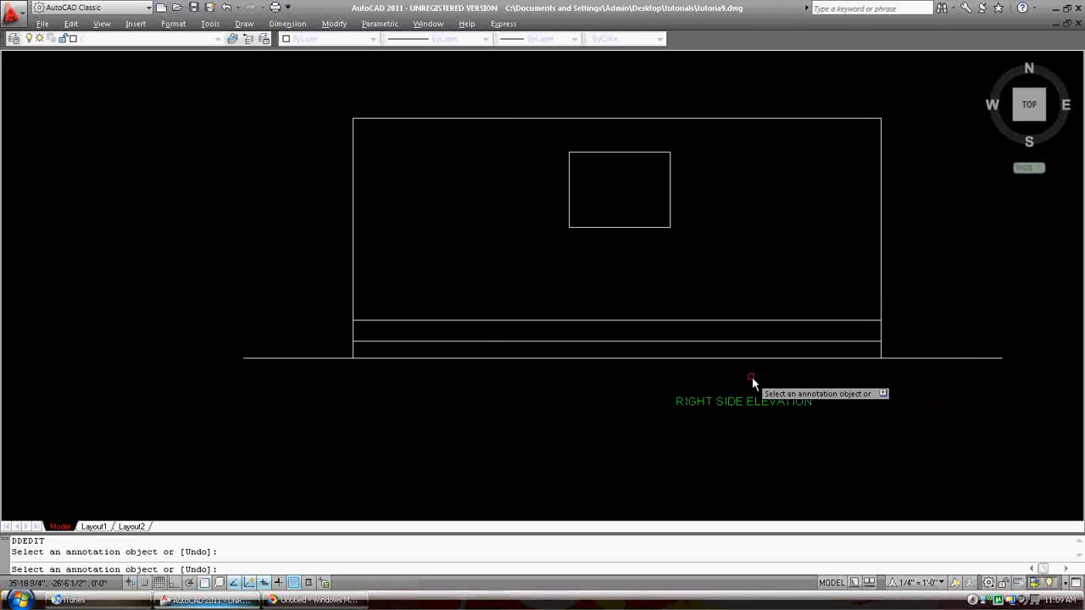
key("Escape")
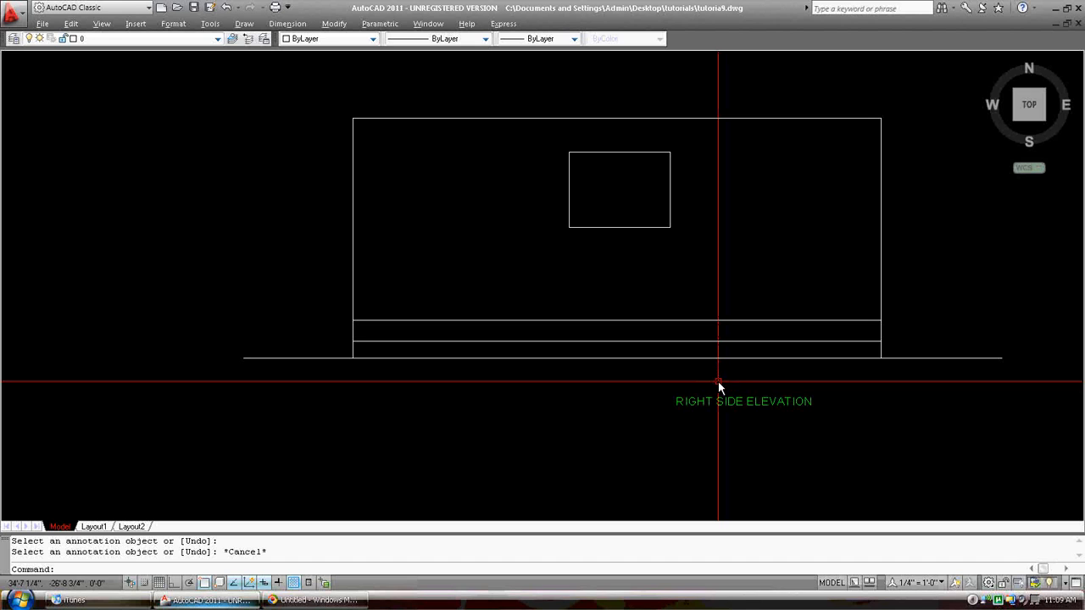
Step: Set the label's text height to 10" in Properties and widen it onto one line
double_click(743, 400)
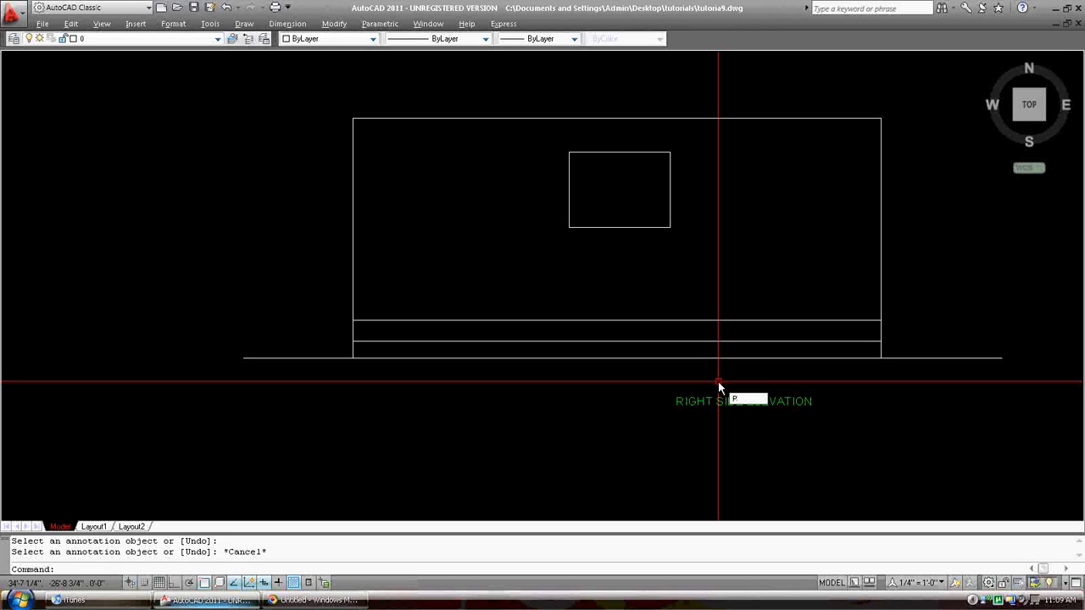
type("PROF")
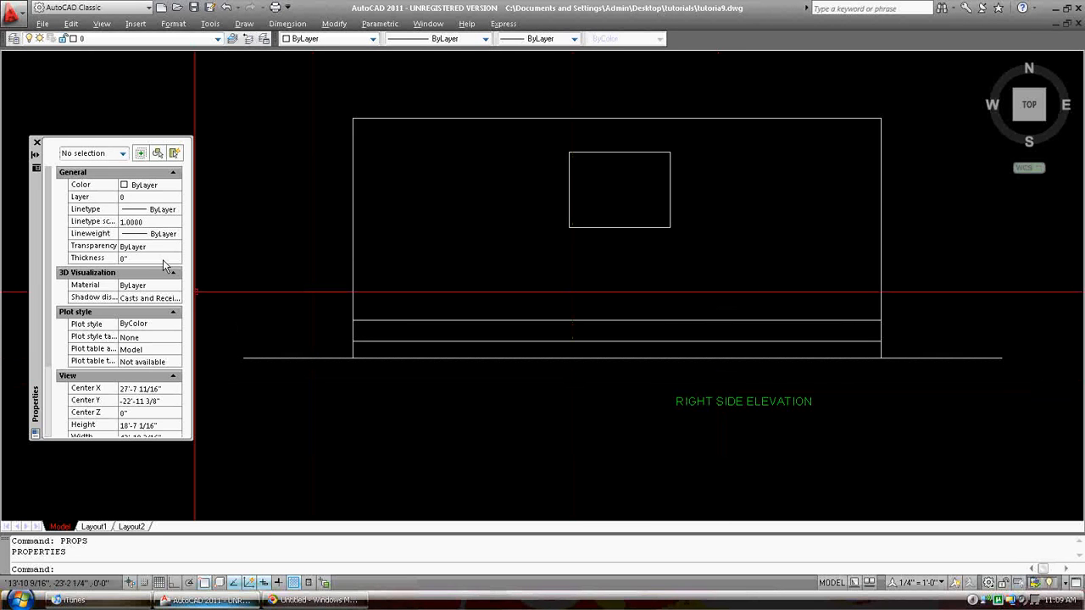
mouse_move(741, 428)
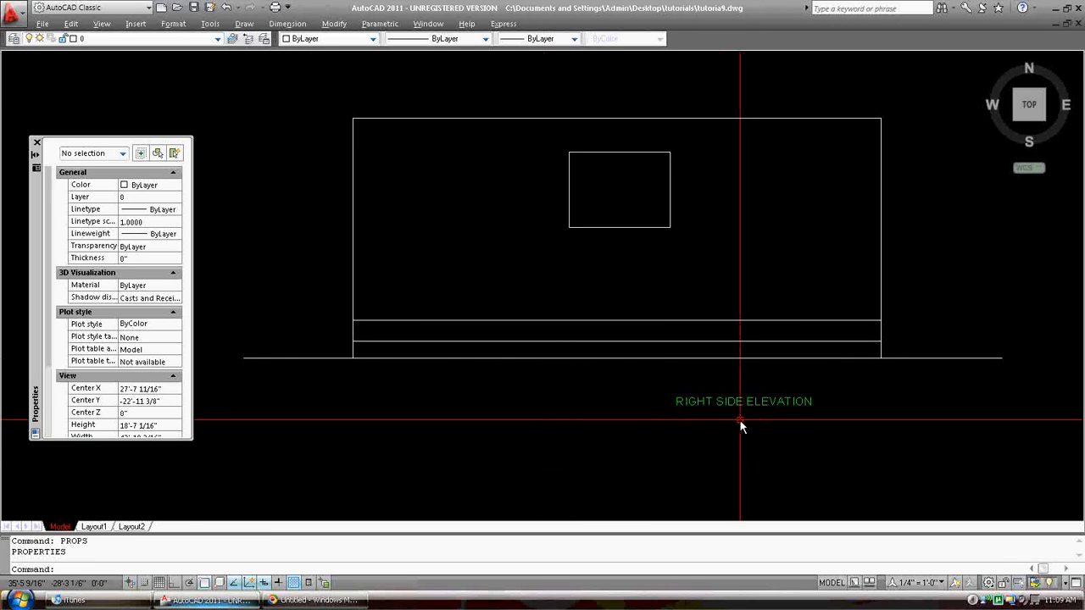
left_click(742, 400)
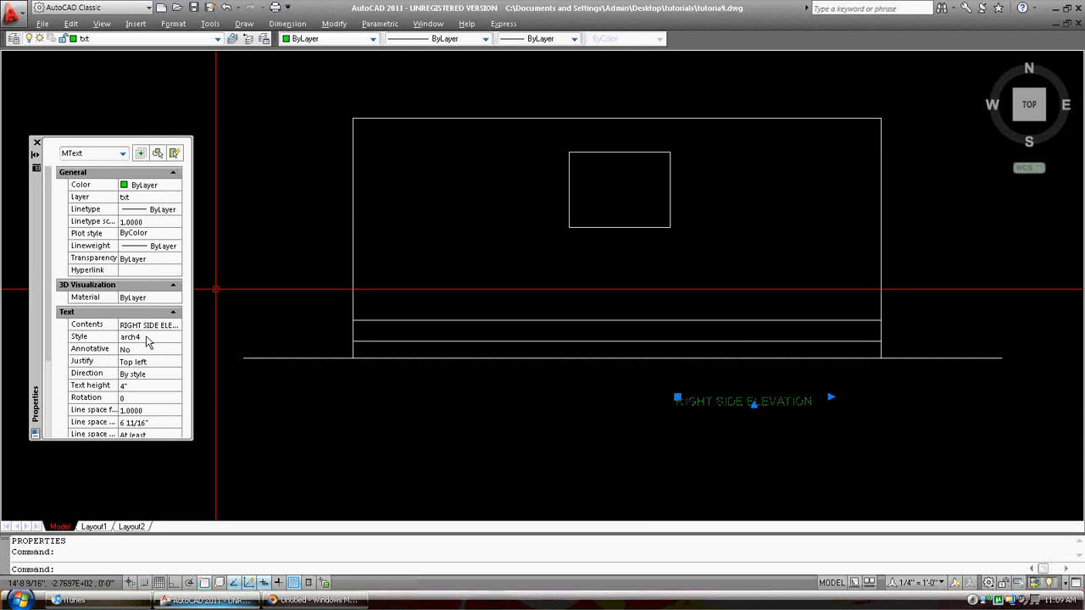
left_click(122, 385)
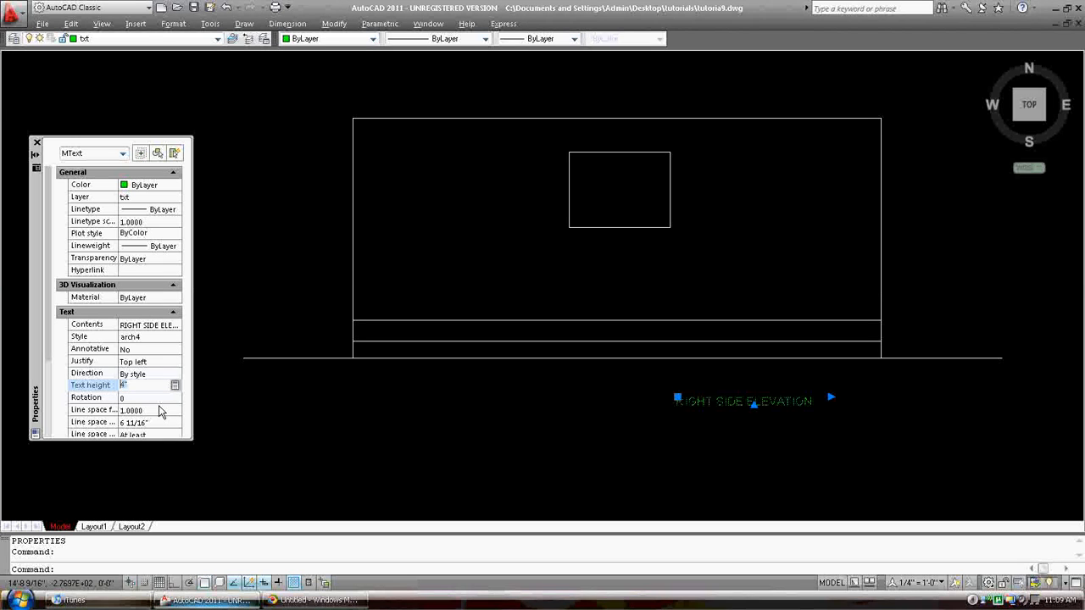
type("10")
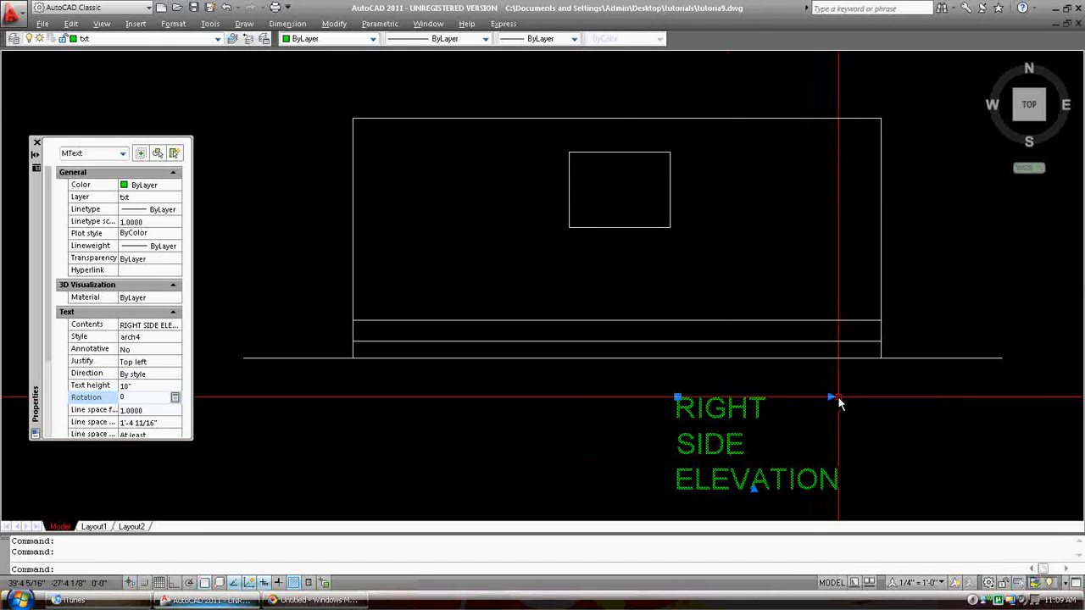
key("Escape")
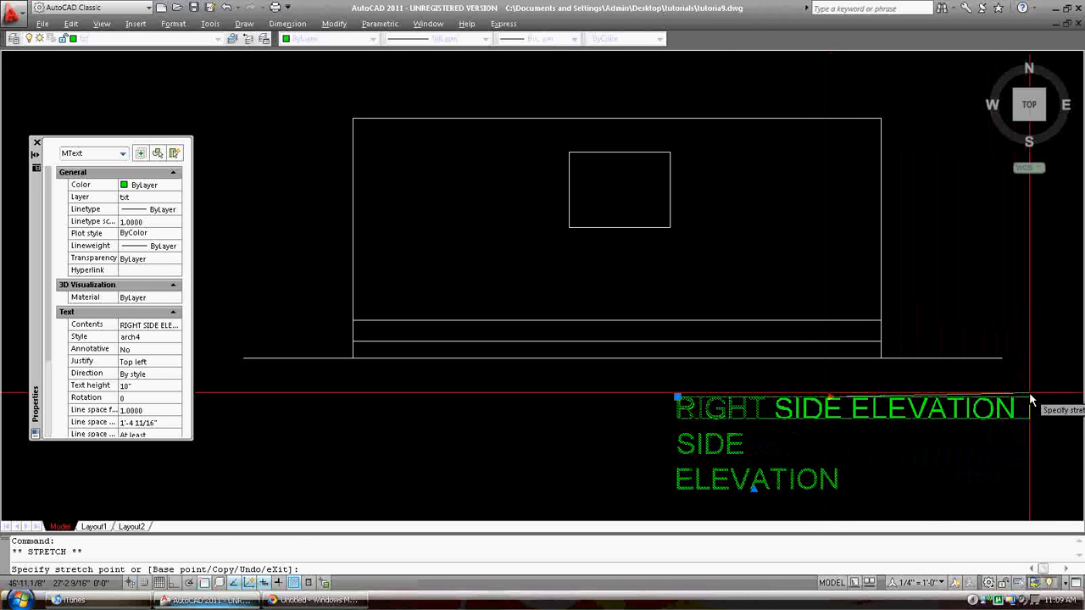
key("Escape")
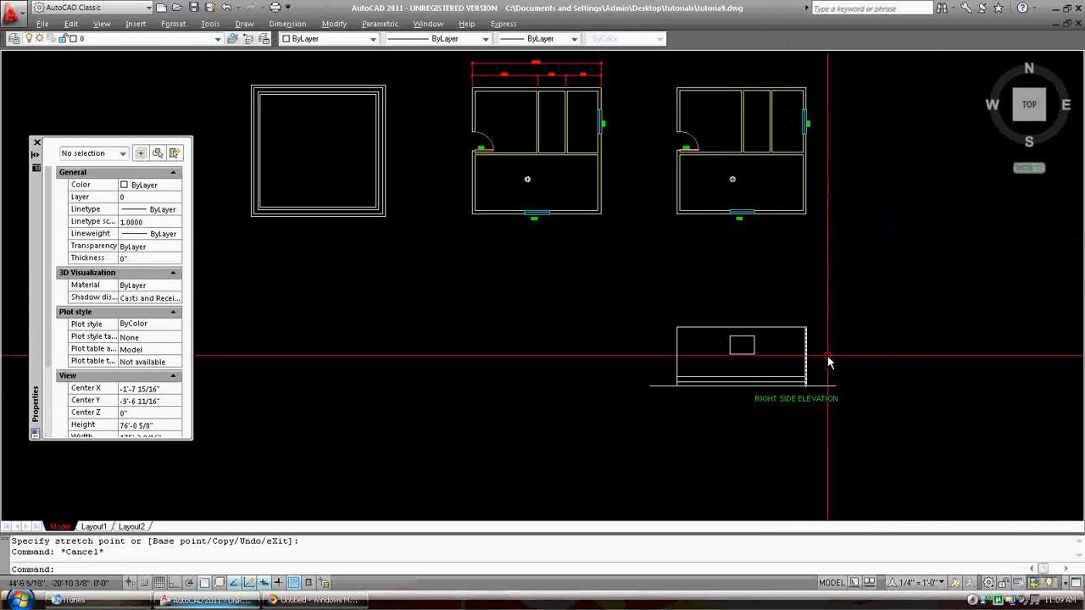
mouse_move(843, 338)
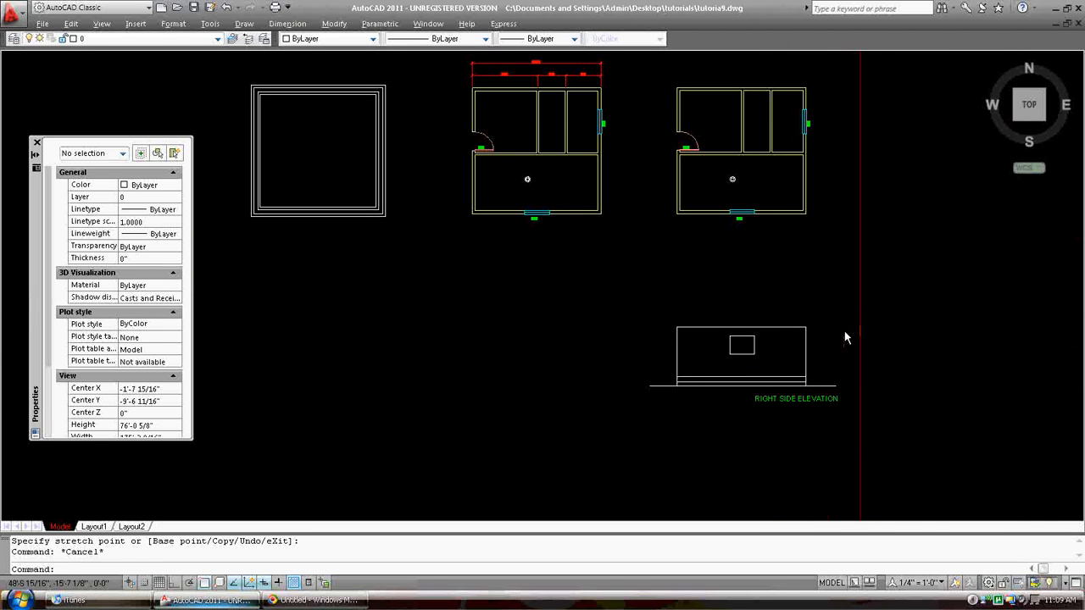
mouse_move(644, 427)
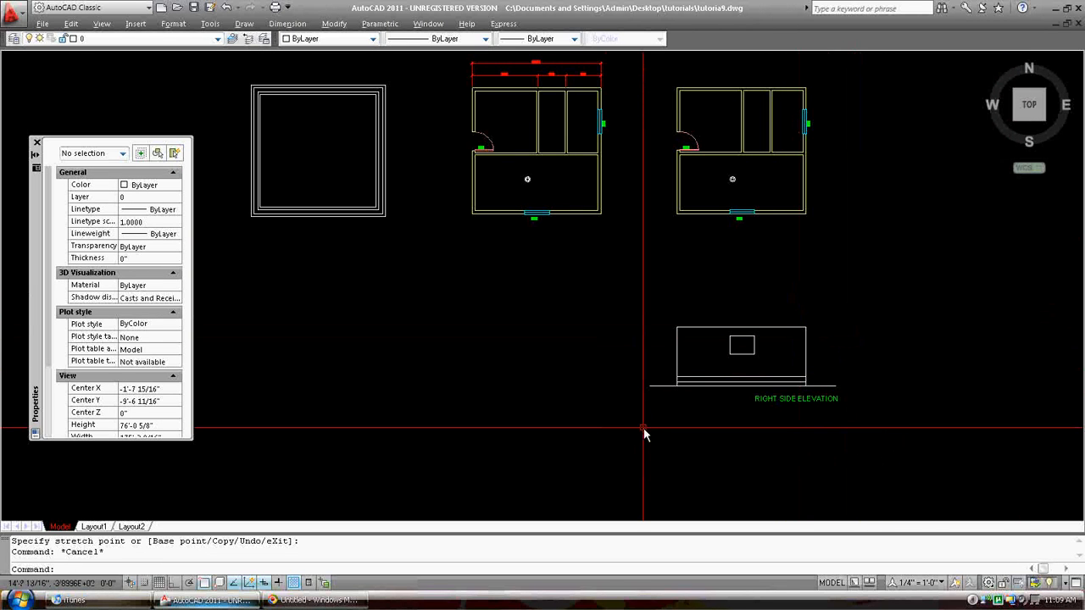
Step: Move the RIGHT SIDE ELEVATION label to sit centred beneath the ground line
type("z")
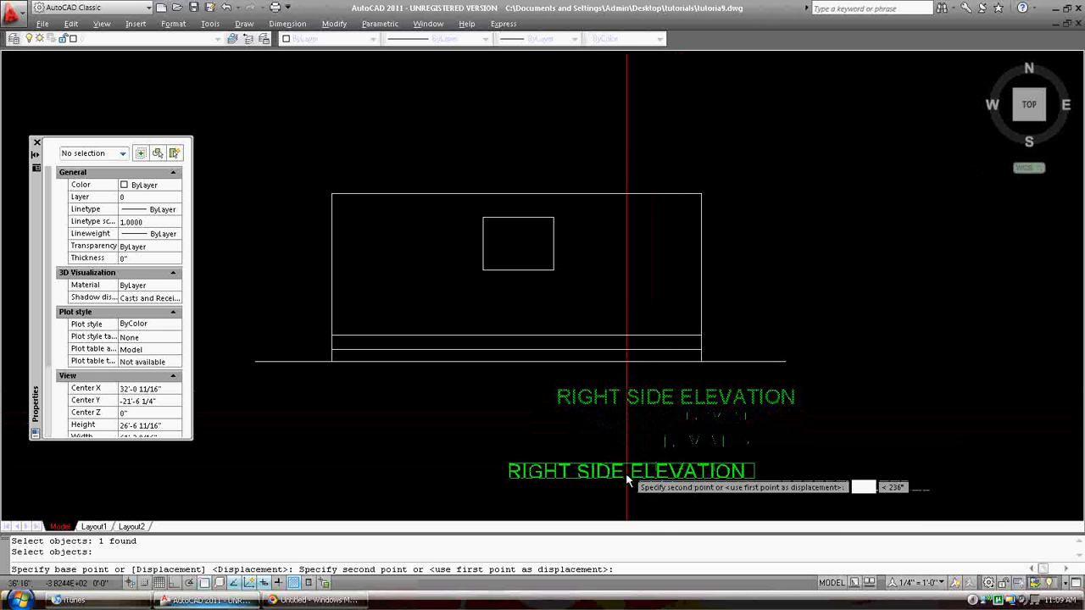
key("Escape")
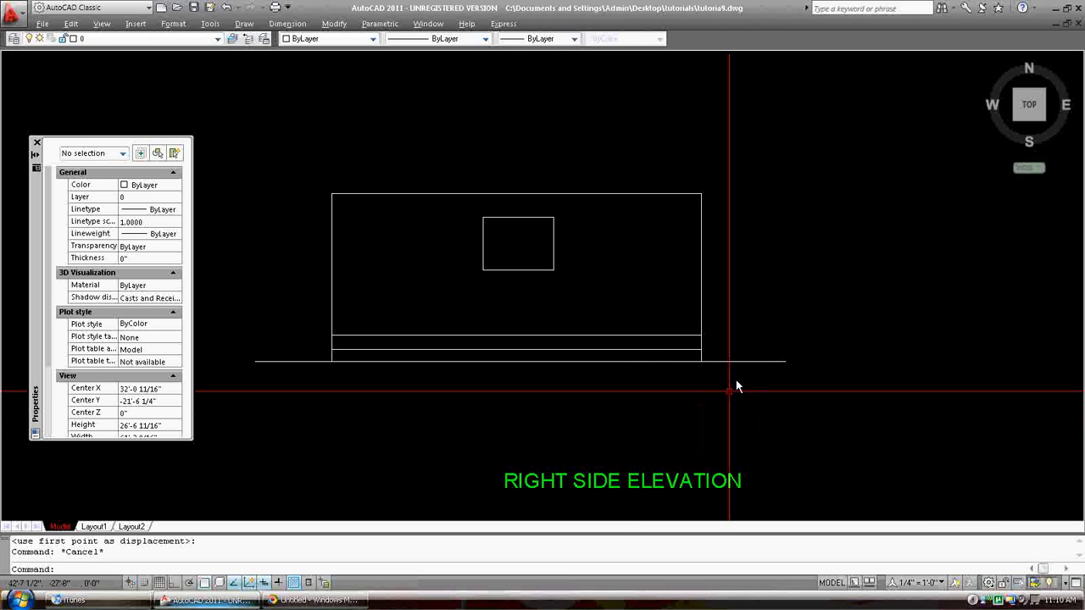
mouse_move(732, 375)
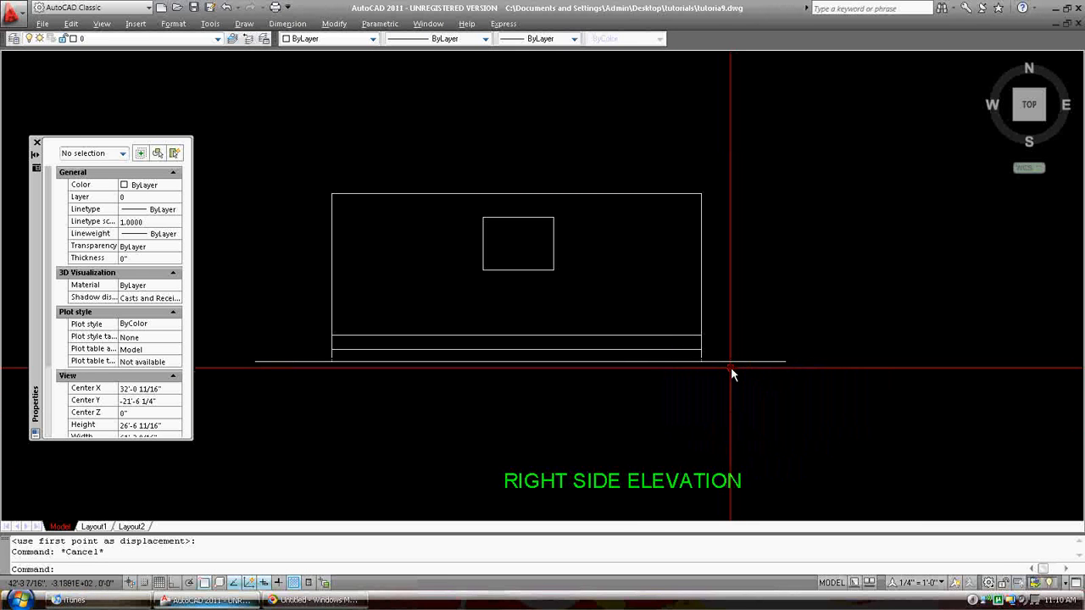
mouse_move(762, 373)
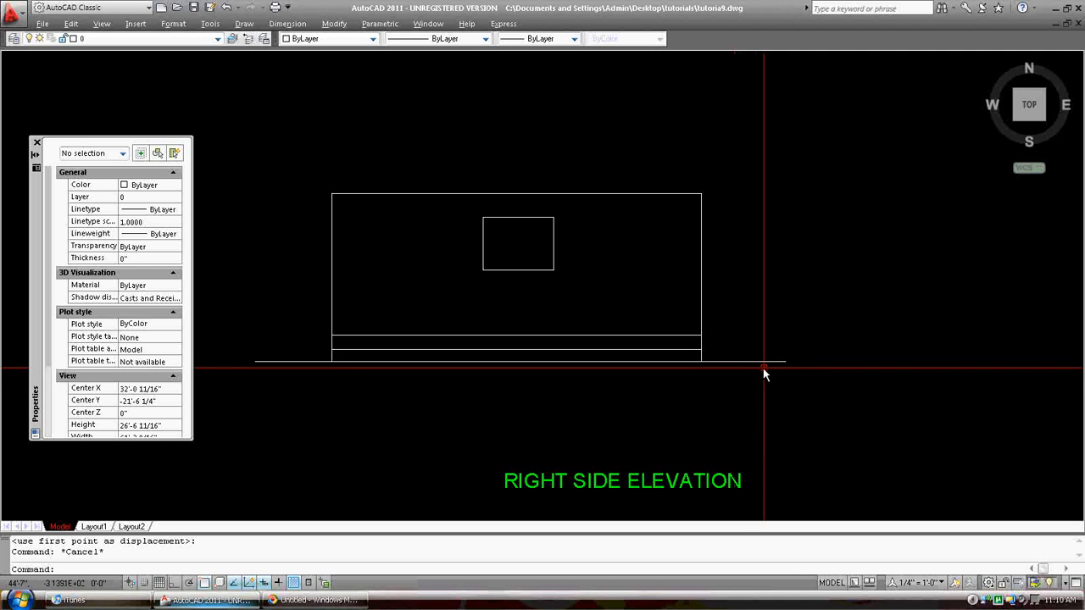
mouse_move(759, 372)
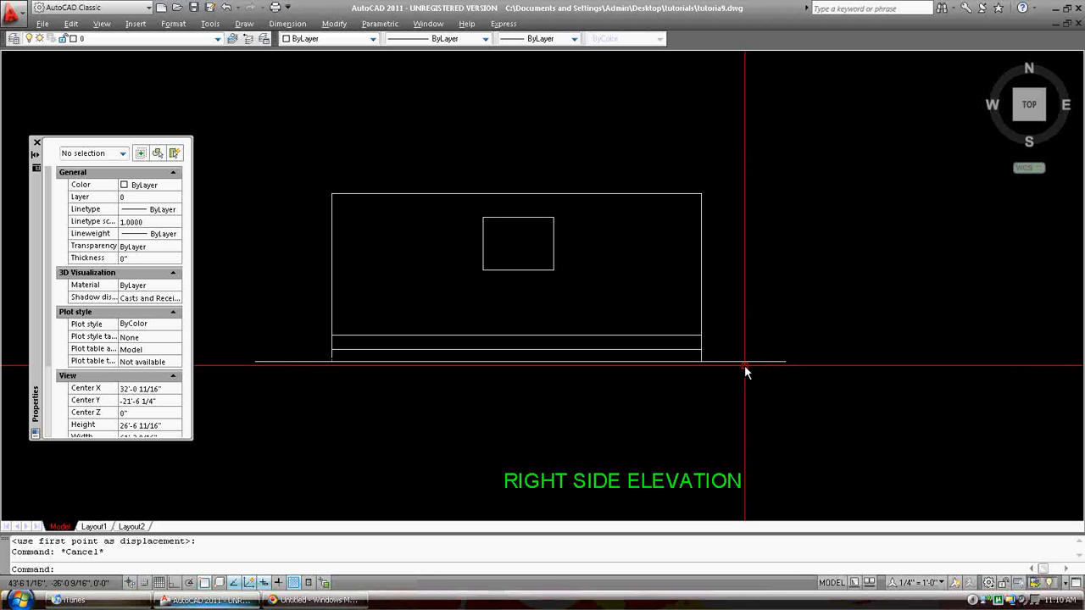
mouse_move(244, 61)
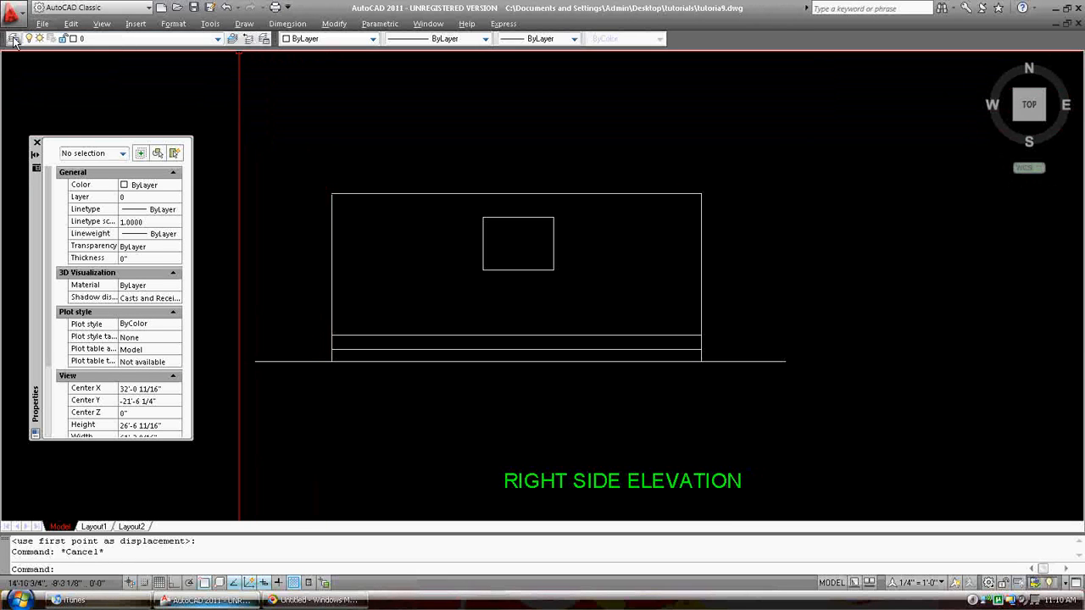
Step: Bring up the Layer Properties Manager listing the eight layers
left_click(13, 37)
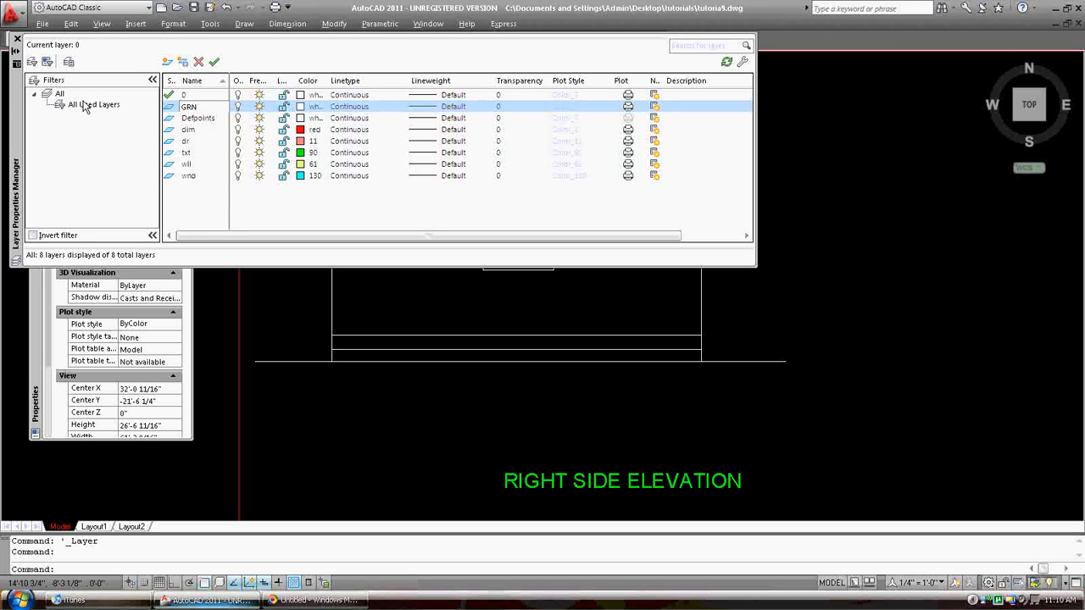
Step: Set layer 0's colour to red so the elevation lines show red
double_click(191, 107)
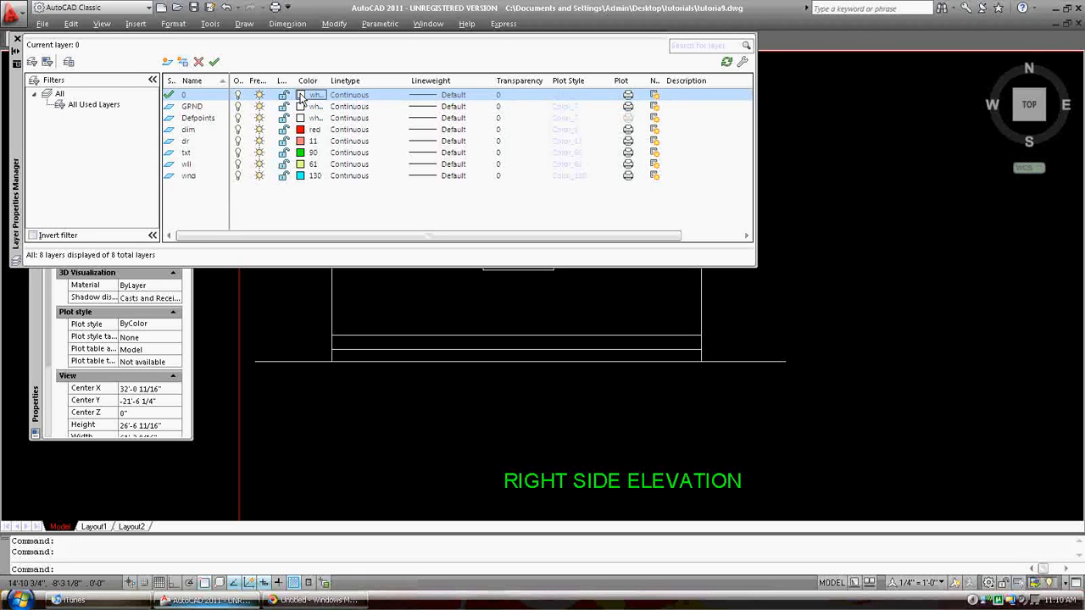
left_click(302, 95)
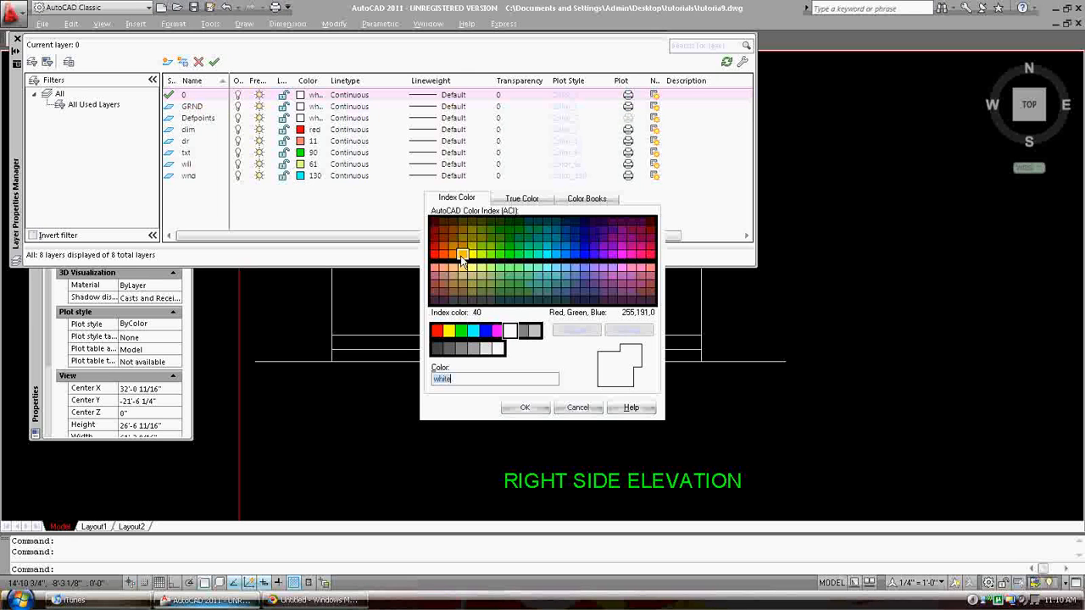
left_click(448, 256)
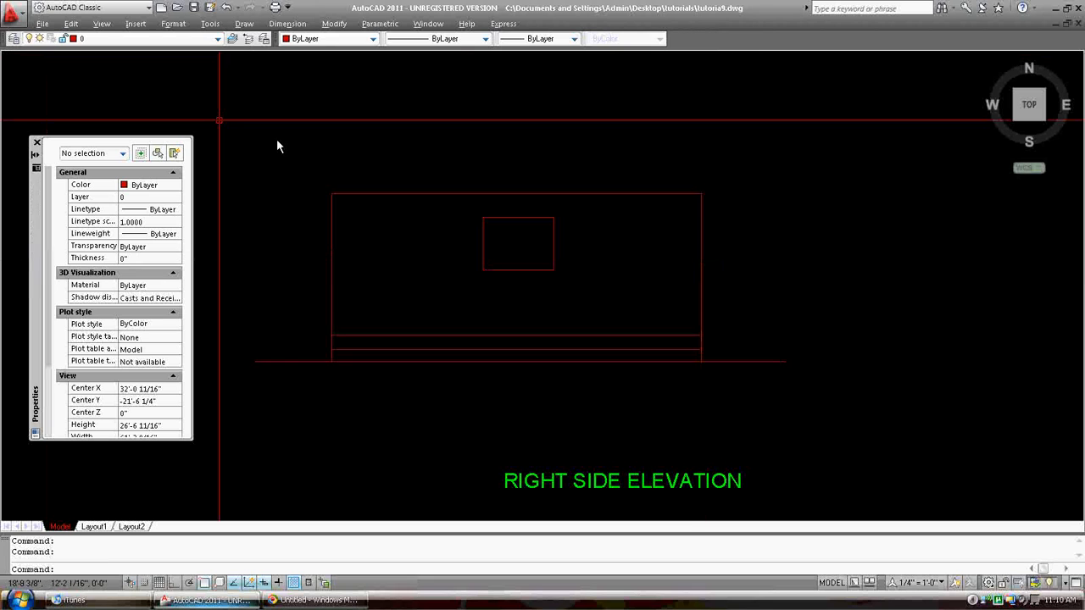
mouse_move(275, 202)
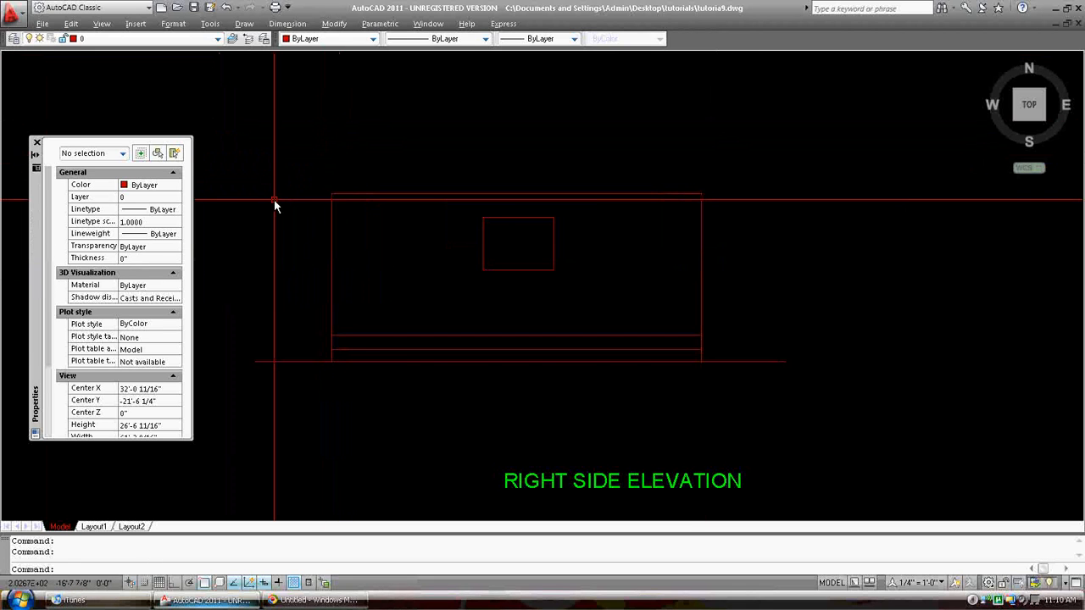
mouse_move(736, 349)
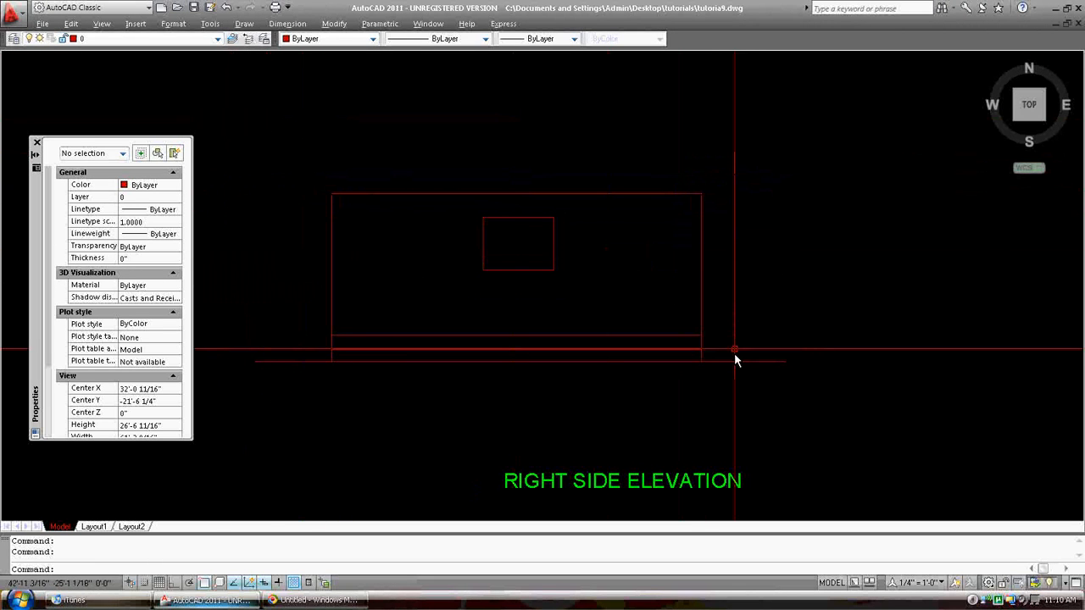
Step: Window-select the eight elevation lines, then reopen the layer list
left_click_drag(735, 349, 415, 173)
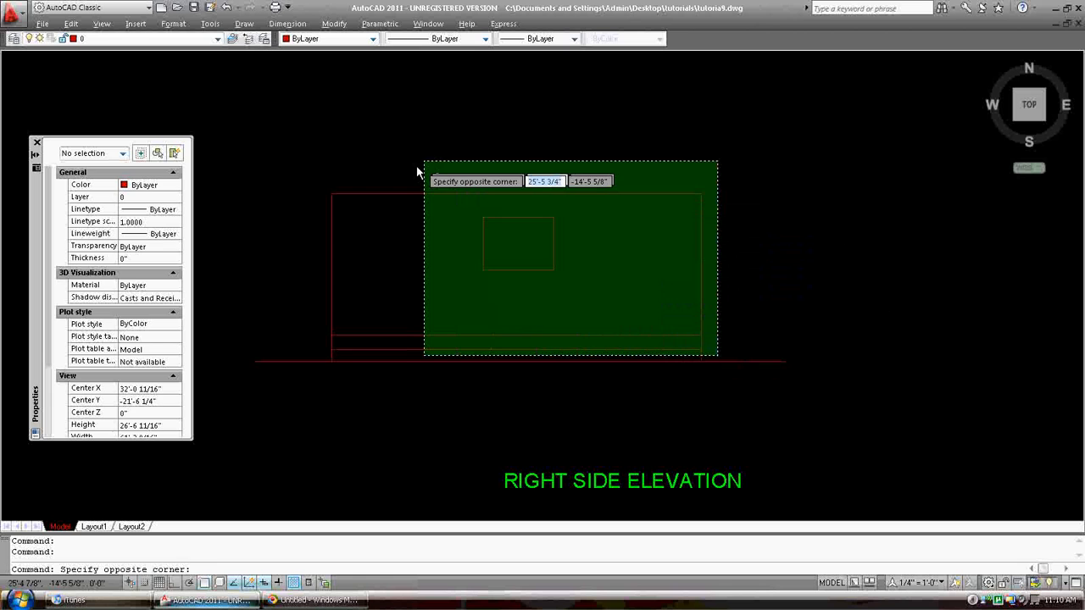
left_click(305, 166)
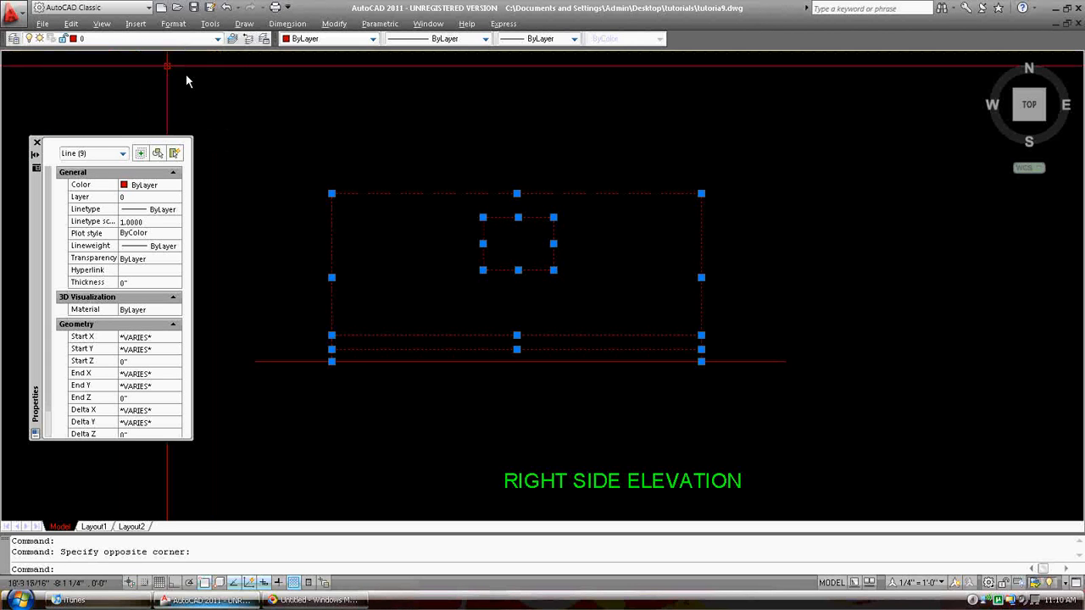
mouse_move(430, 132)
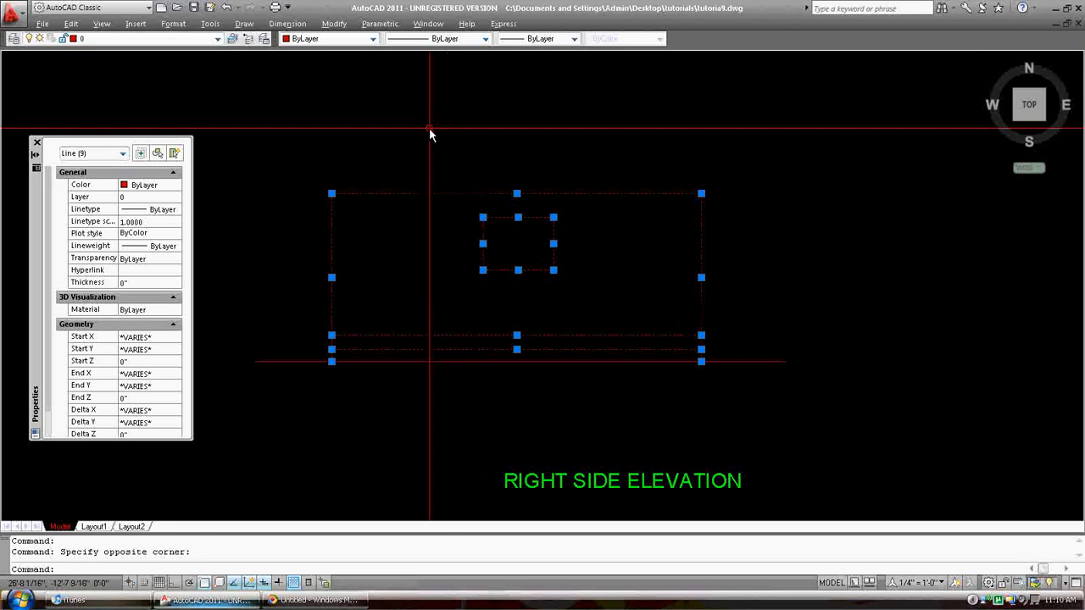
mouse_move(449, 139)
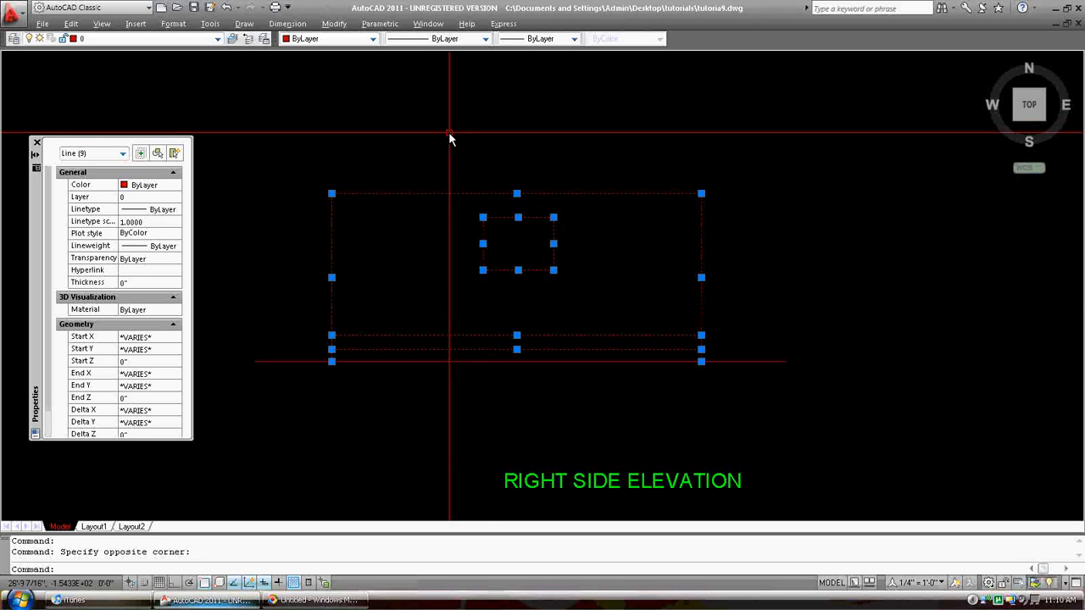
key("Escape")
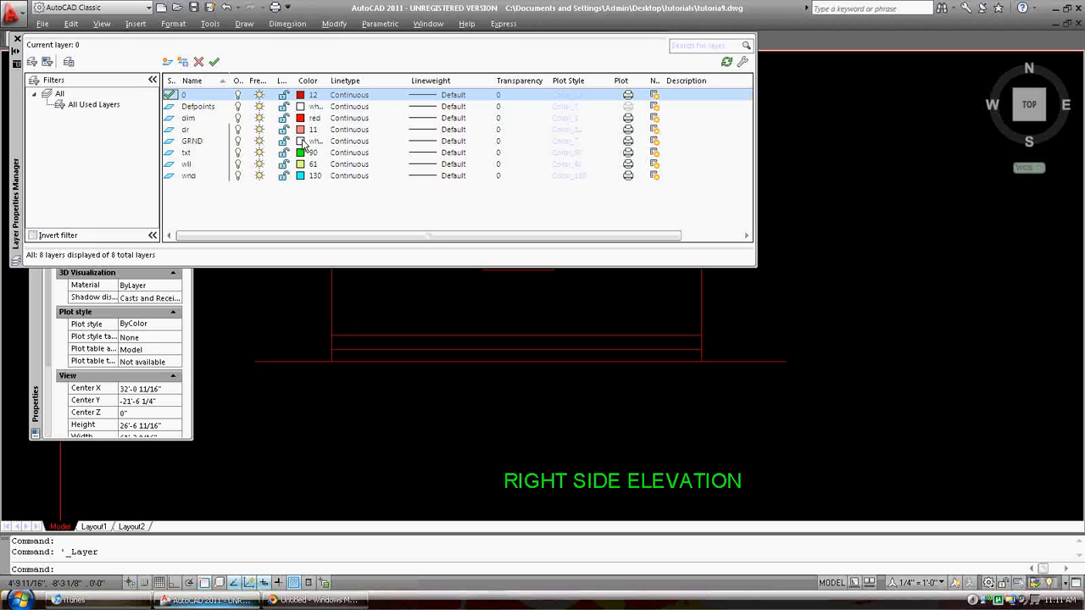
Step: Set the GRND layer to red and layer 0 back to colour 7 (white)
left_click(300, 141)
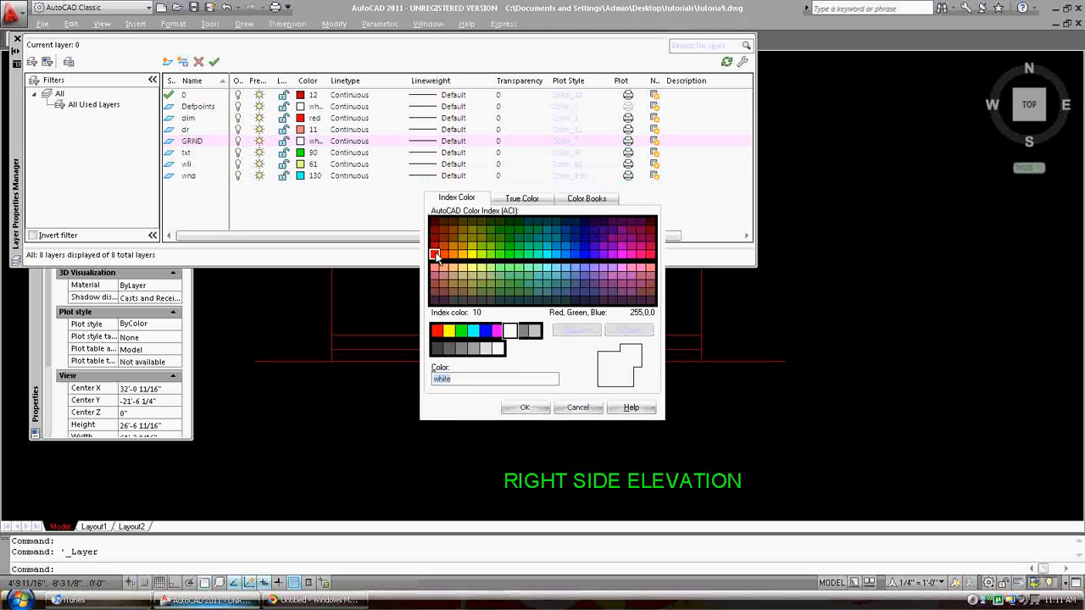
left_click(525, 407)
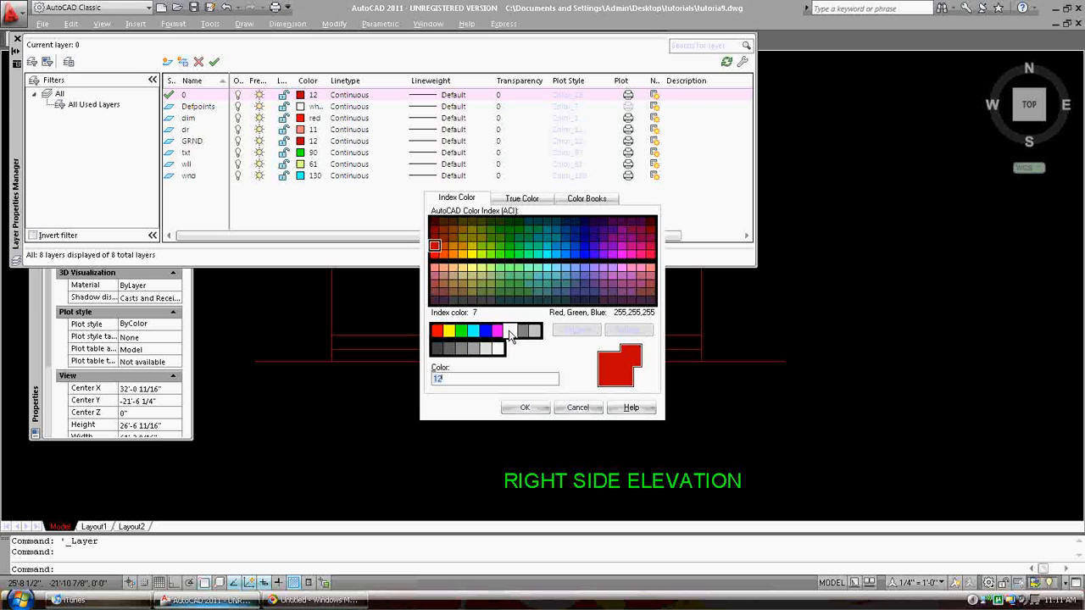
left_click(525, 406)
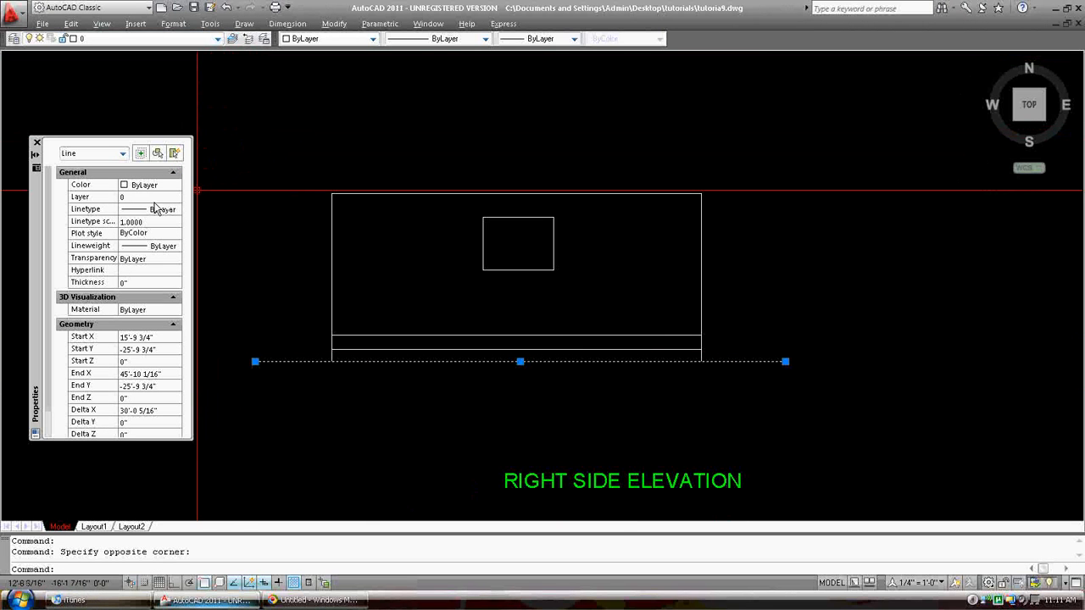
left_click(173, 197)
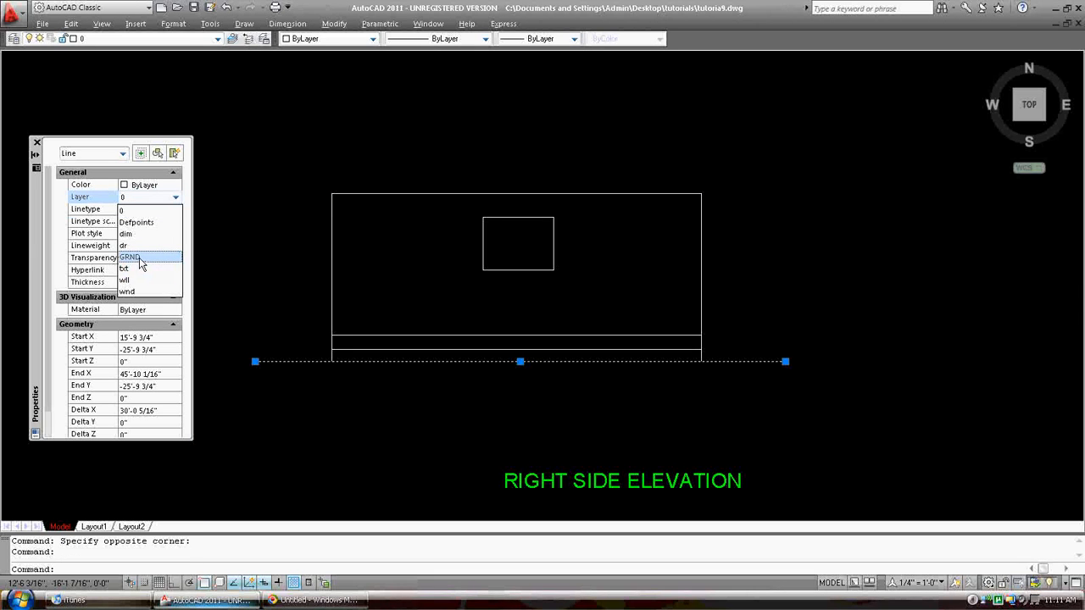
left_click(129, 258)
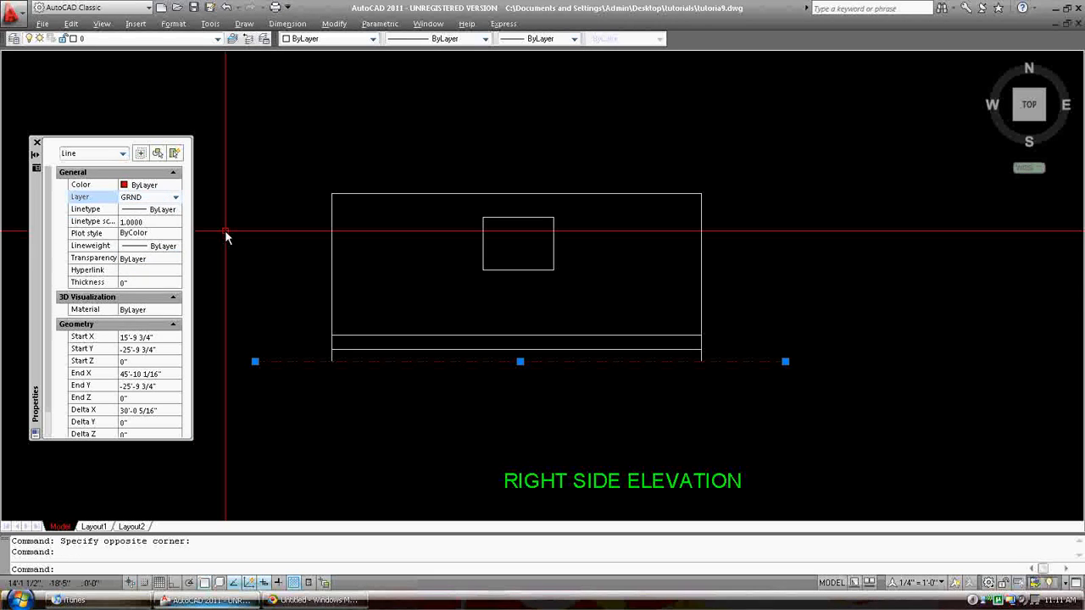
key("Escape")
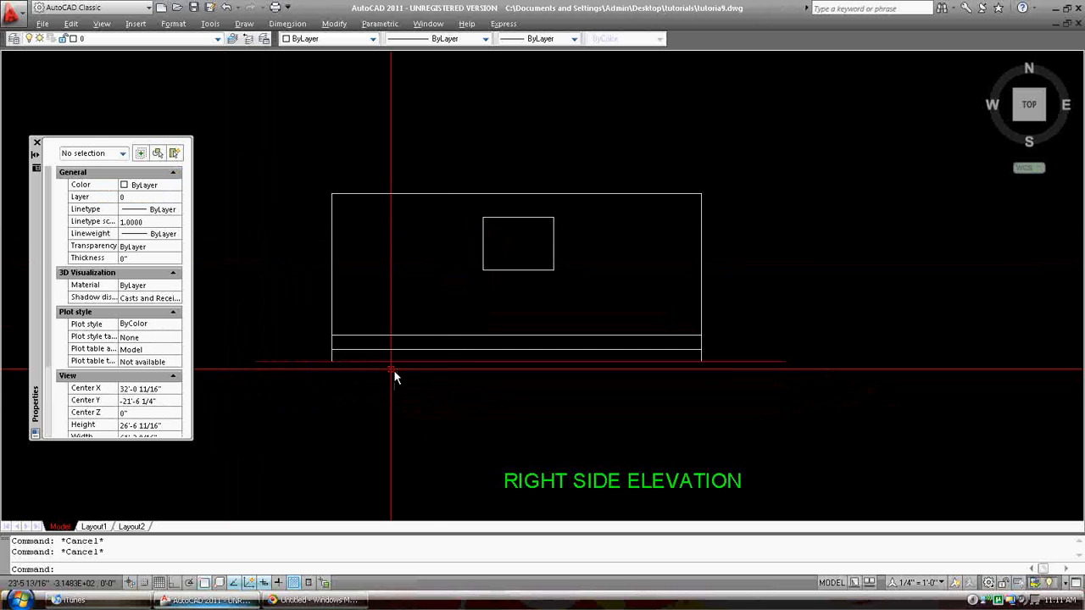
mouse_move(766, 392)
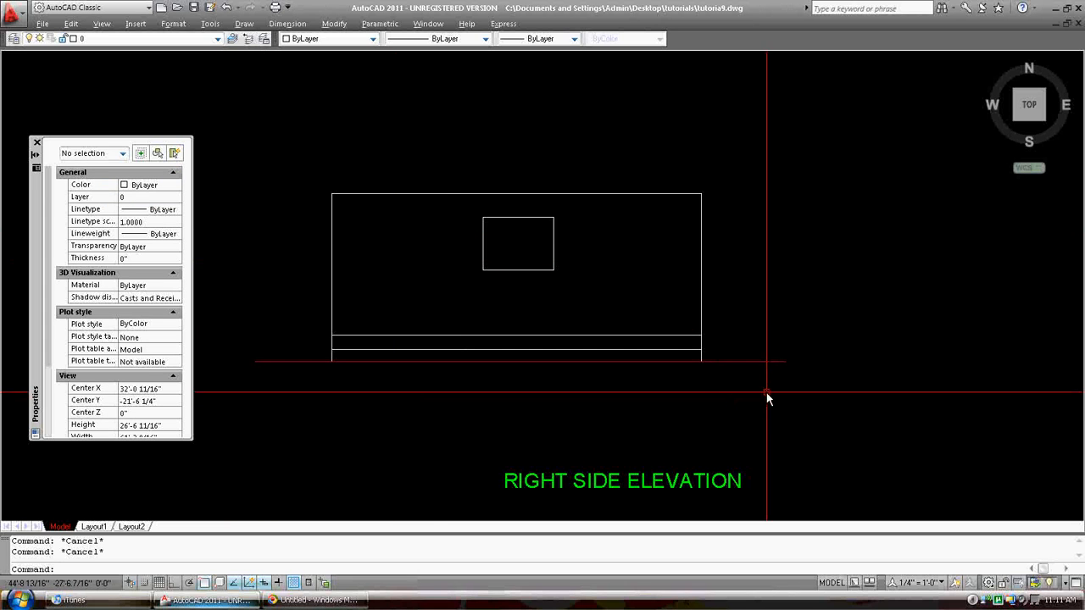
mouse_move(749, 391)
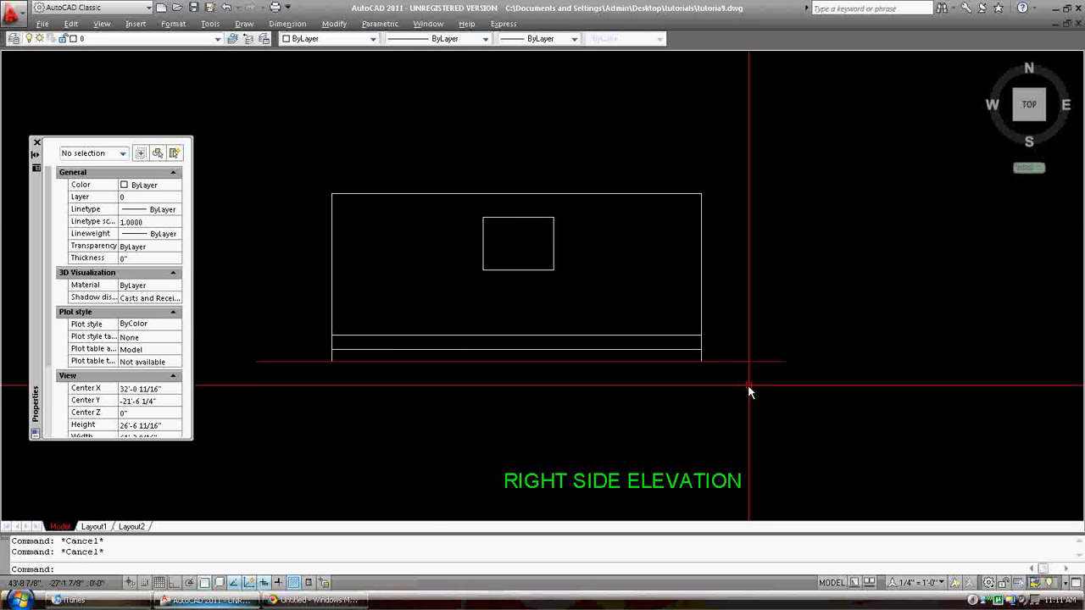
mouse_move(739, 386)
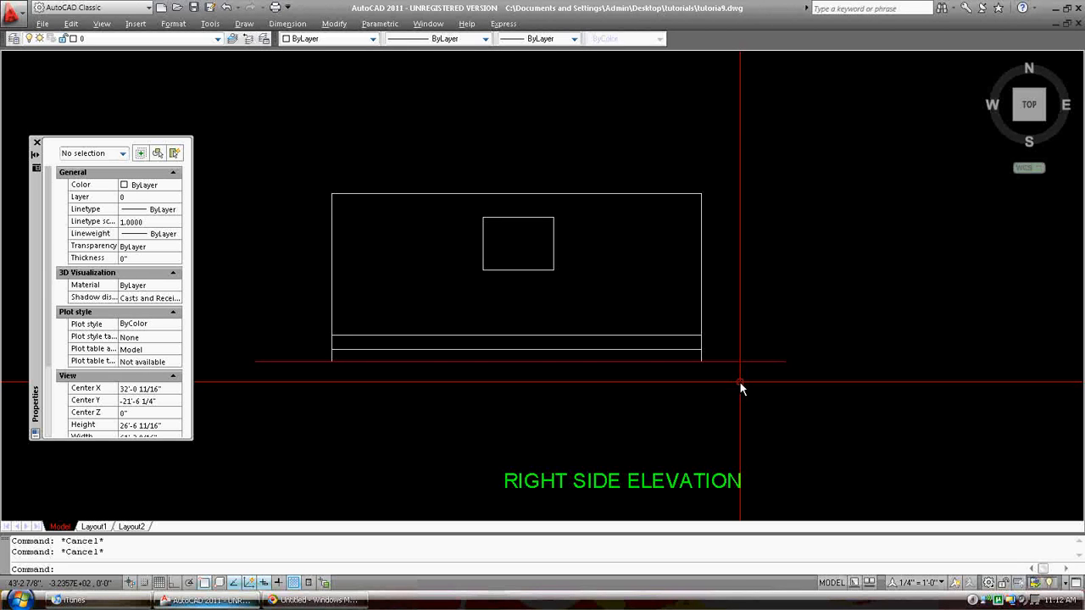
Step: Convert the red ground line to a polyline with width 2 using PEDIT
type("PE")
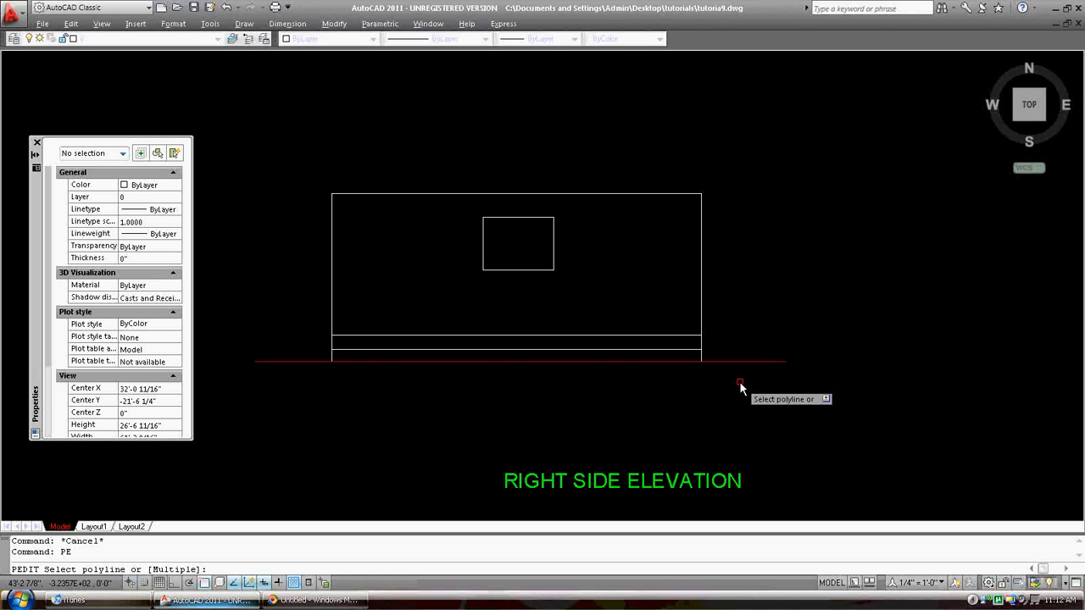
mouse_move(702, 376)
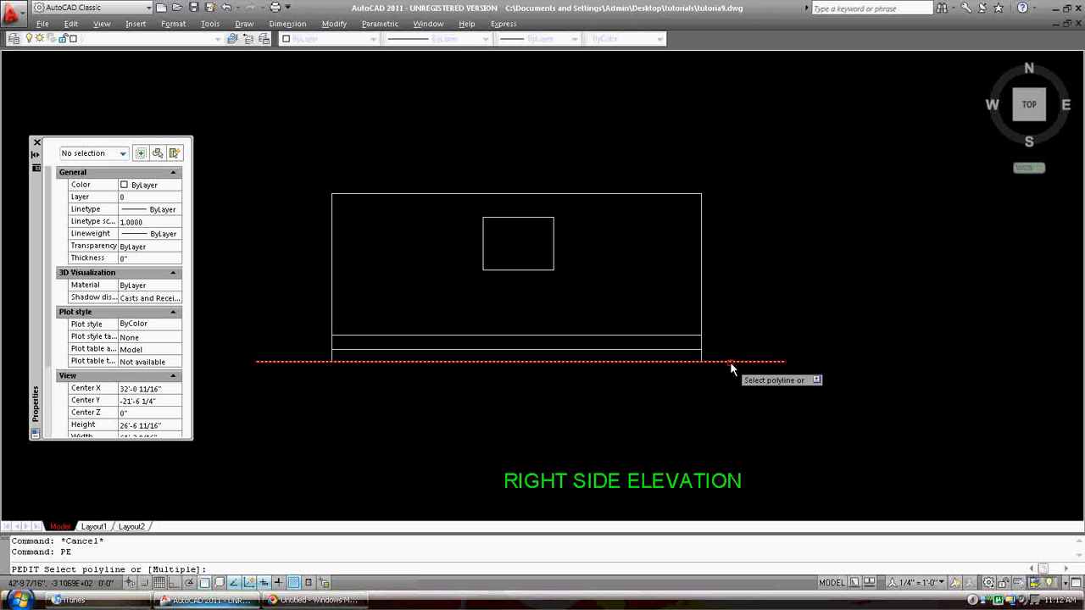
left_click(729, 364)
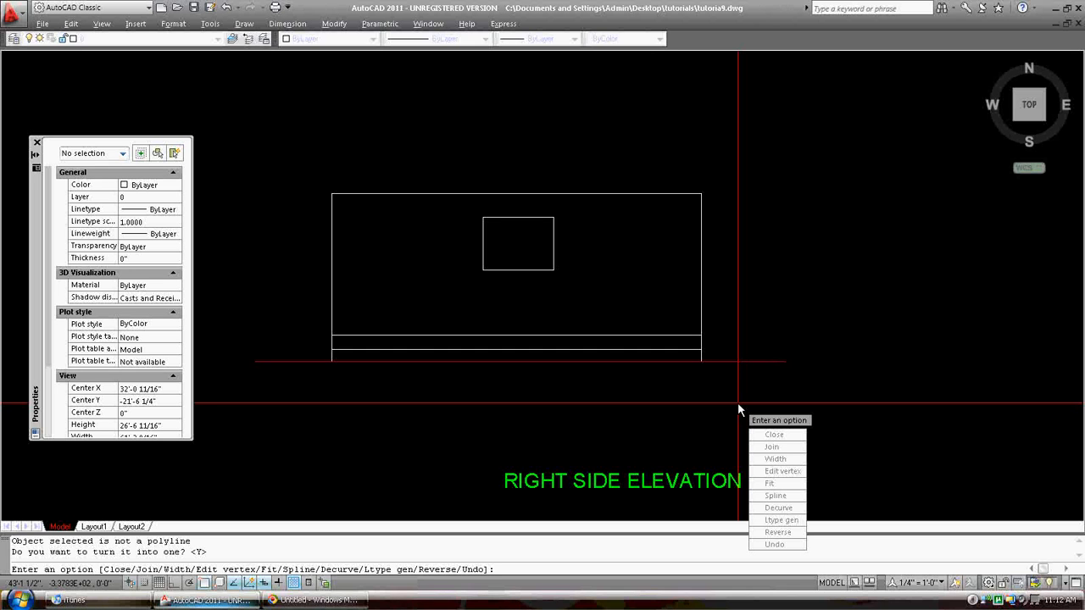
mouse_move(750, 427)
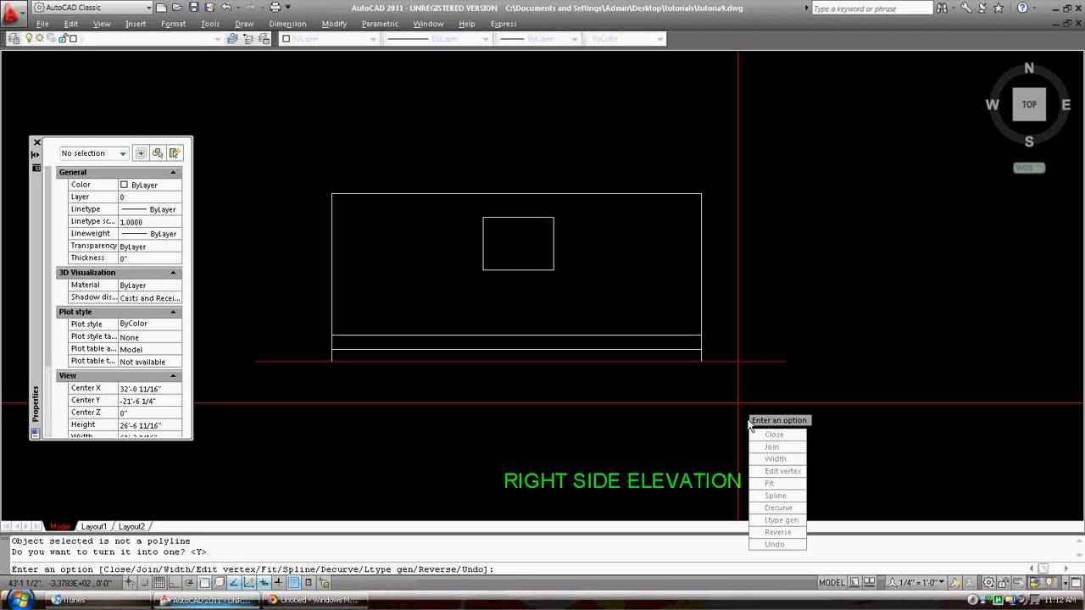
mouse_move(775, 458)
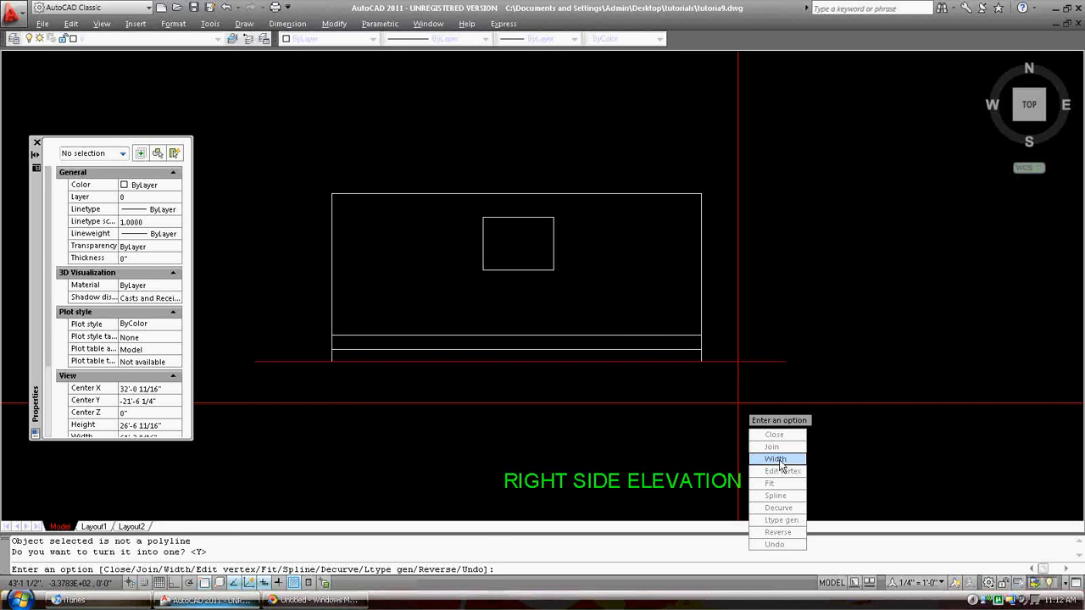
left_click(773, 458)
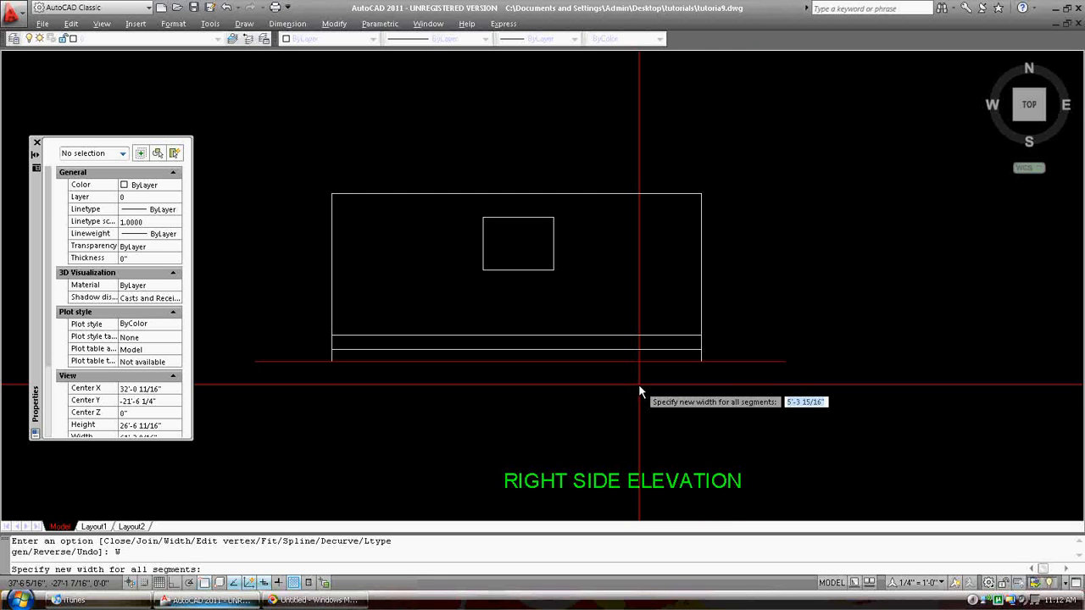
type("2")
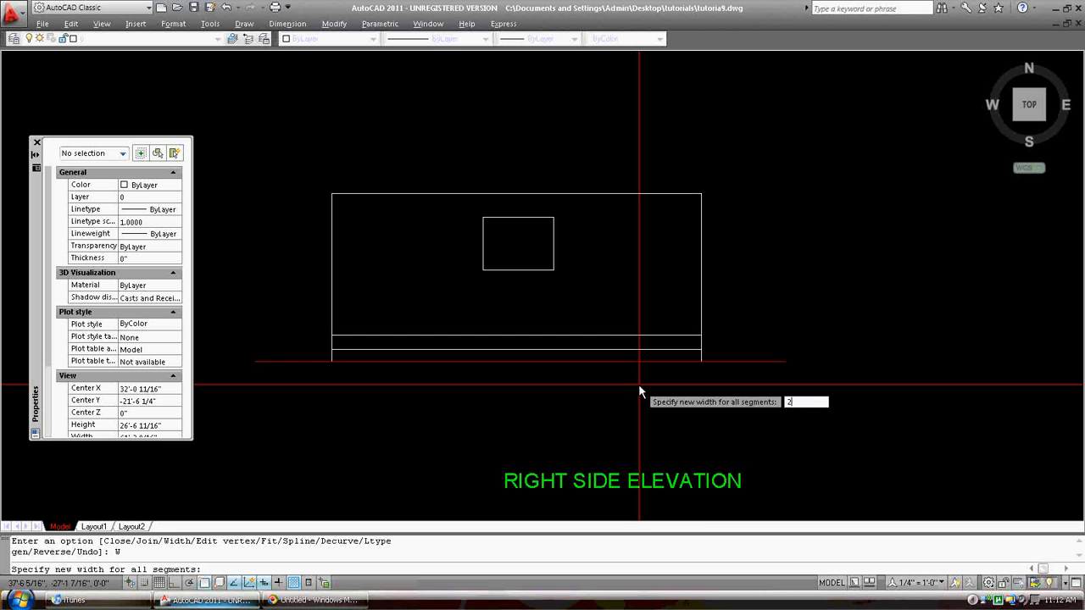
key("Return")
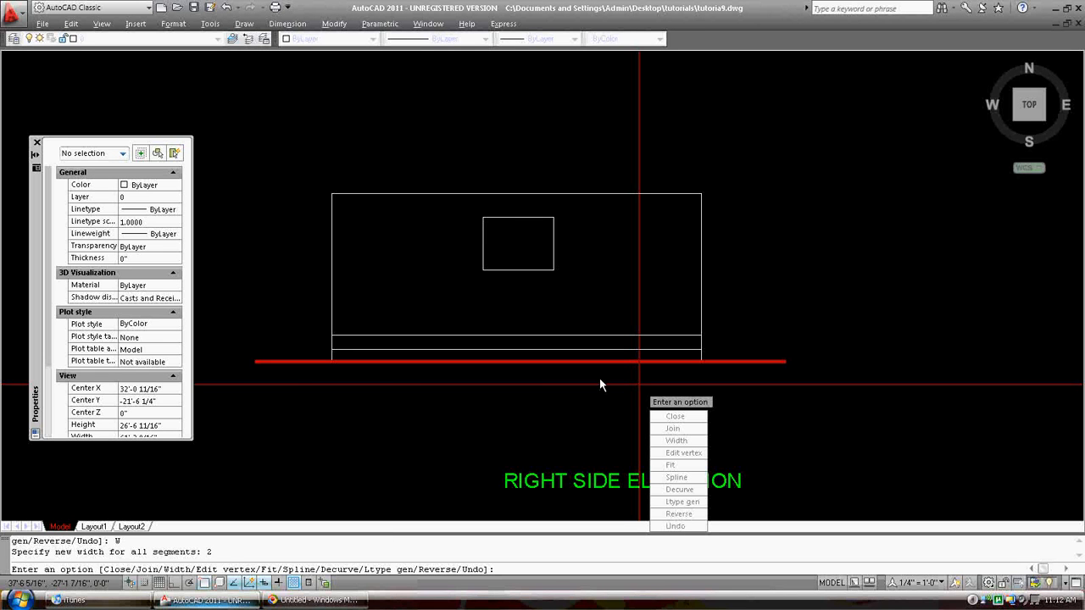
mouse_move(736, 300)
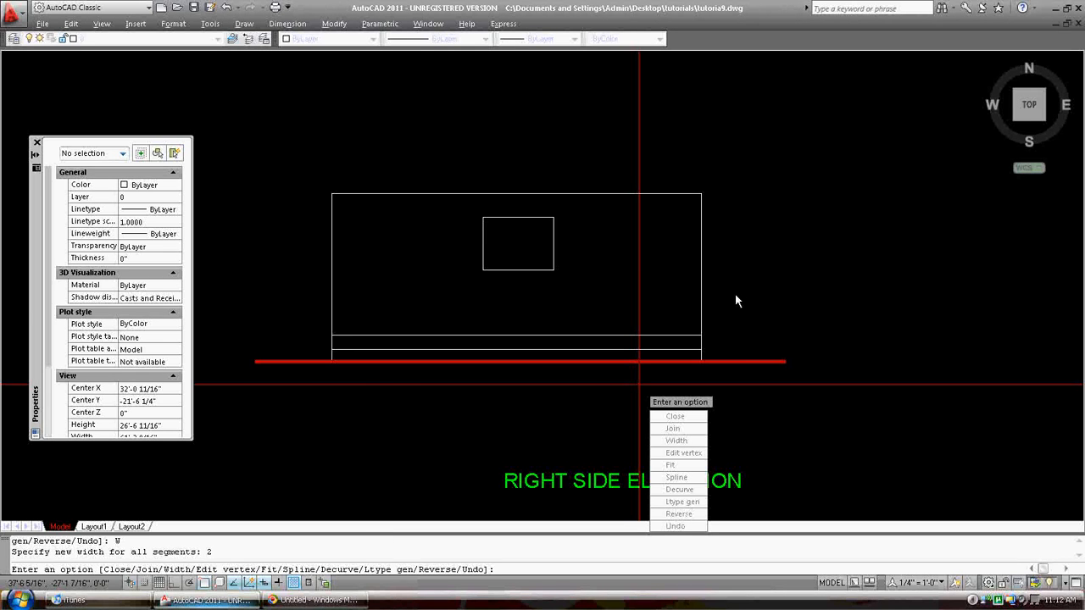
key("Escape")
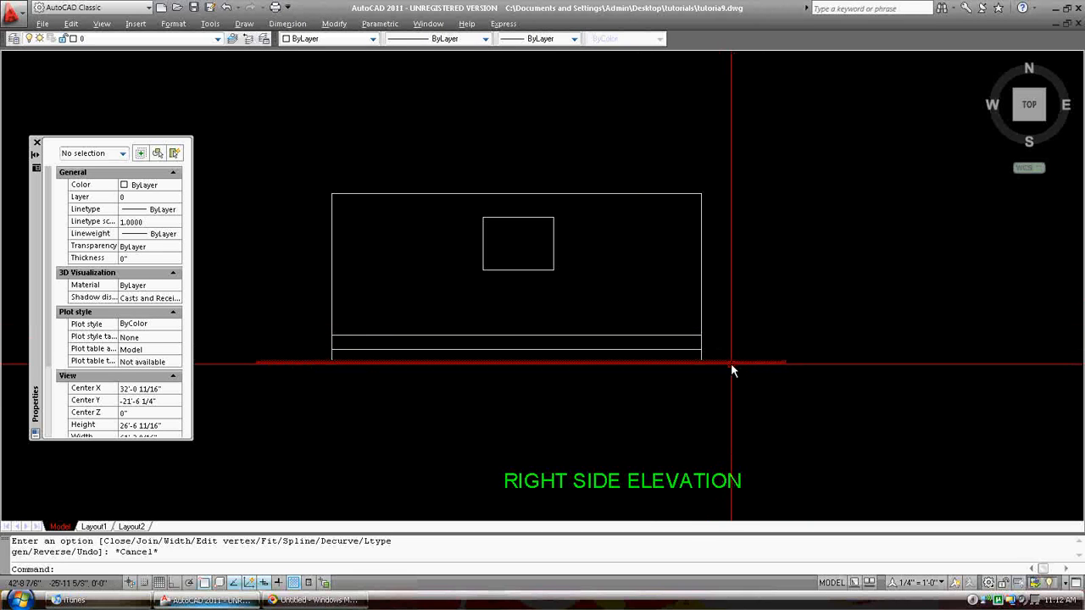
Step: Select the thick ground line to confirm its width and zoom out
left_click(517, 363)
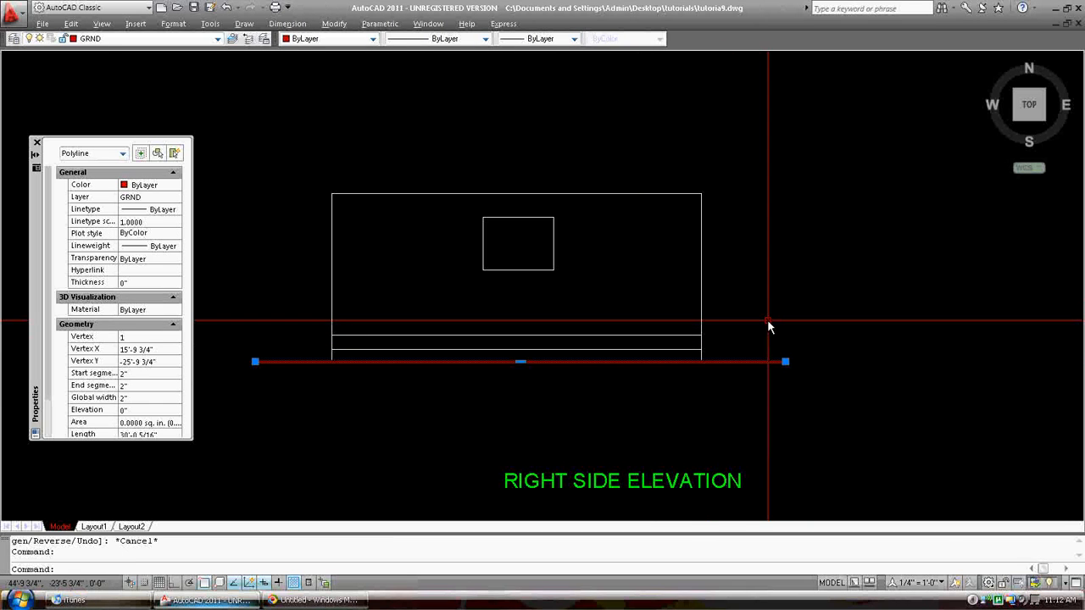
mouse_move(760, 326)
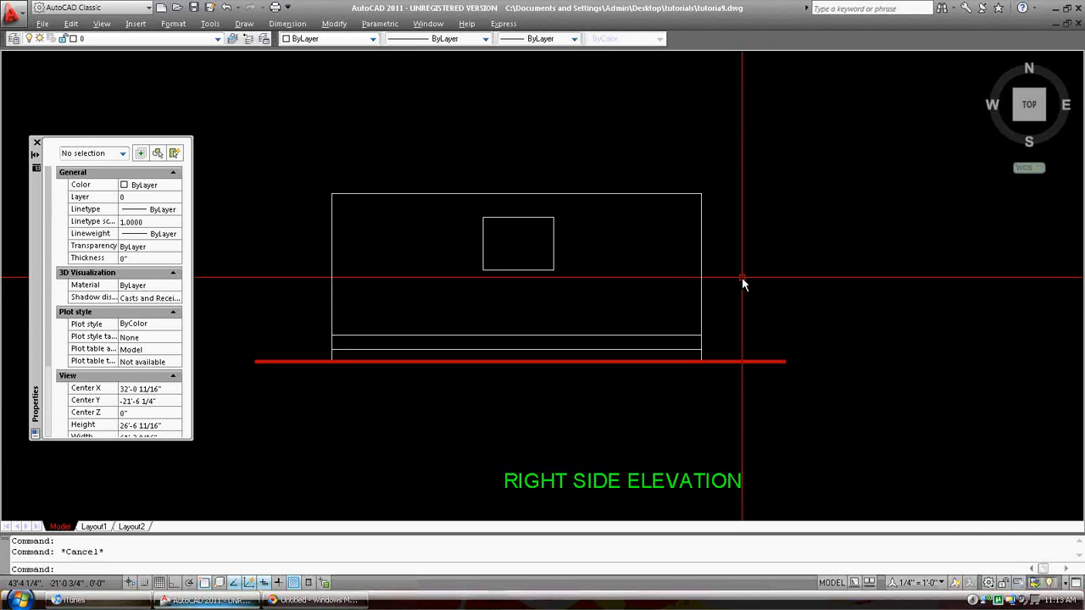
scroll("down", 3)
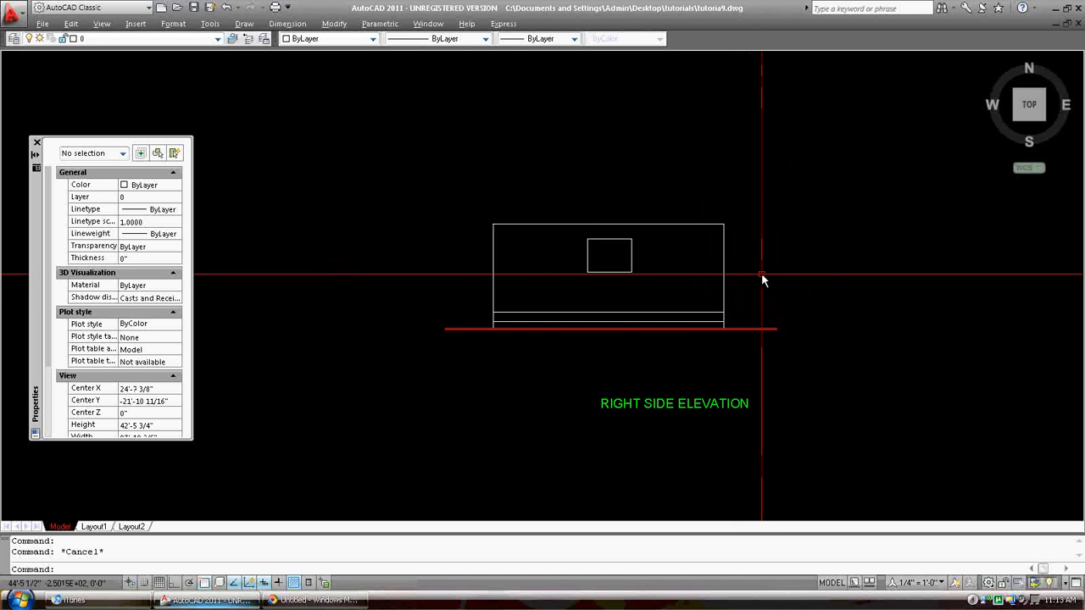
mouse_move(752, 403)
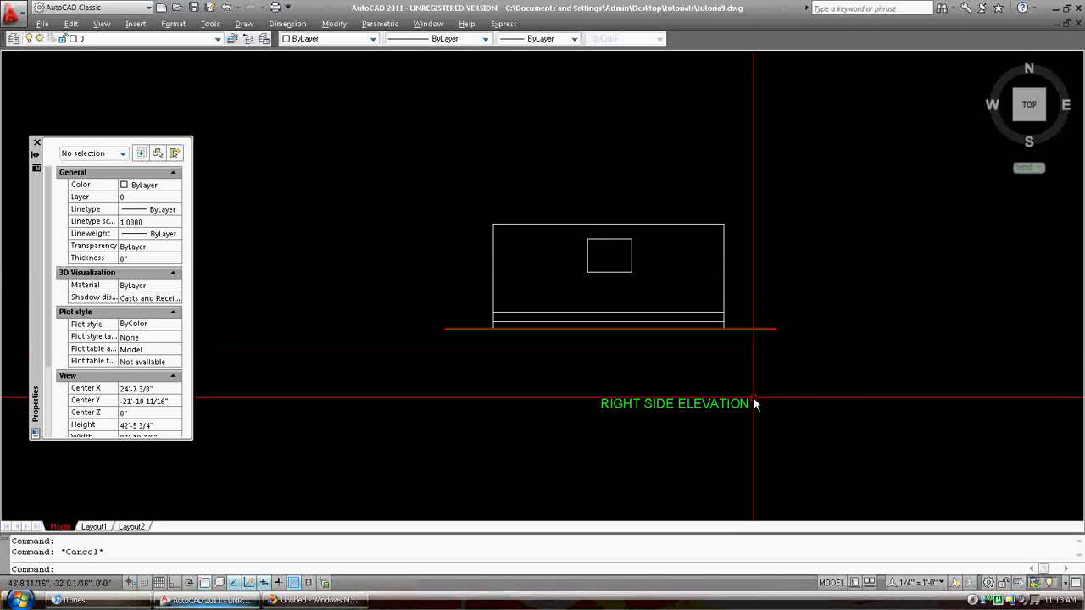
mouse_move(766, 420)
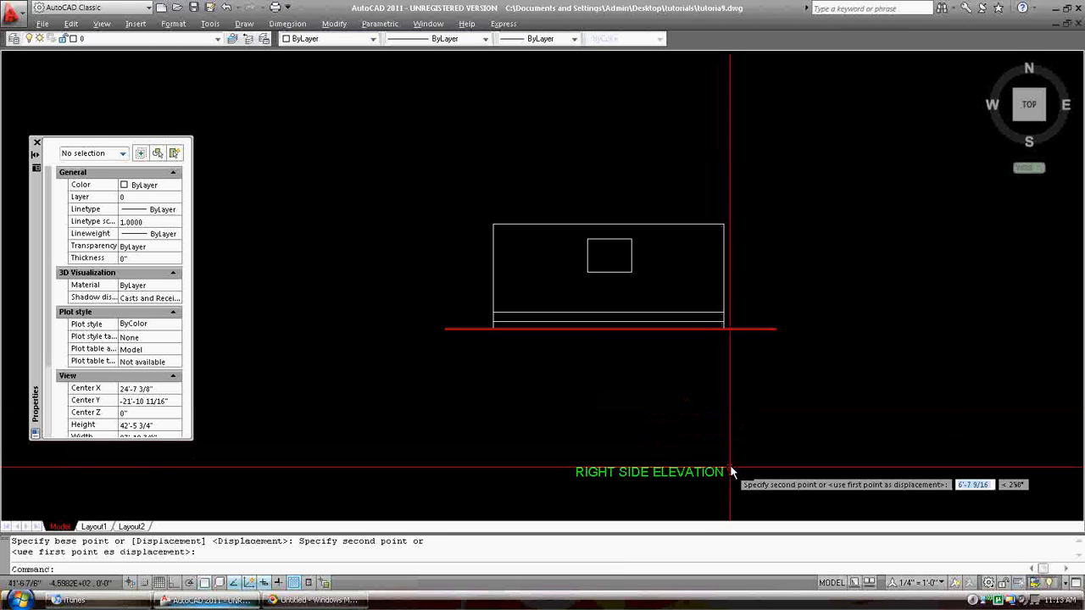
mouse_move(734, 369)
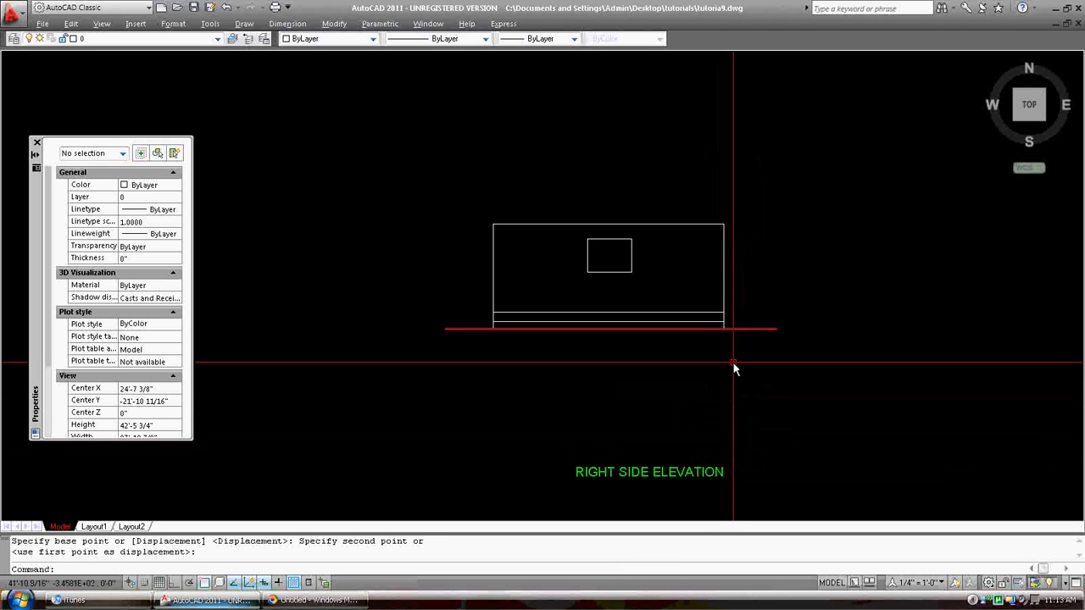
mouse_move(727, 372)
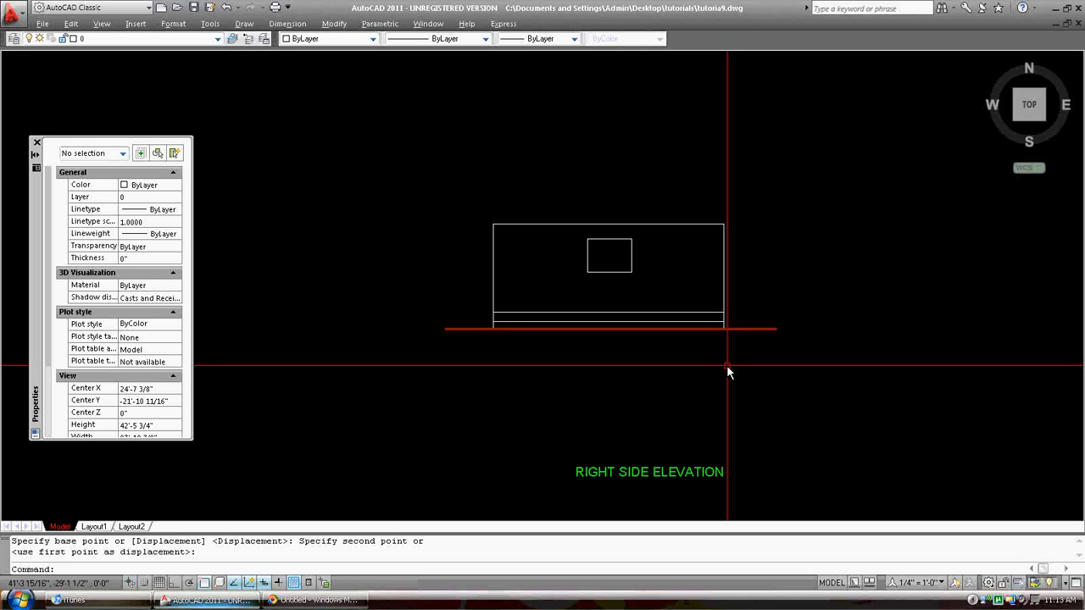
mouse_move(737, 403)
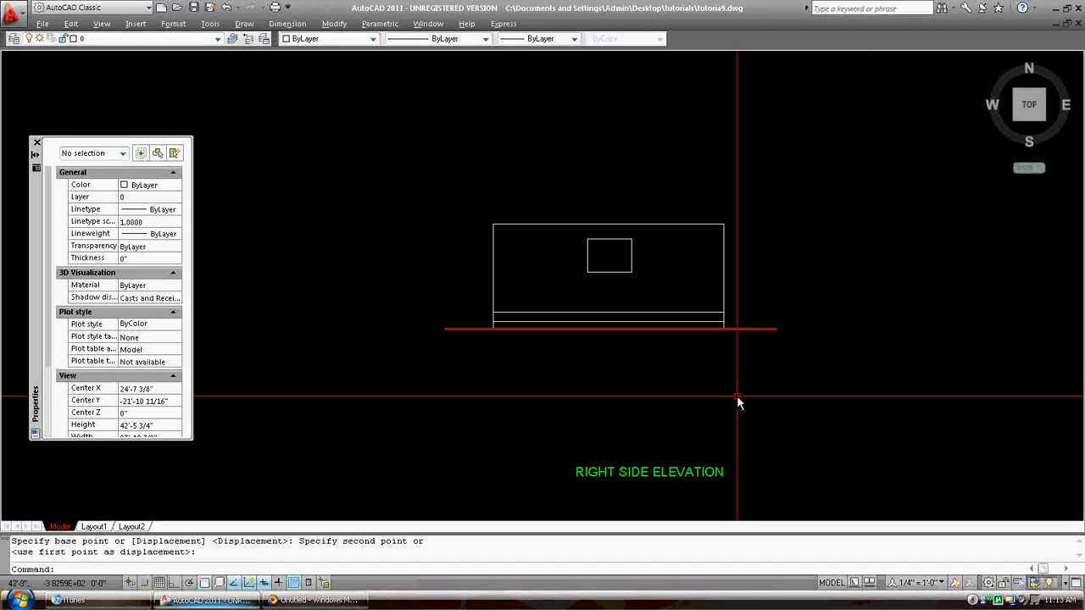
mouse_move(726, 393)
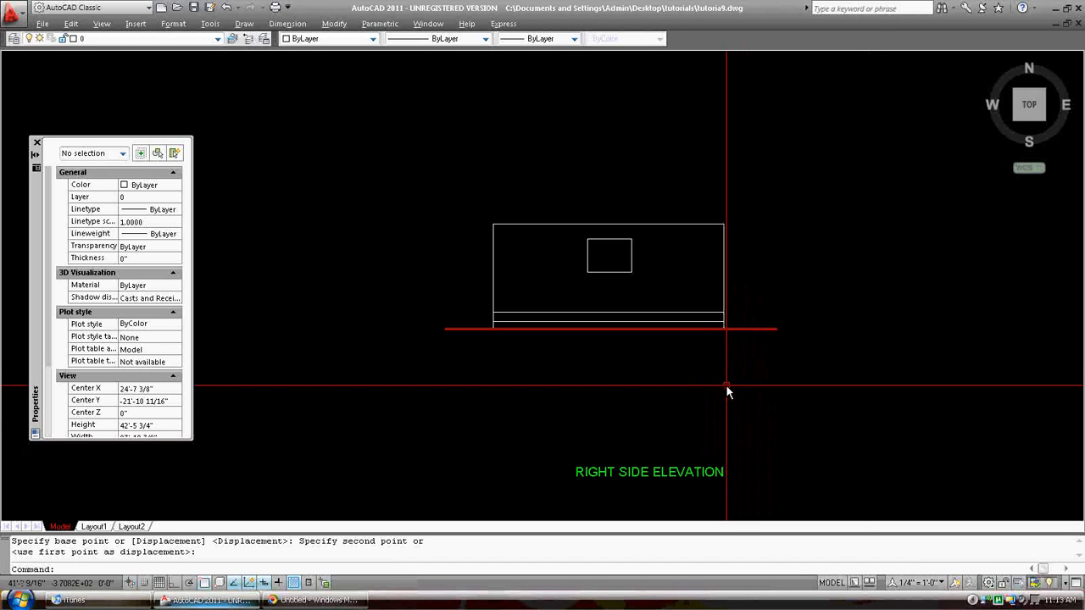
mouse_move(732, 376)
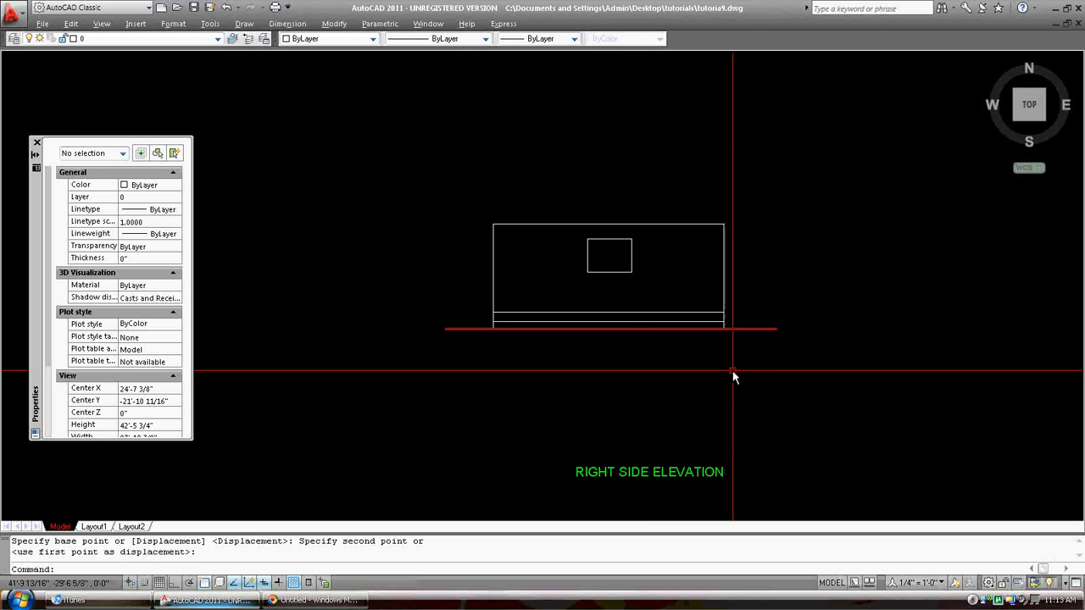
mouse_move(601, 390)
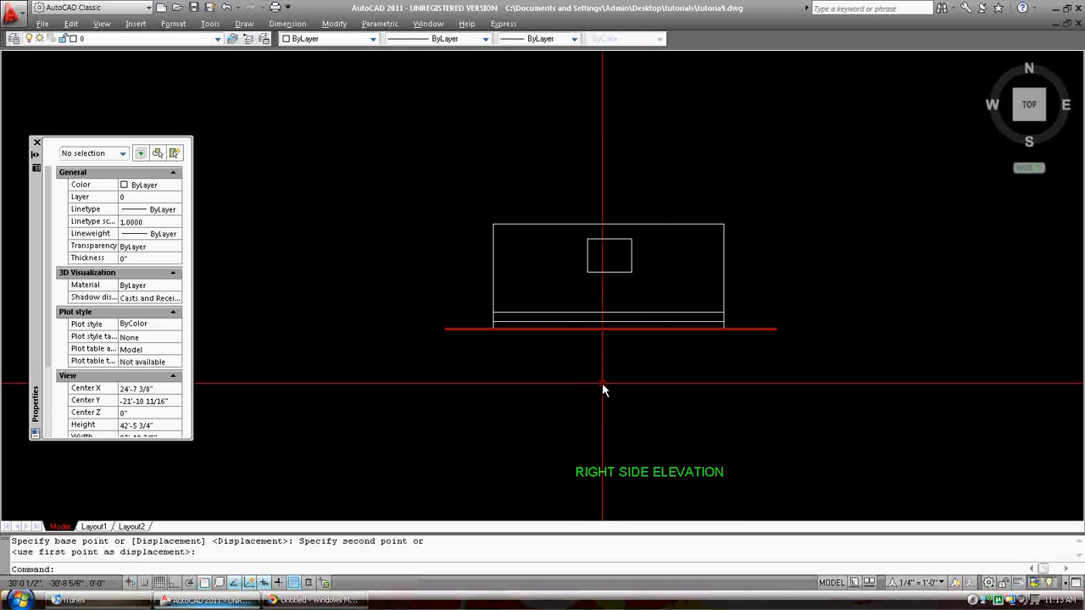
mouse_move(606, 393)
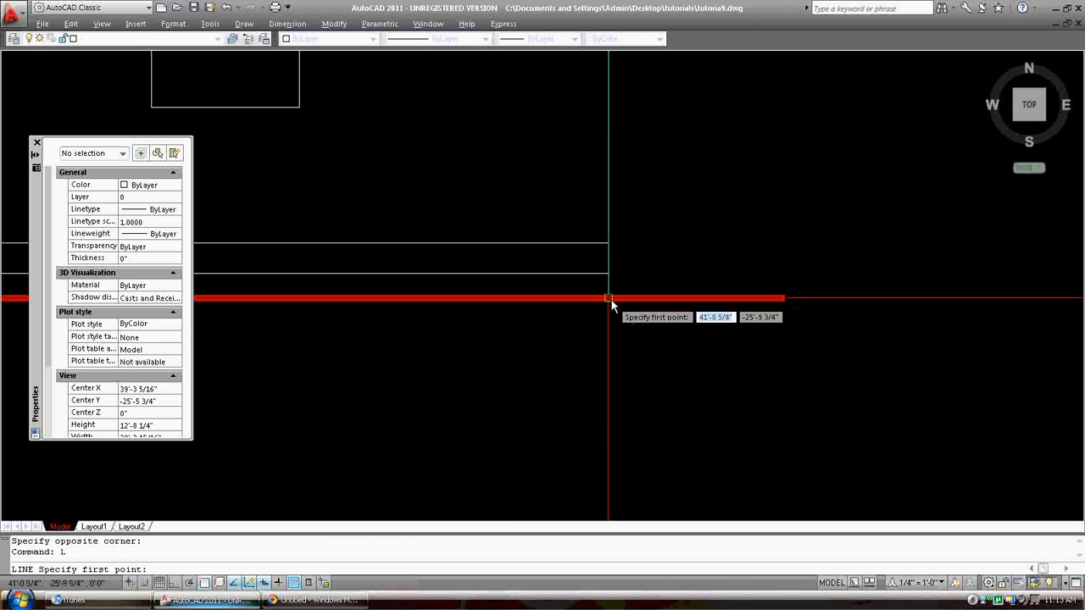
Step: Start a foundation wall line downward from where the wall meets the ground
left_click(607, 298)
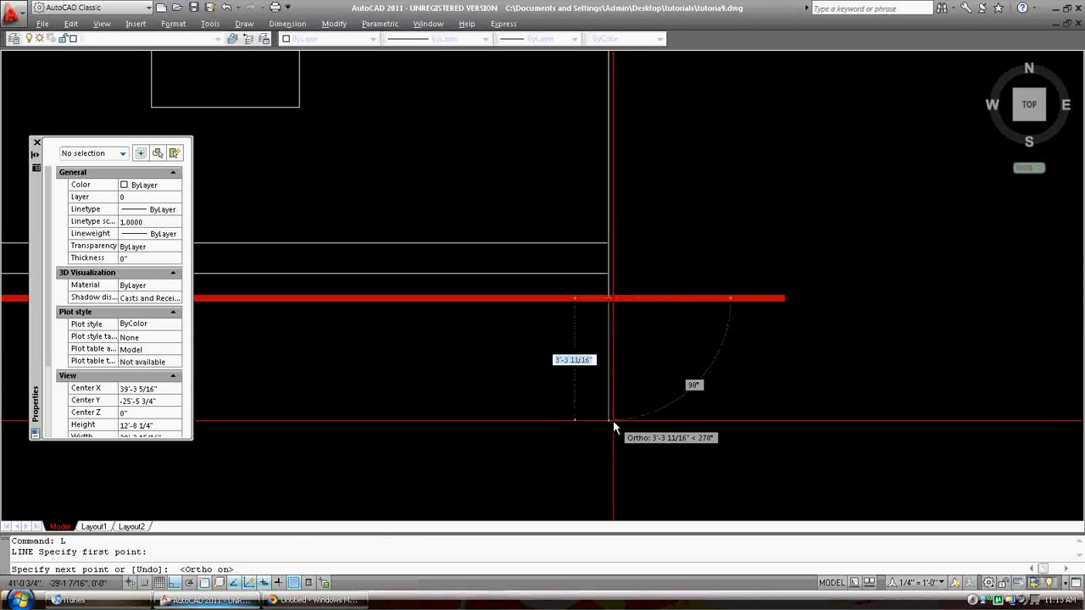
mouse_move(616, 427)
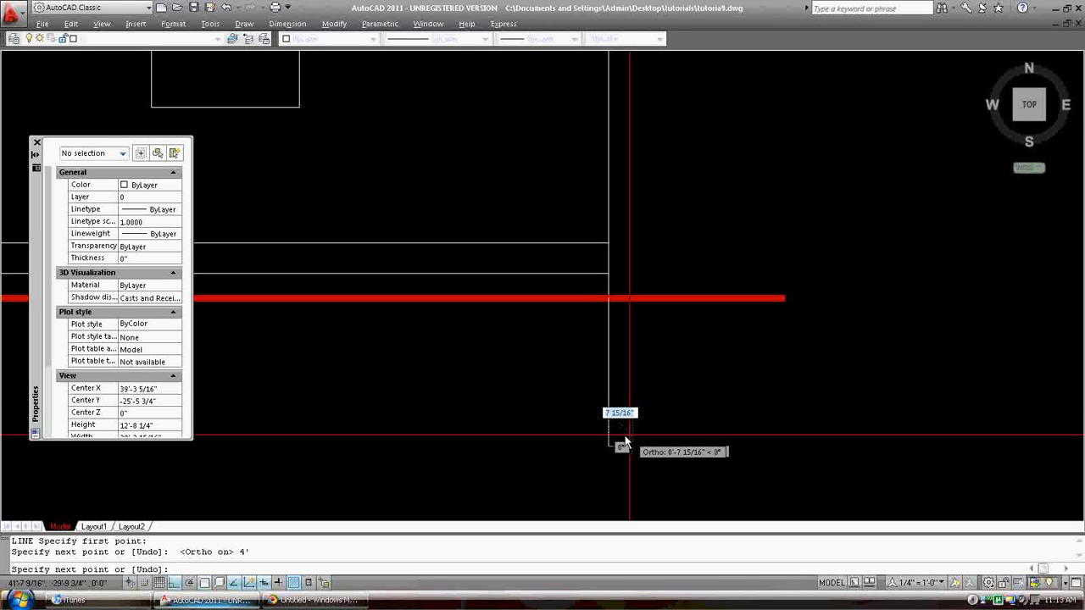
mouse_move(566, 466)
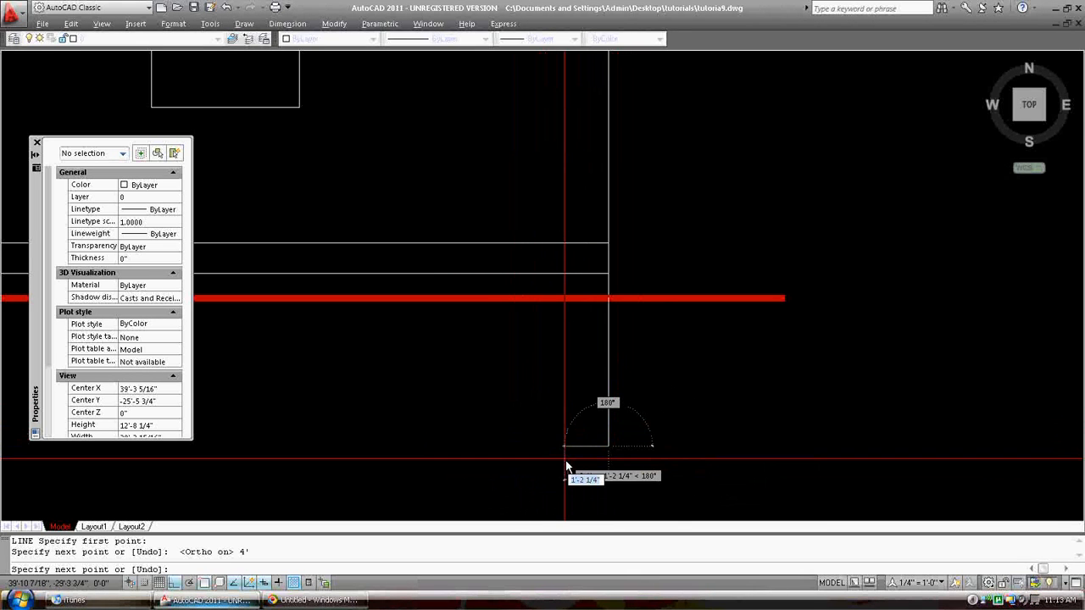
mouse_move(576, 465)
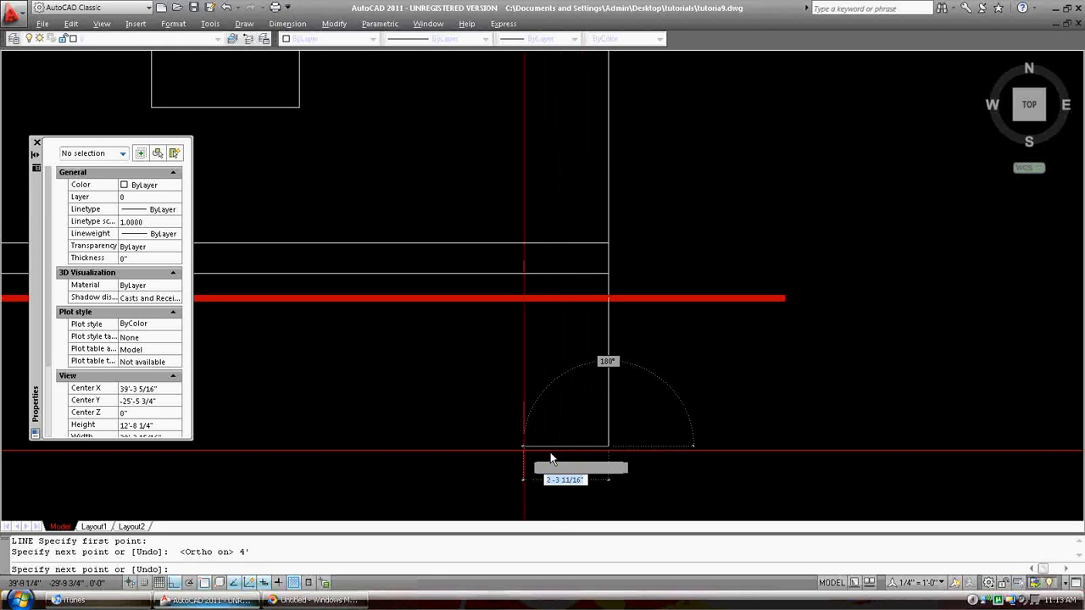
mouse_move(495, 457)
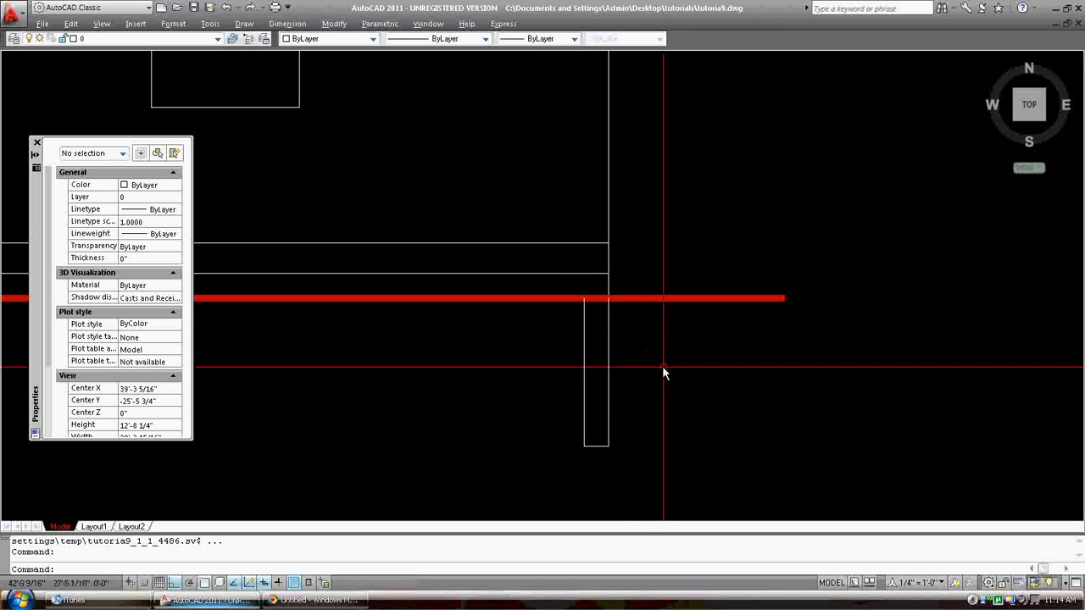
mouse_move(627, 451)
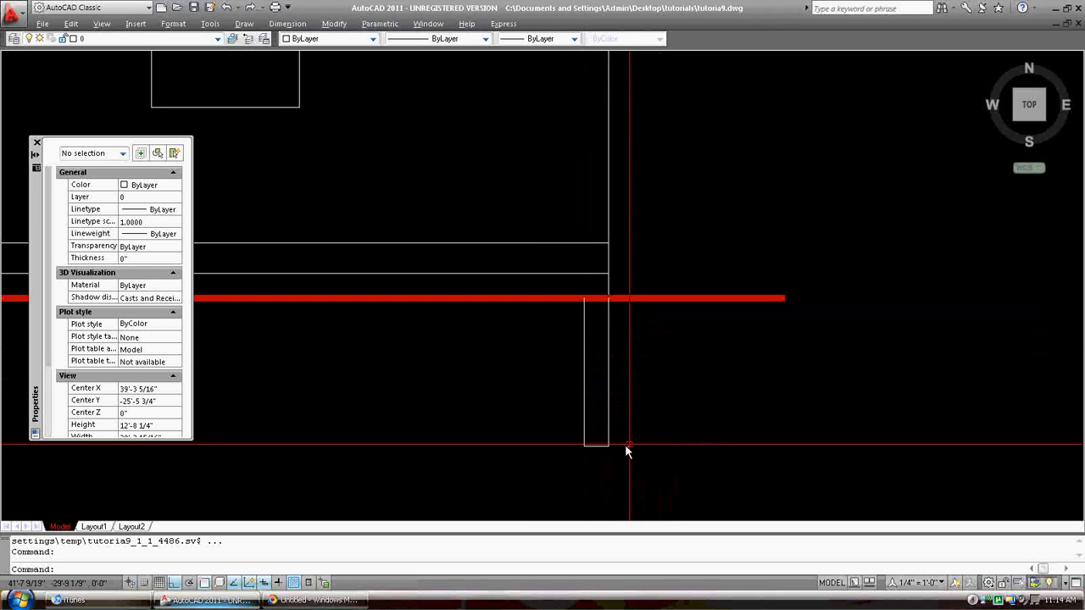
mouse_move(593, 458)
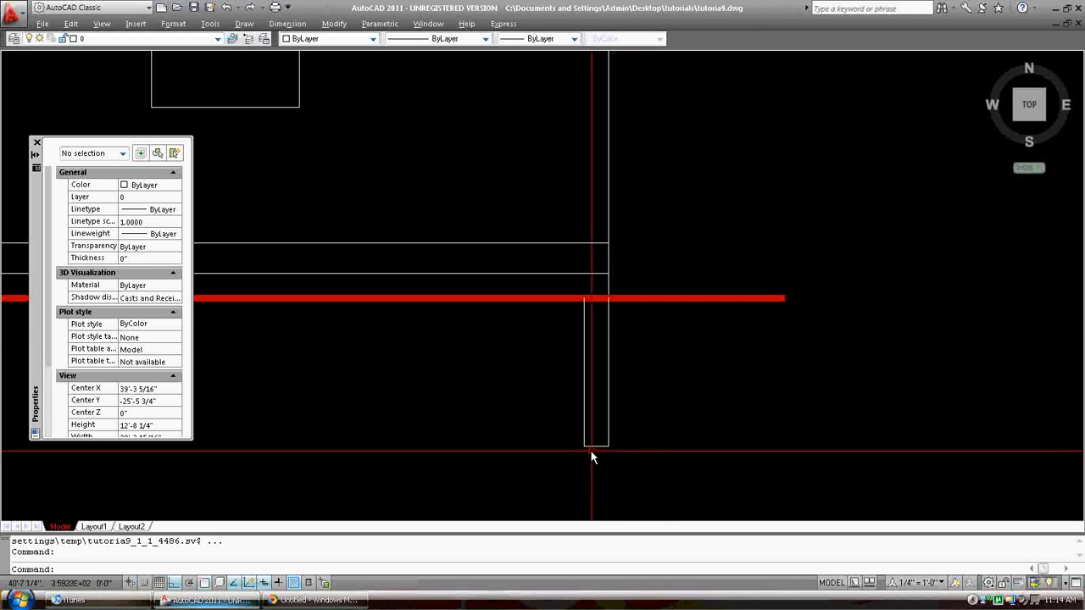
mouse_move(587, 471)
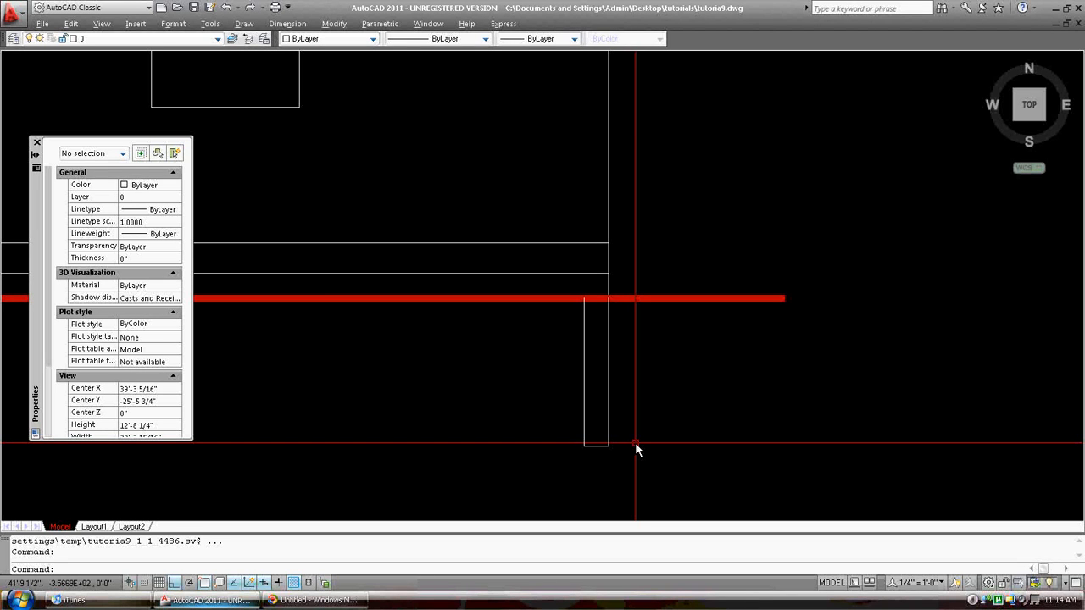
Step: Draw an 18 by 8 footing rectangle near the bottom of the foundation wall with Ortho toggled
type("RECTANG")
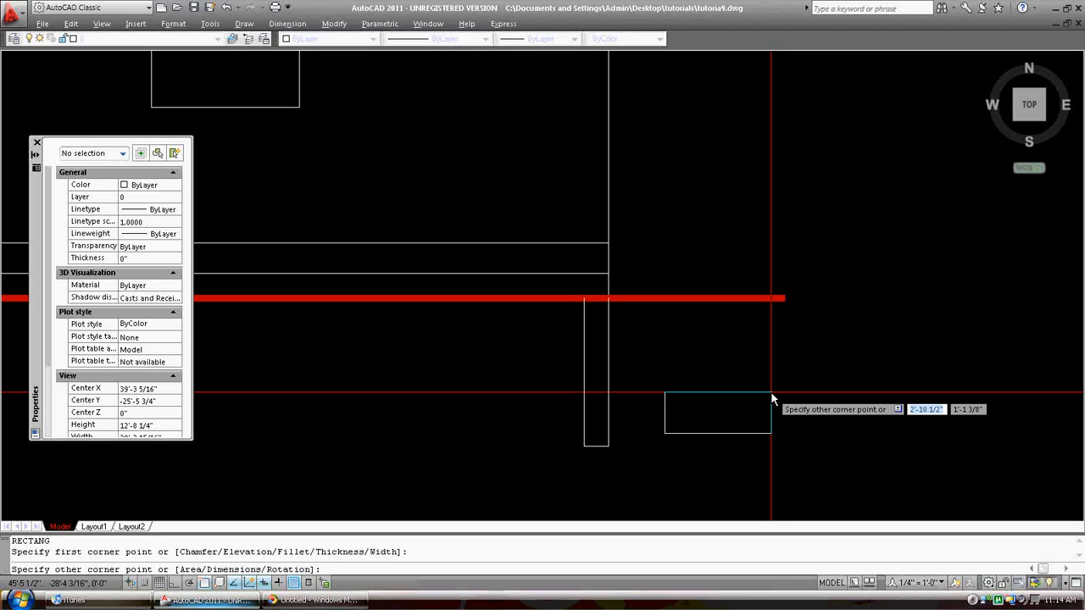
key("f8")
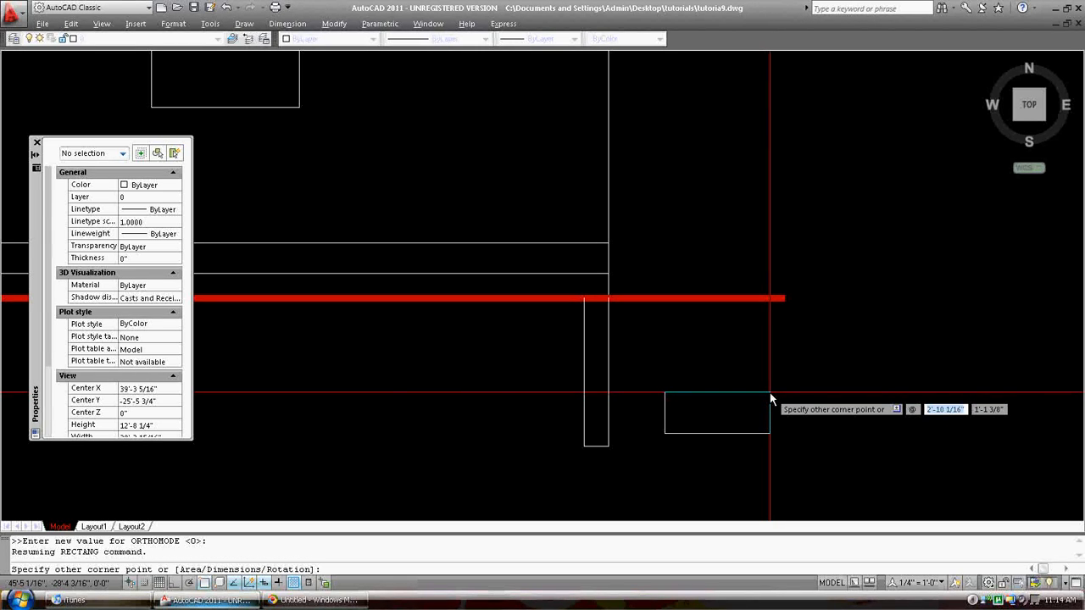
type("18")
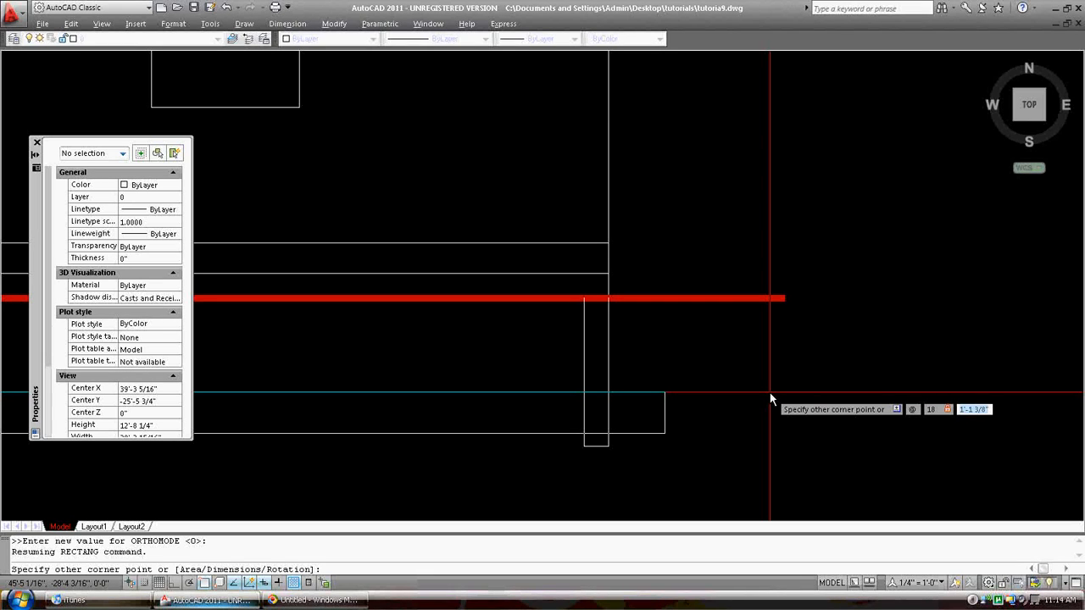
type("@18,8")
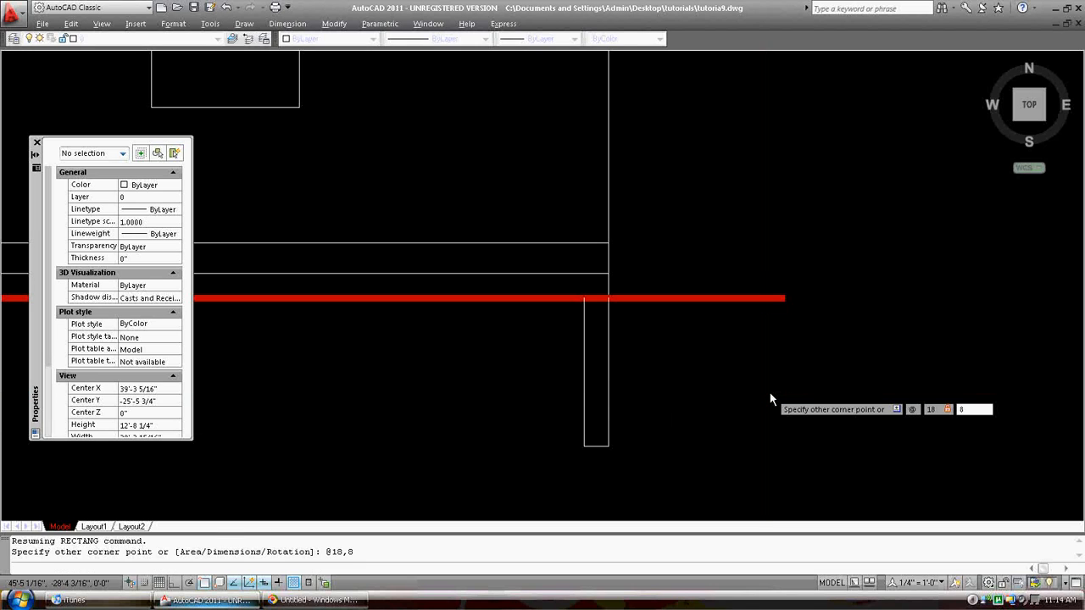
left_click(769, 389)
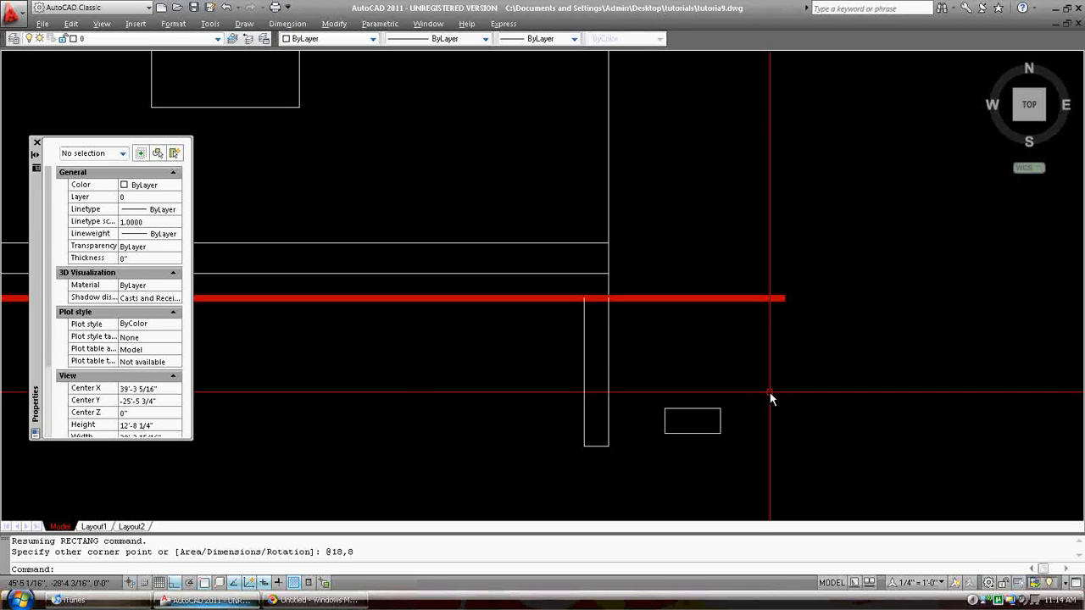
mouse_move(742, 420)
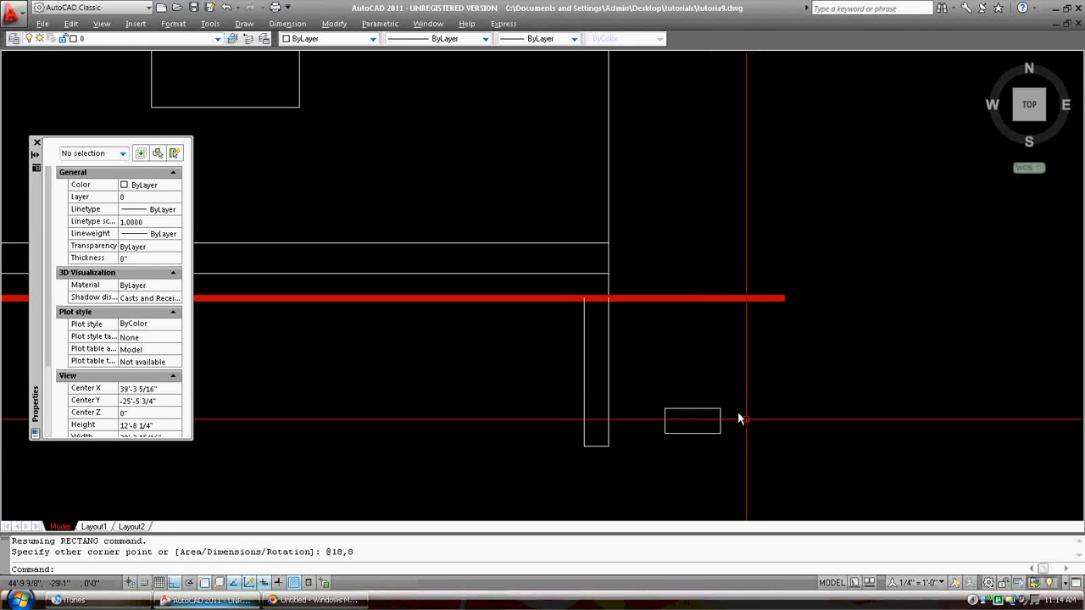
mouse_move(735, 388)
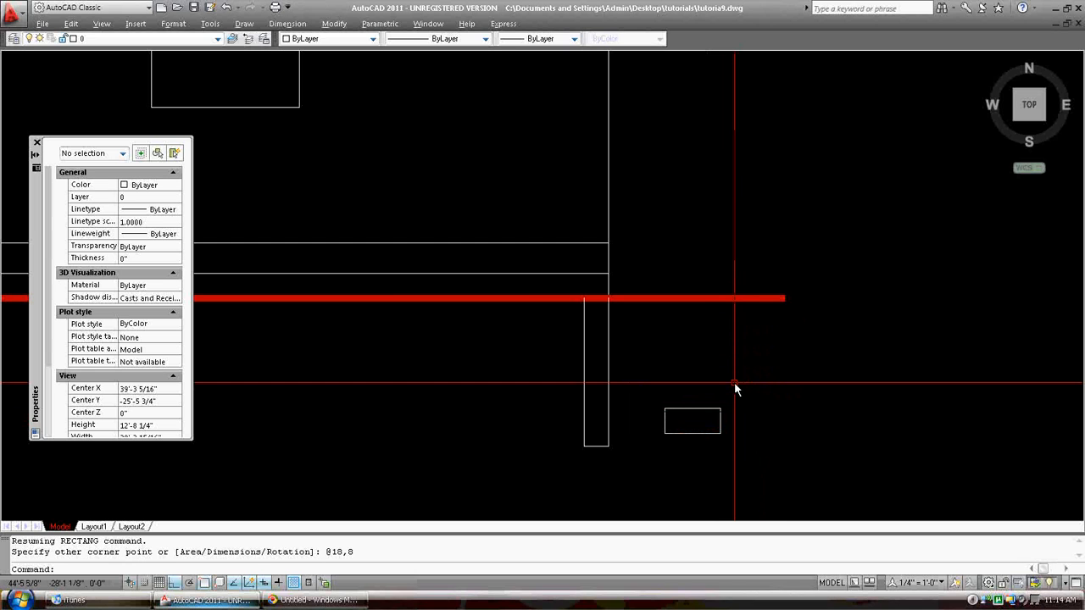
mouse_move(703, 376)
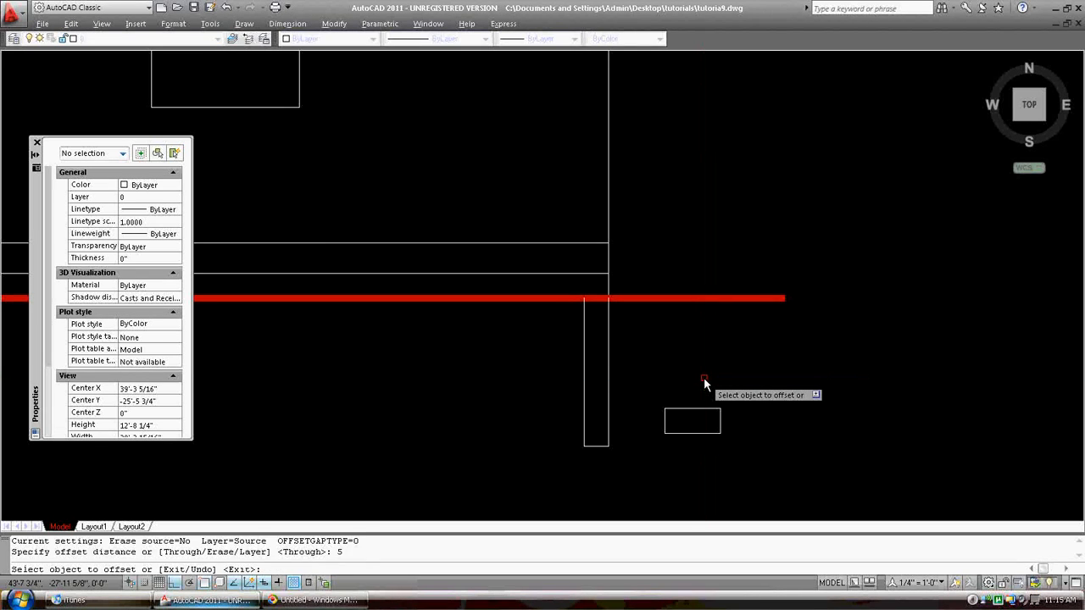
Step: Offset the foundation wall line and move the footing rectangle beneath the wall
left_click(658, 377)
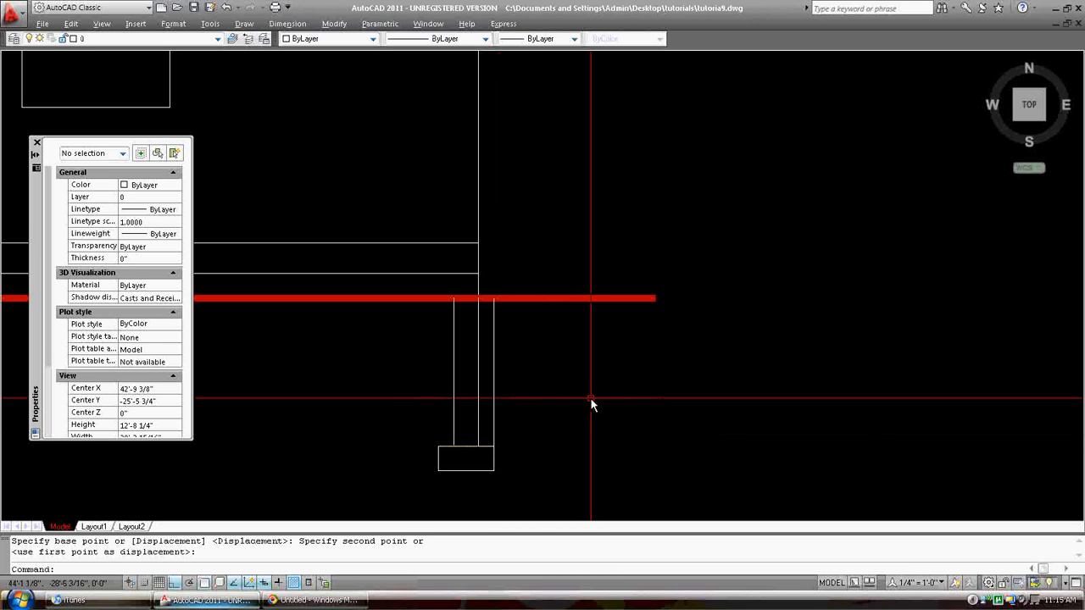
left_click(495, 390)
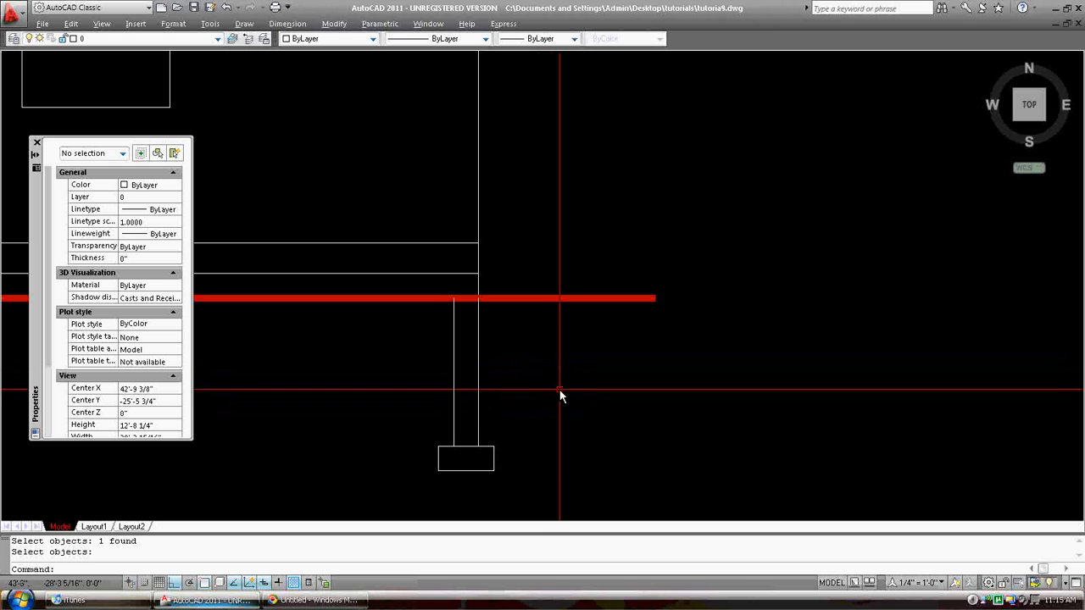
mouse_move(488, 390)
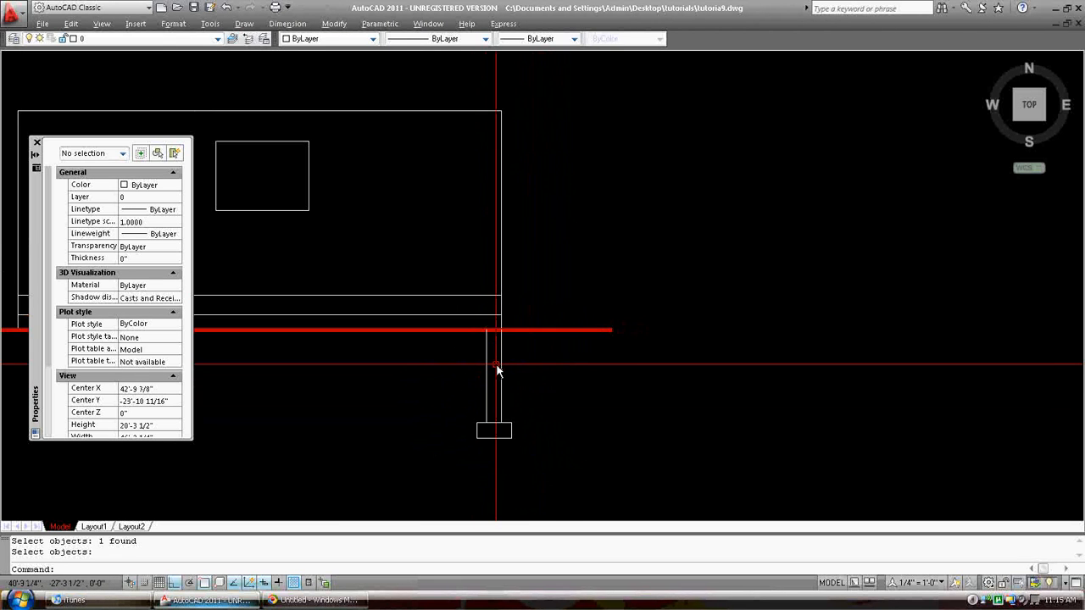
mouse_move(529, 376)
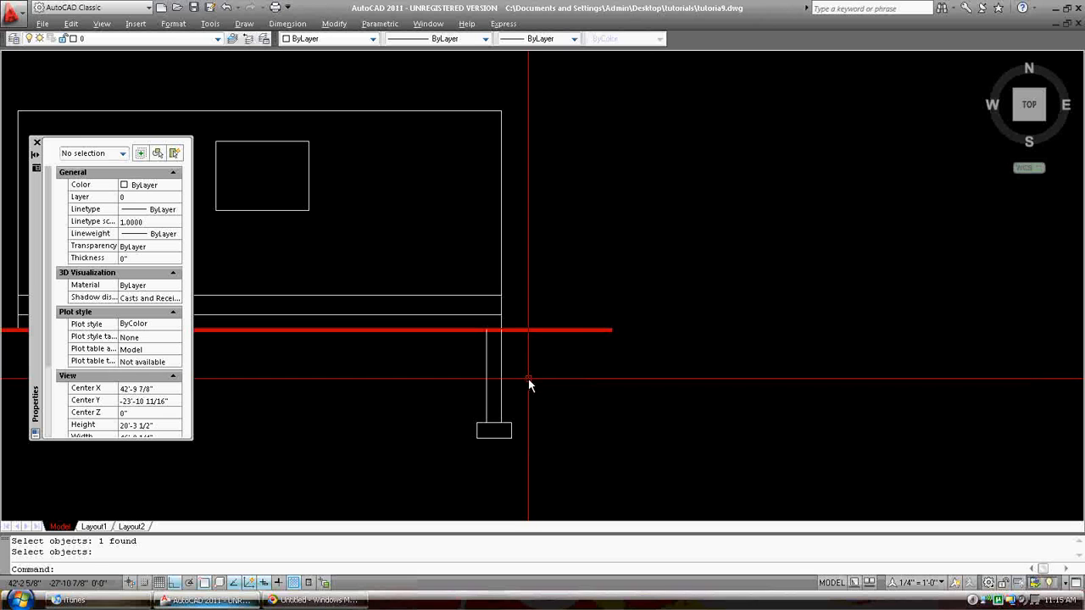
mouse_move(529, 362)
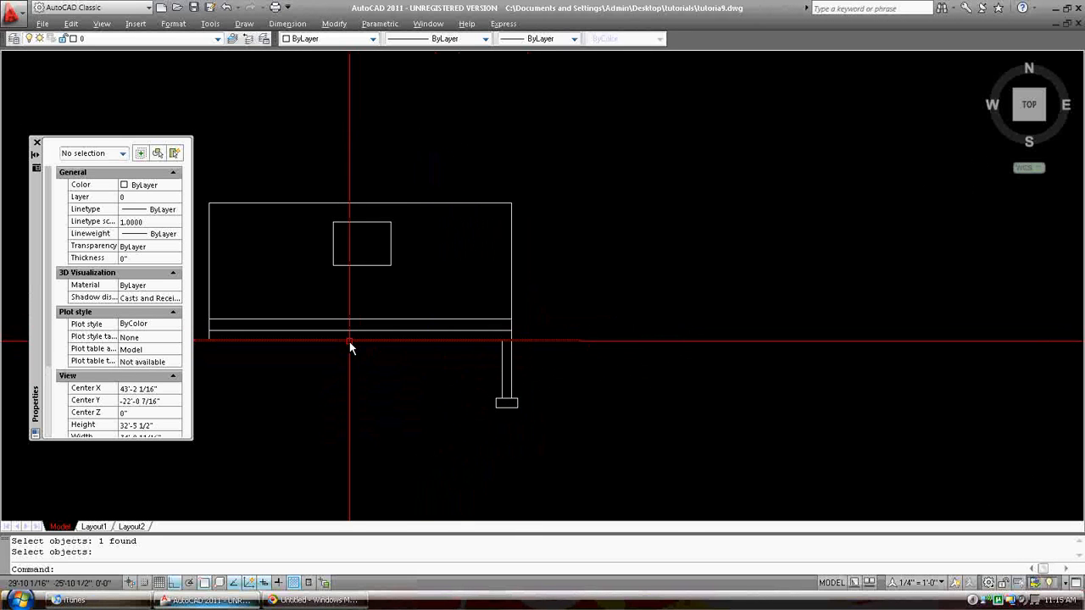
mouse_move(492, 380)
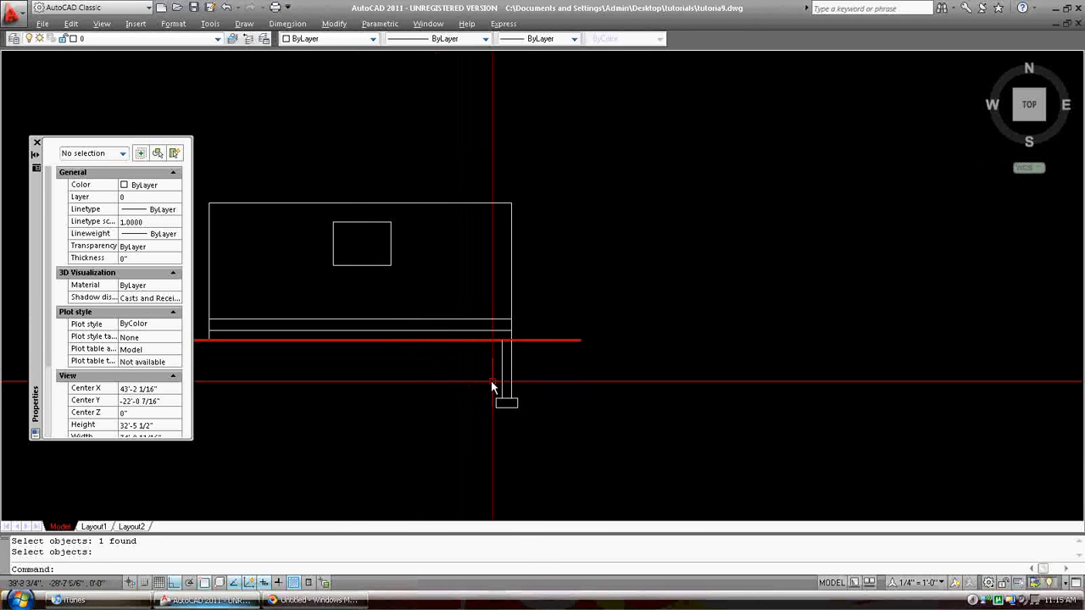
mouse_move(522, 433)
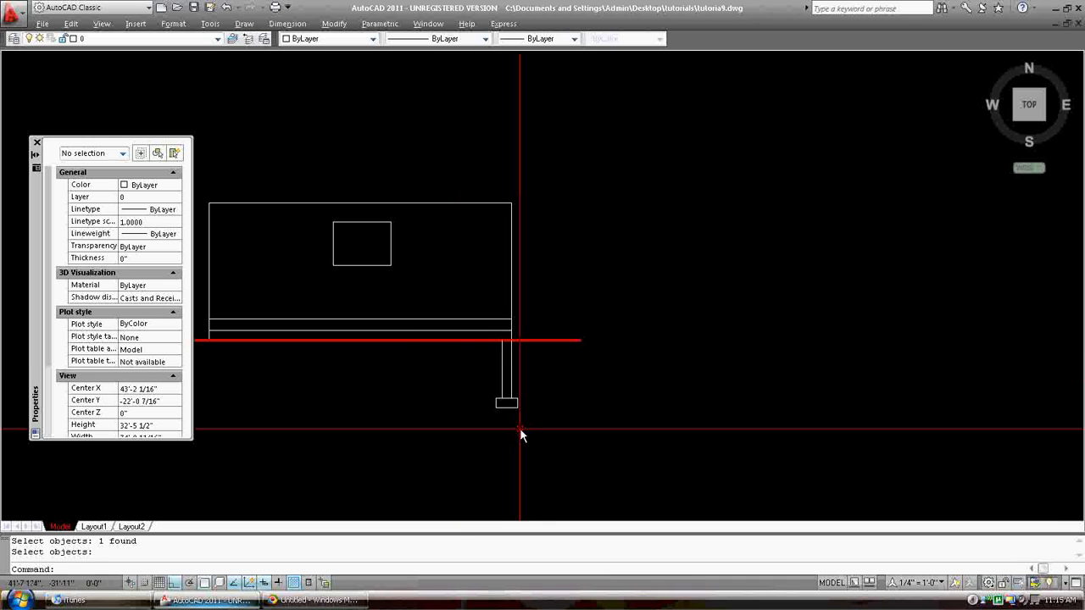
mouse_move(549, 419)
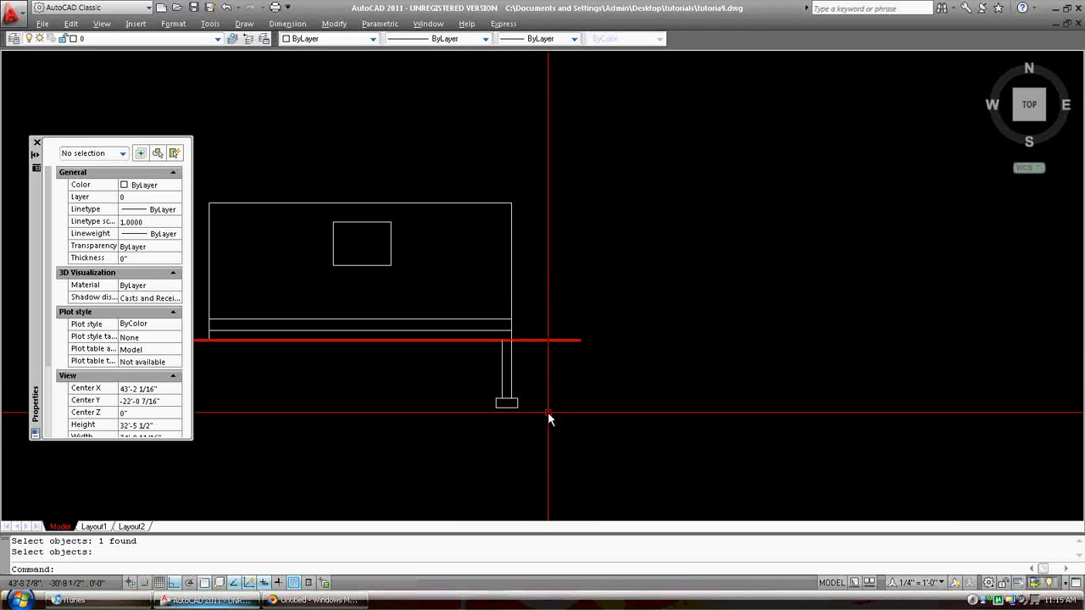
mouse_move(536, 427)
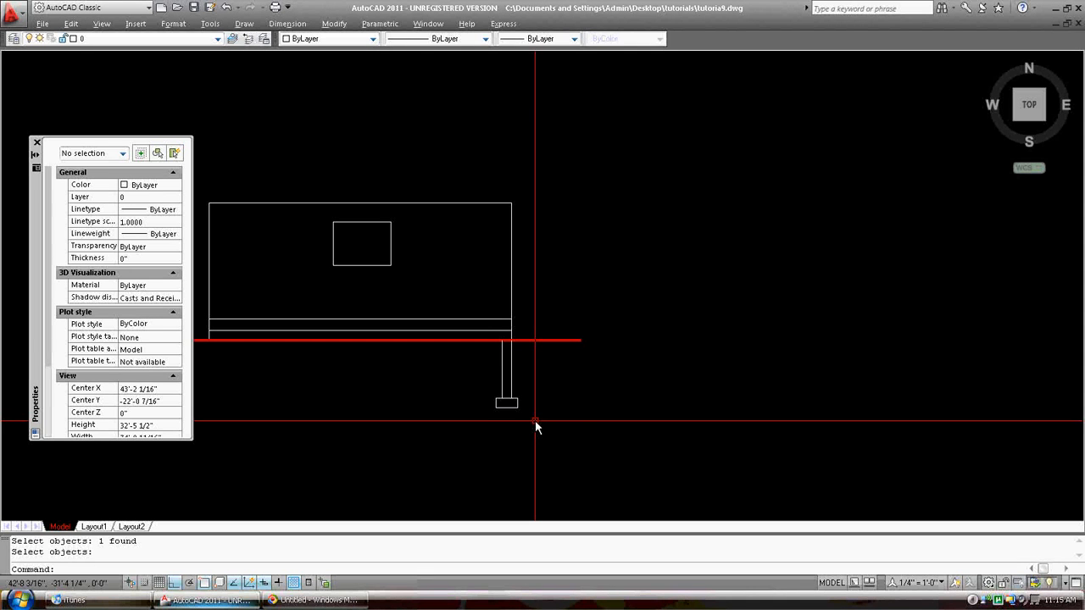
Step: Stretch the footing and foundation wall ends 4 feet downward below the grade line
left_click(536, 427)
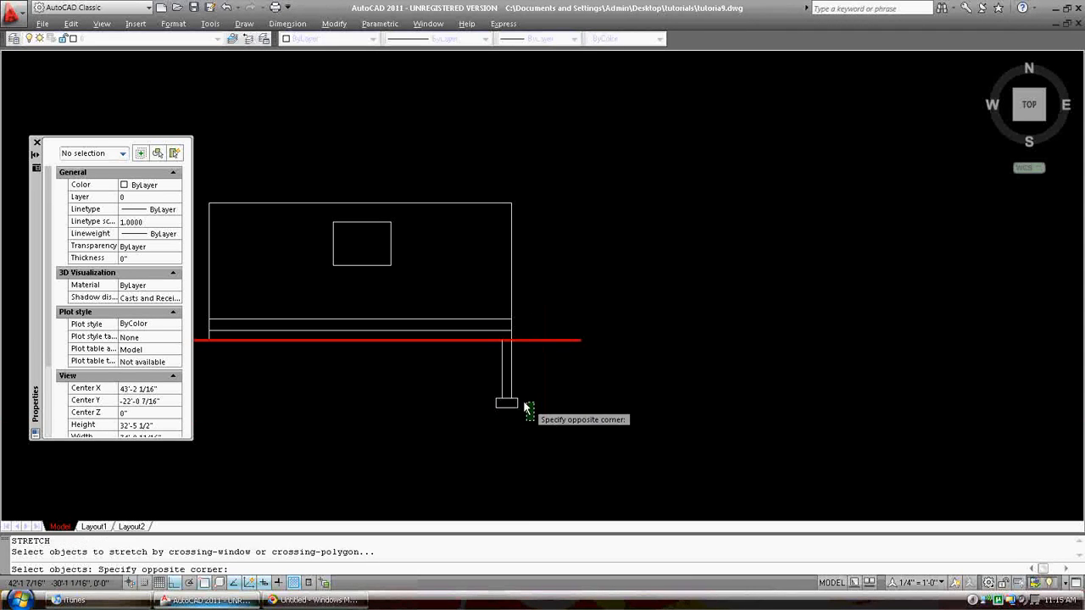
mouse_move(471, 398)
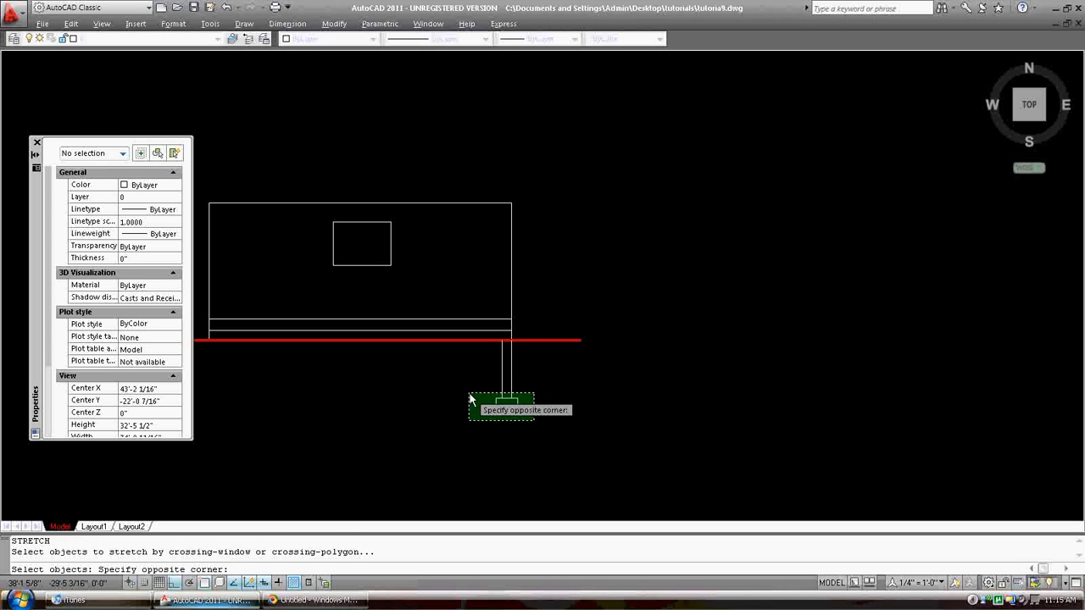
left_click(528, 383)
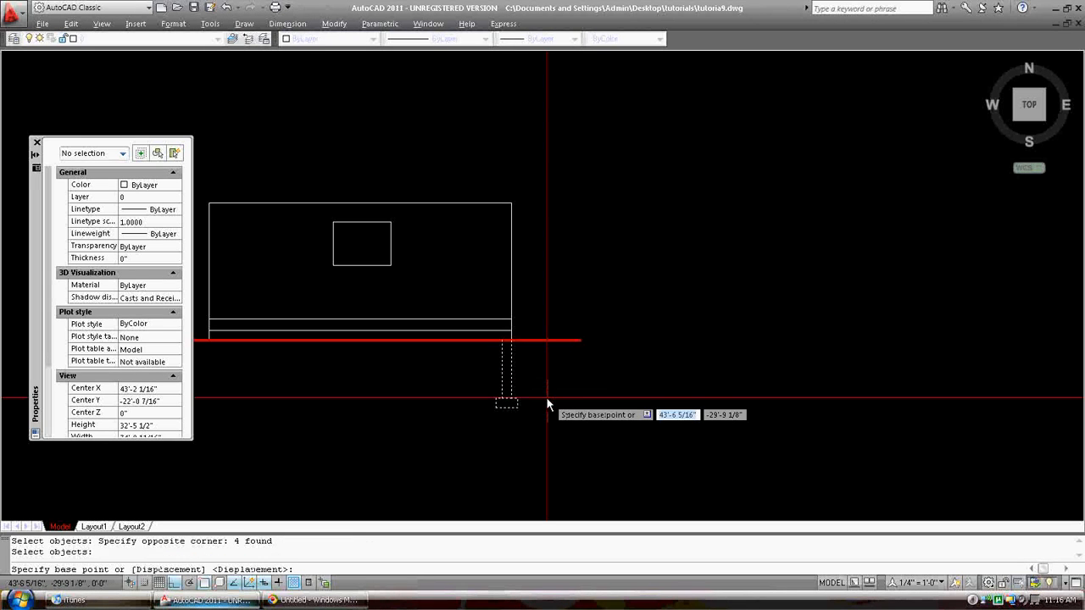
mouse_move(523, 407)
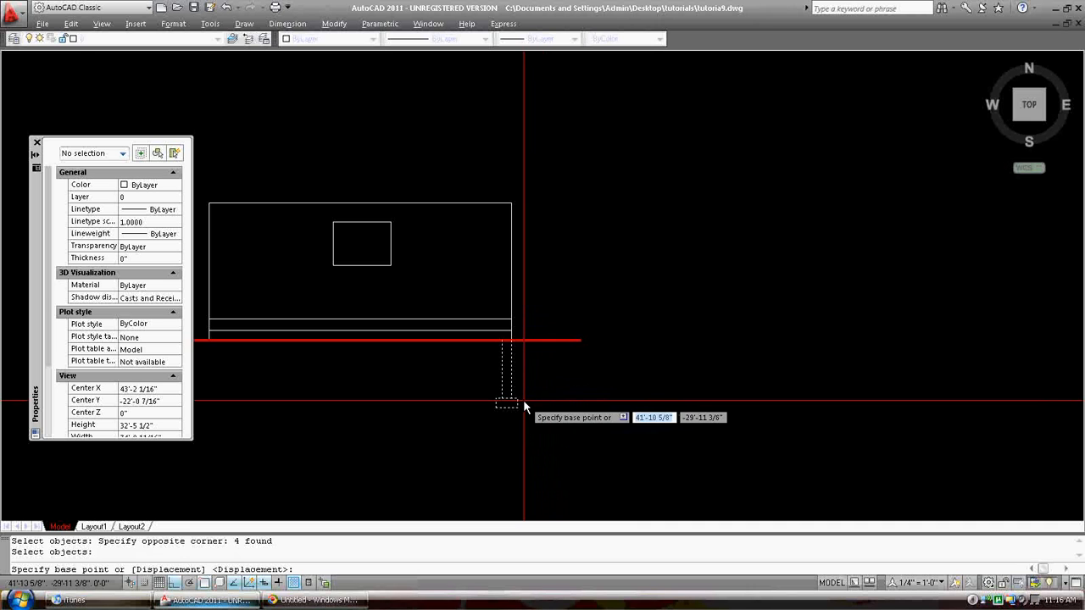
mouse_move(517, 404)
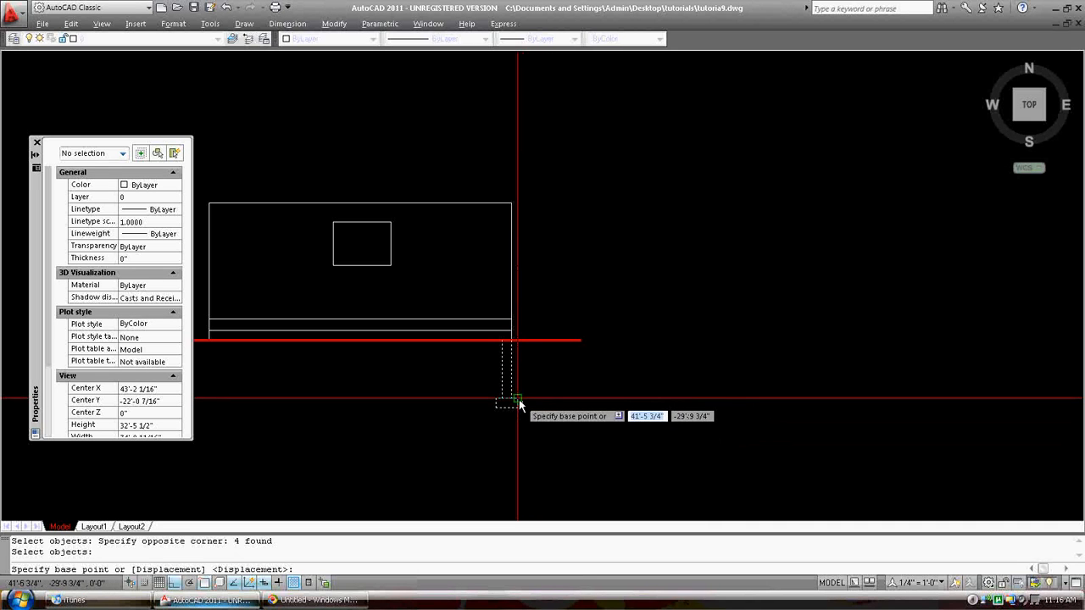
left_click(517, 403)
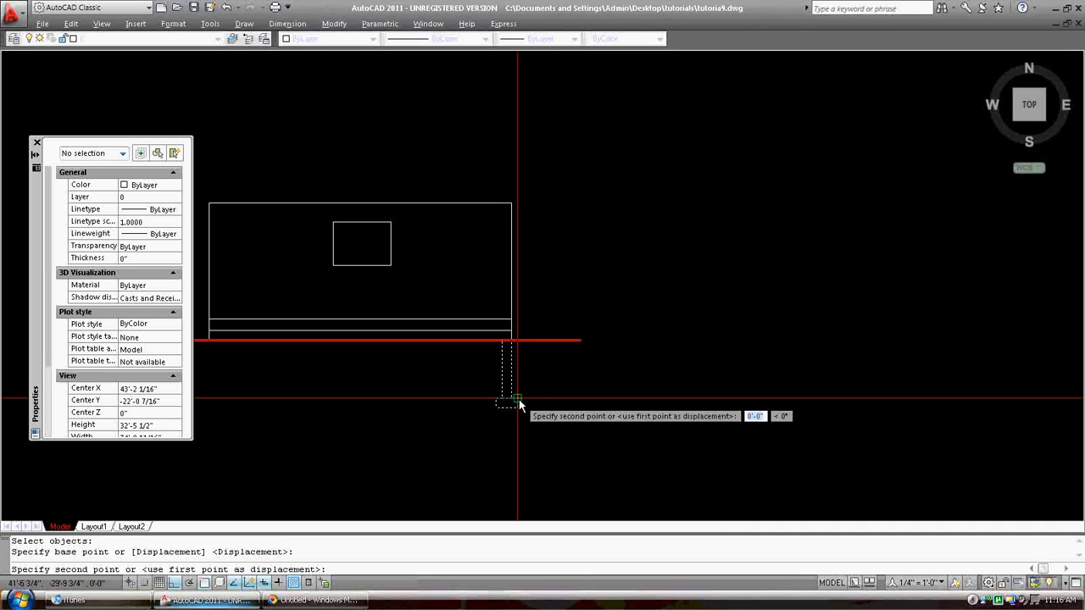
mouse_move(515, 399)
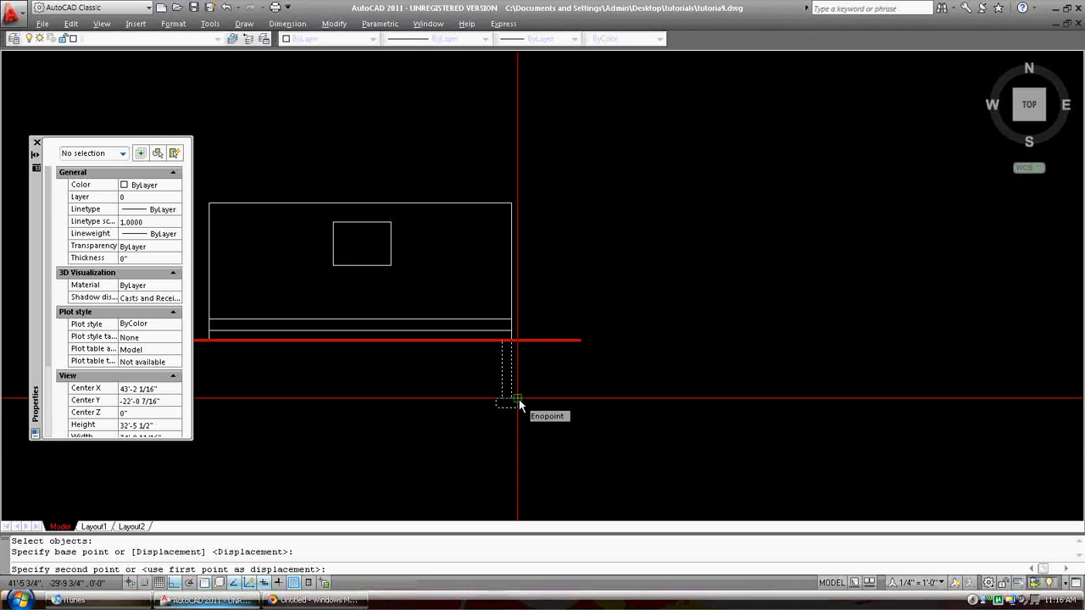
mouse_move(529, 464)
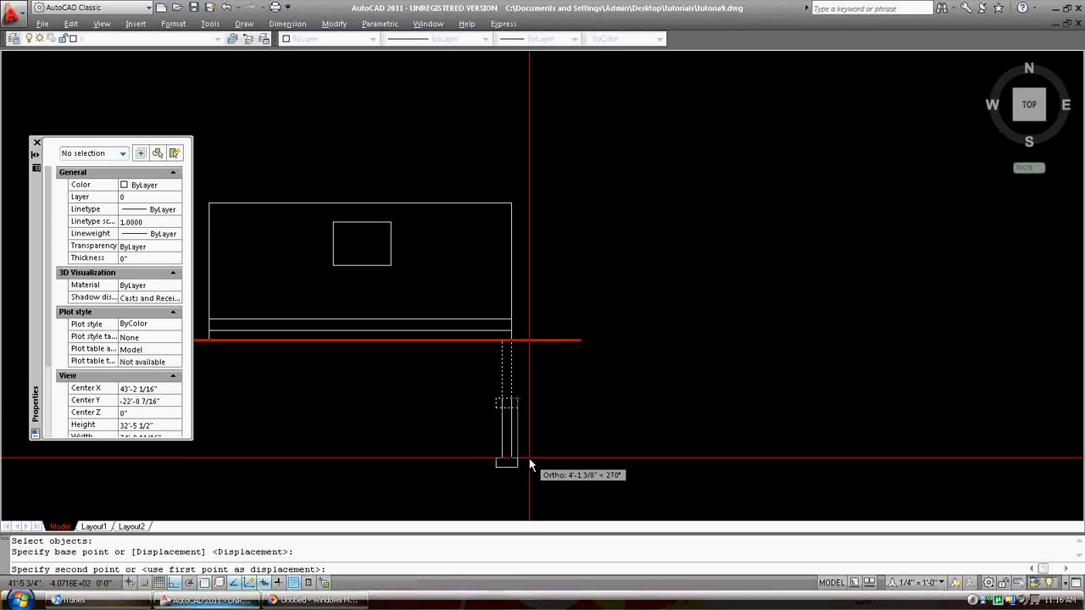
type("4'")
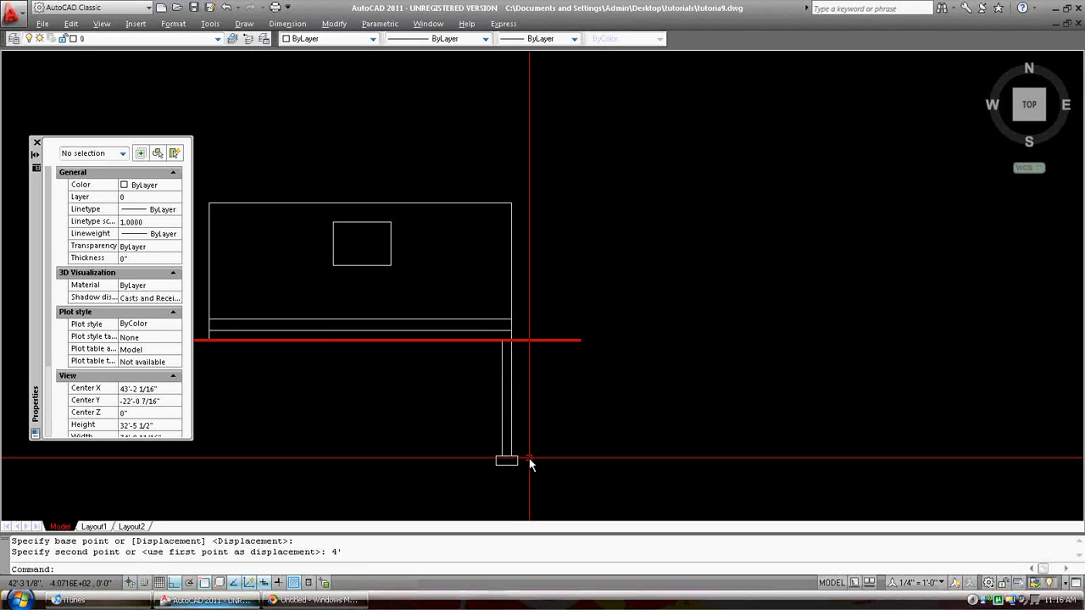
mouse_move(551, 438)
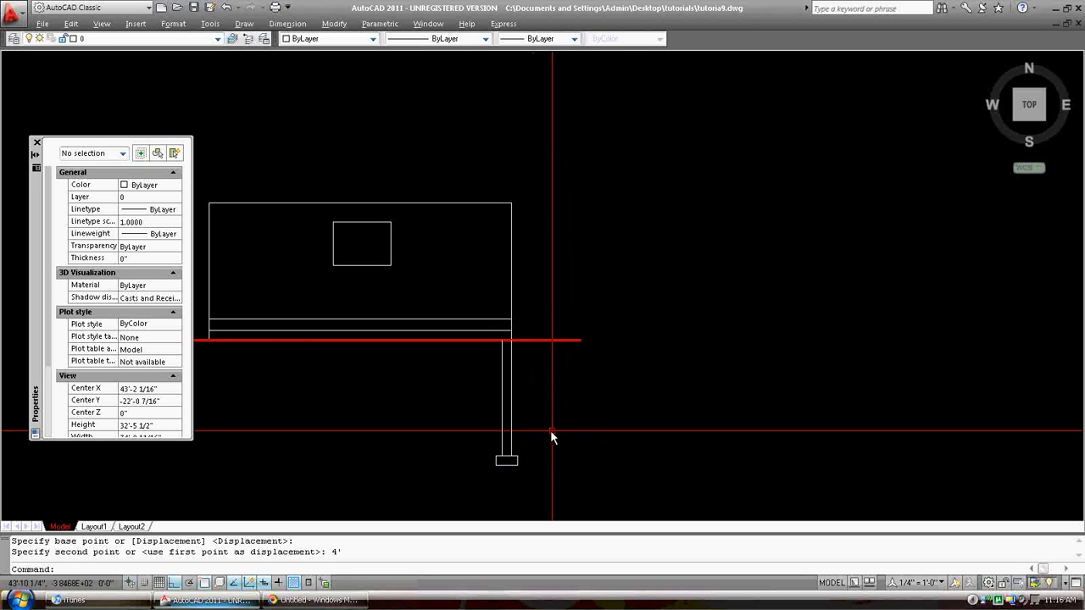
mouse_move(549, 400)
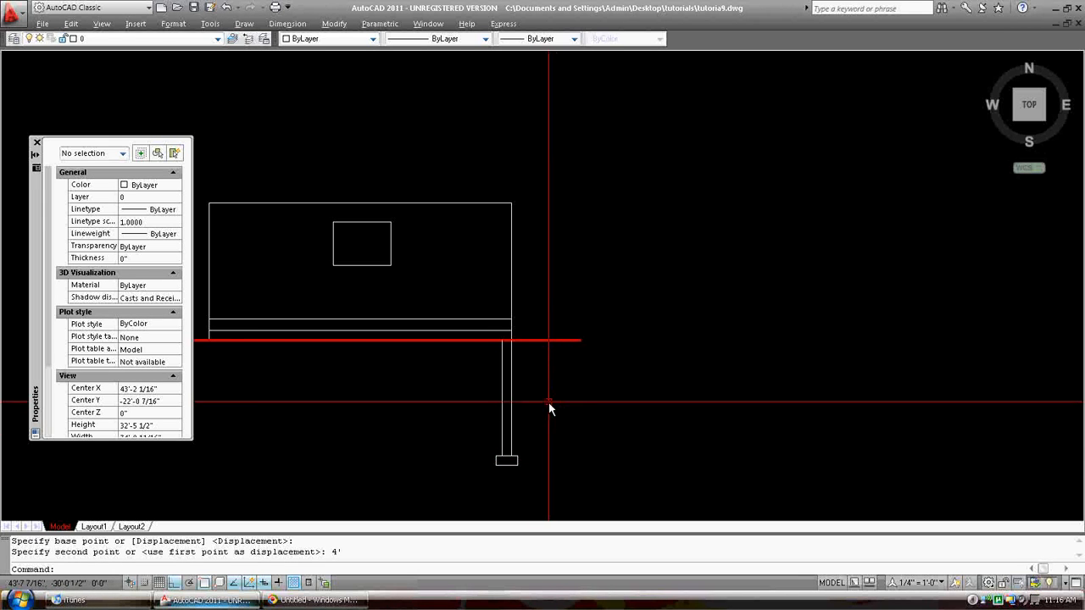
mouse_move(545, 403)
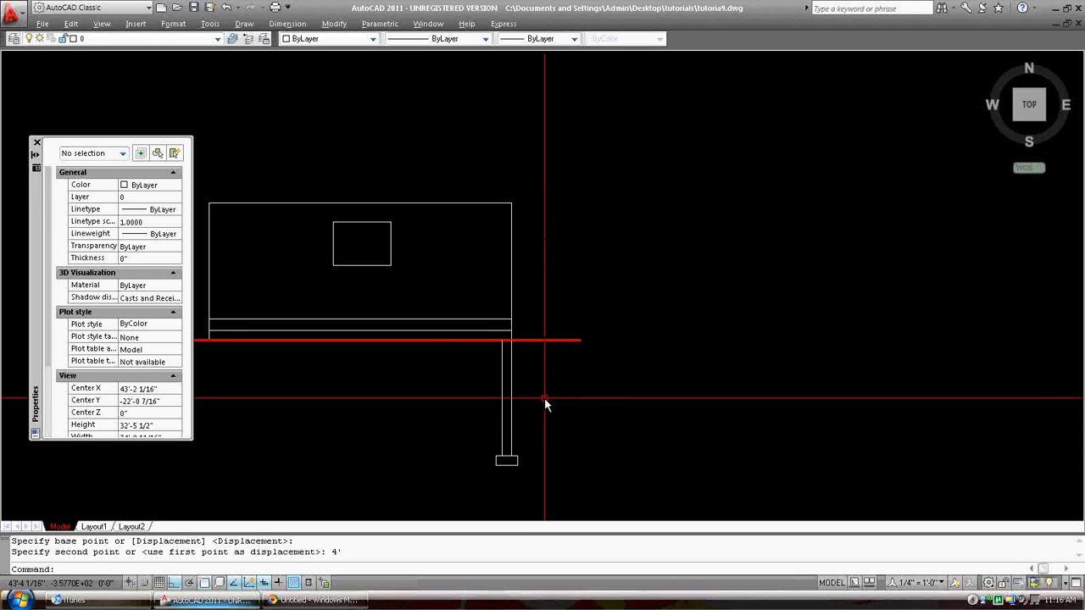
mouse_move(495, 464)
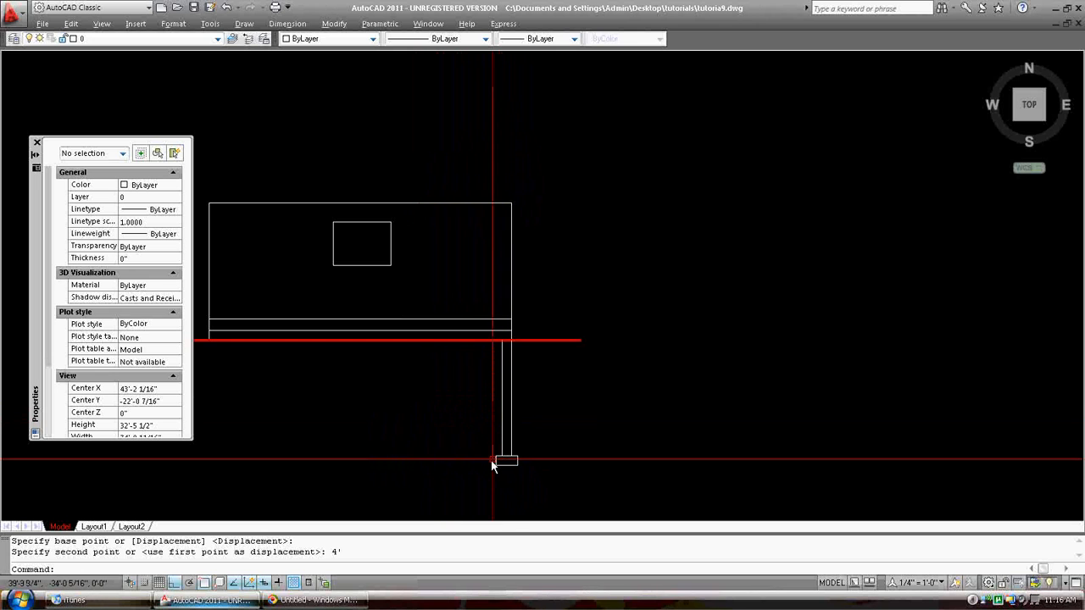
mouse_move(481, 426)
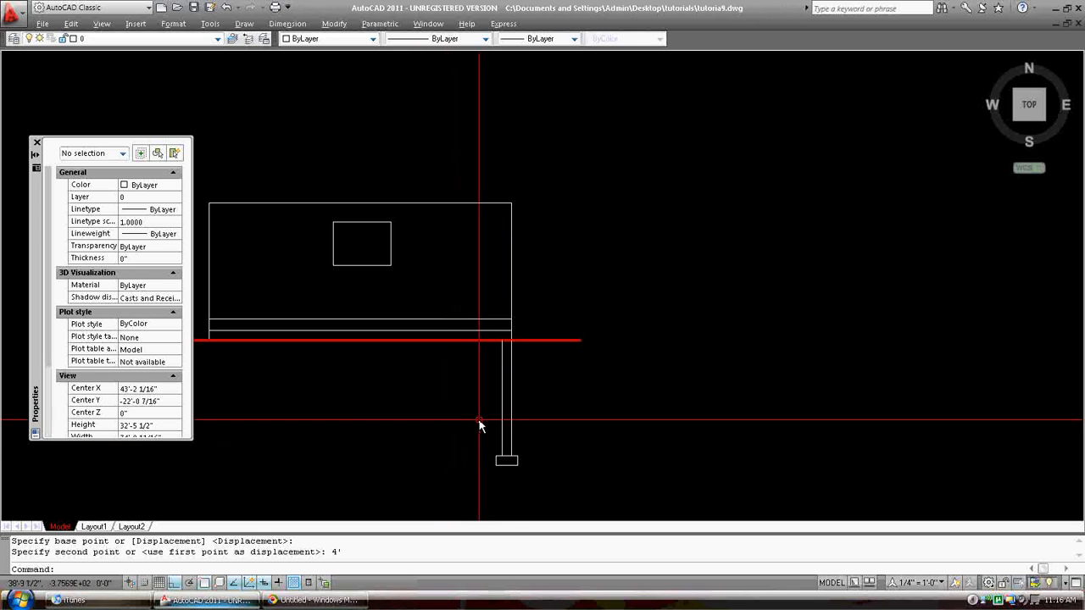
mouse_move(491, 427)
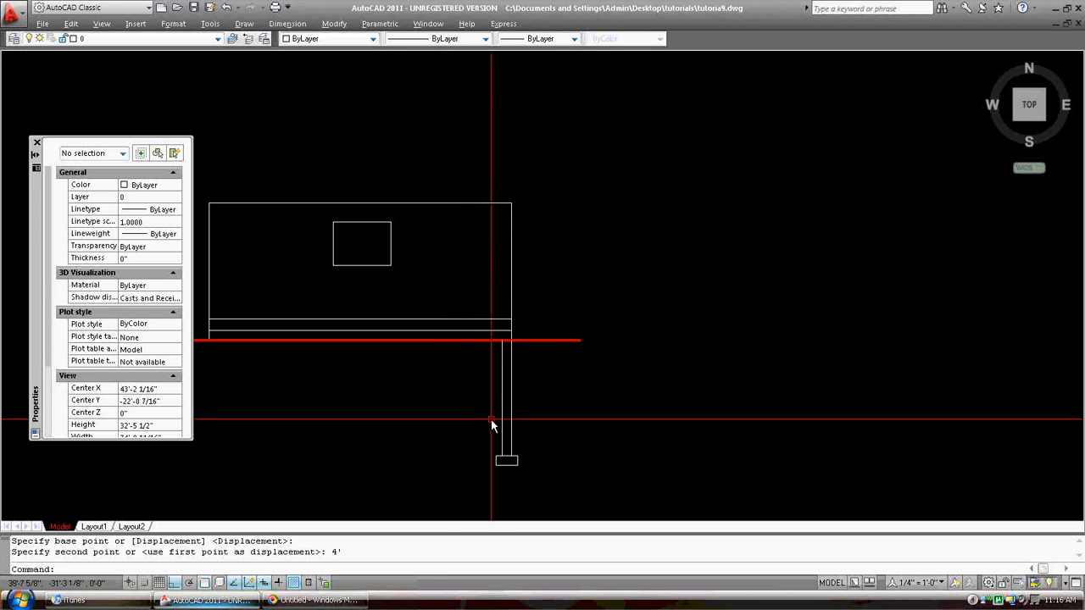
mouse_move(524, 371)
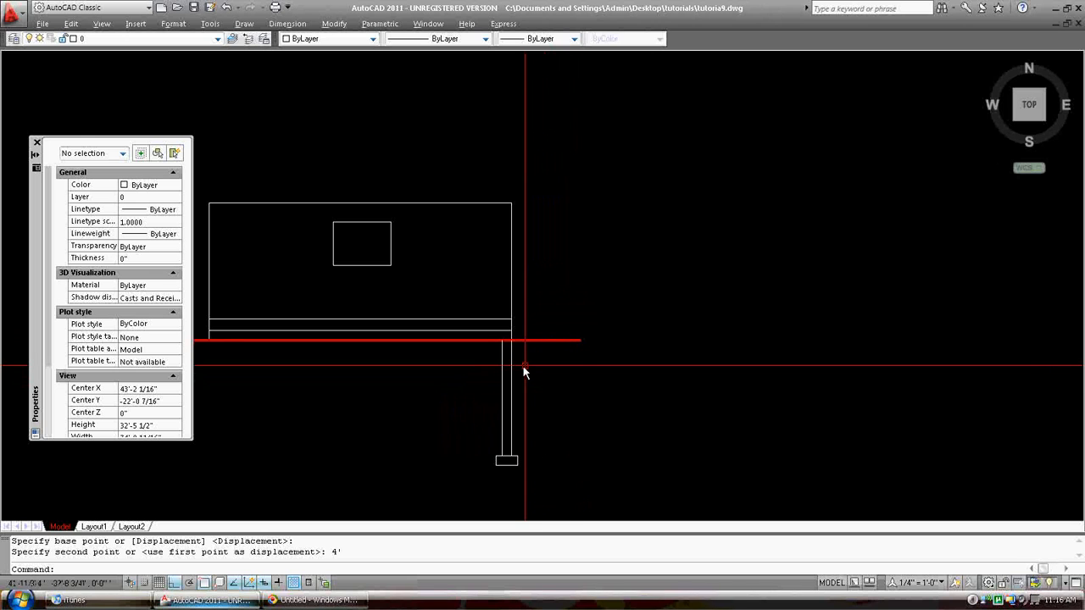
mouse_move(547, 375)
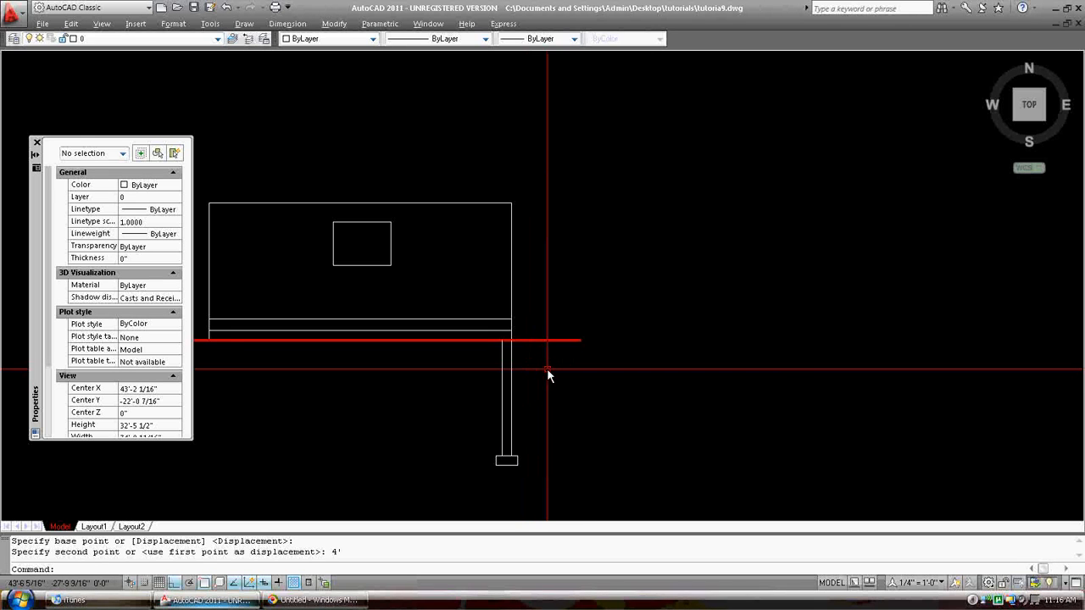
mouse_move(540, 371)
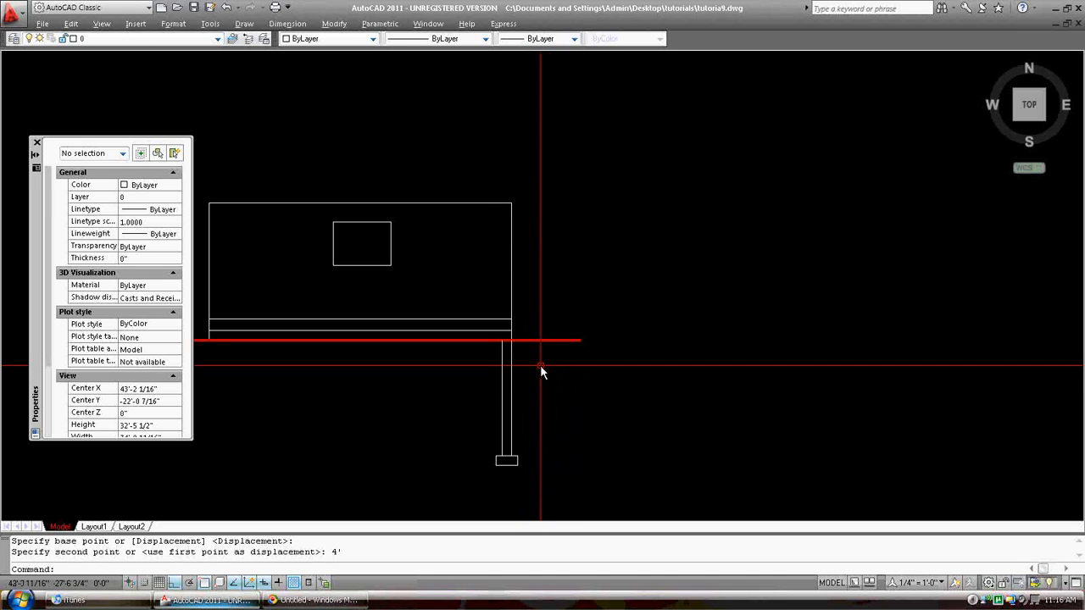
mouse_move(558, 348)
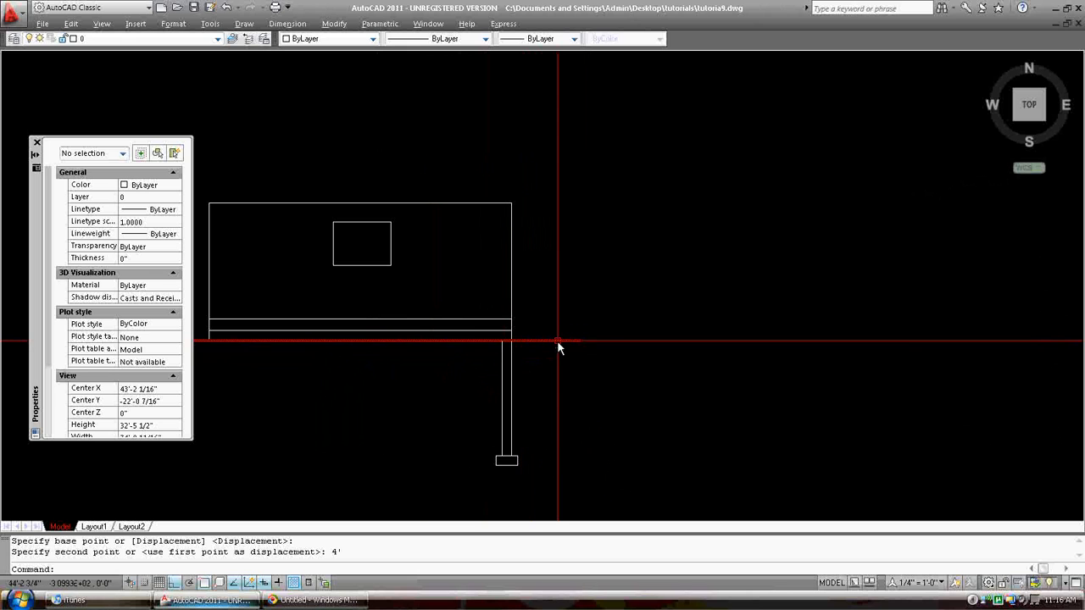
mouse_move(569, 472)
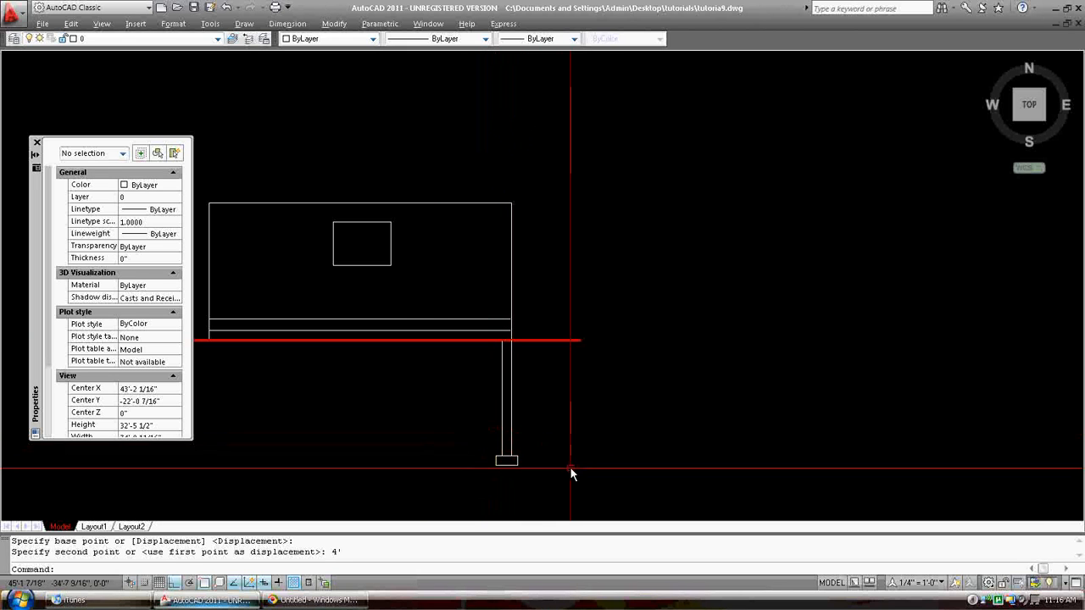
mouse_move(561, 440)
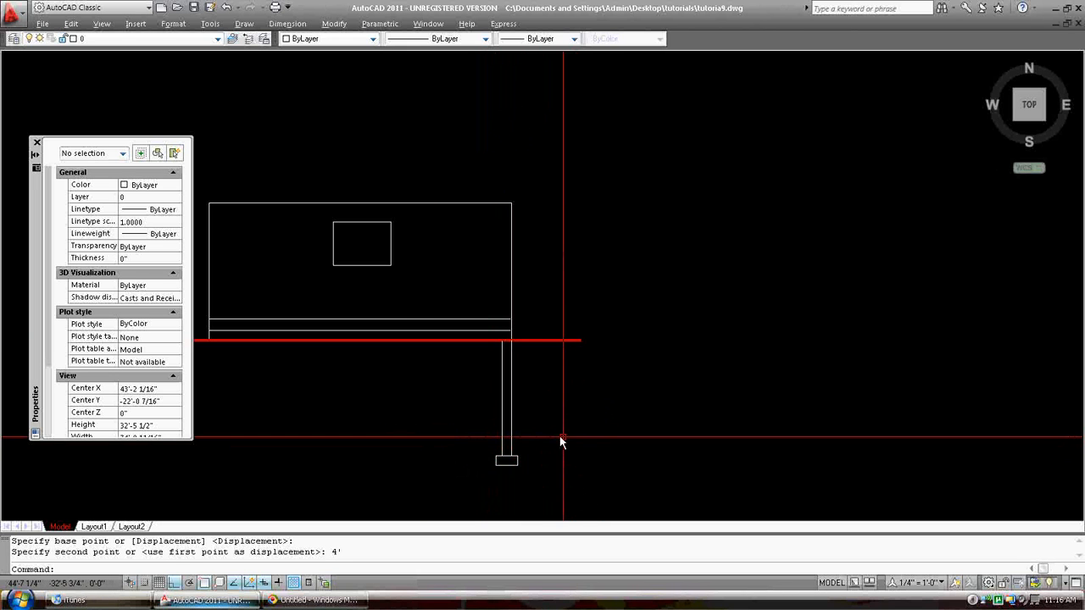
mouse_move(549, 472)
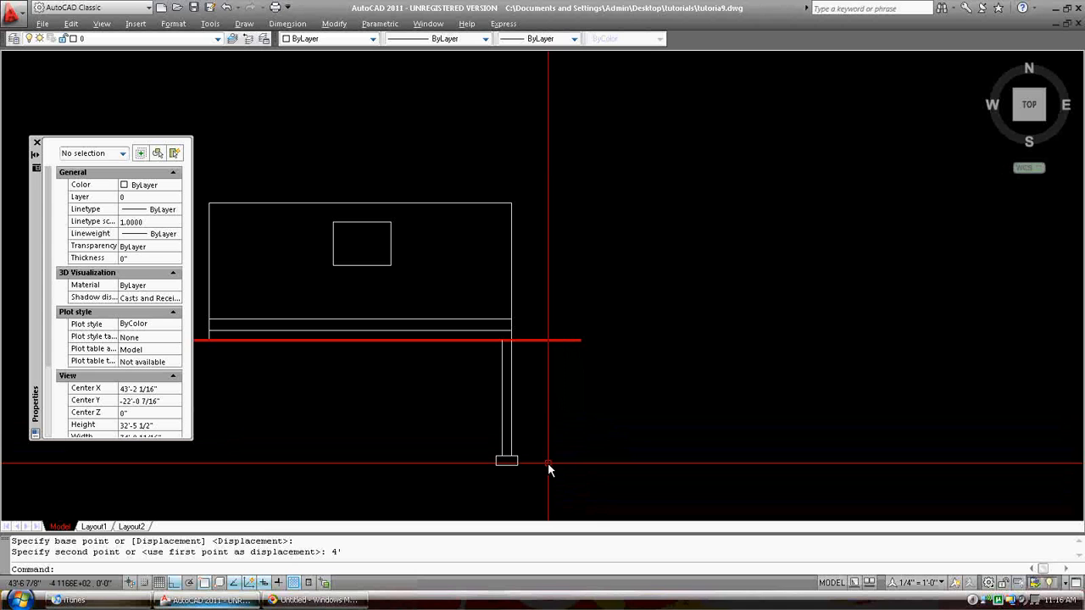
mouse_move(539, 475)
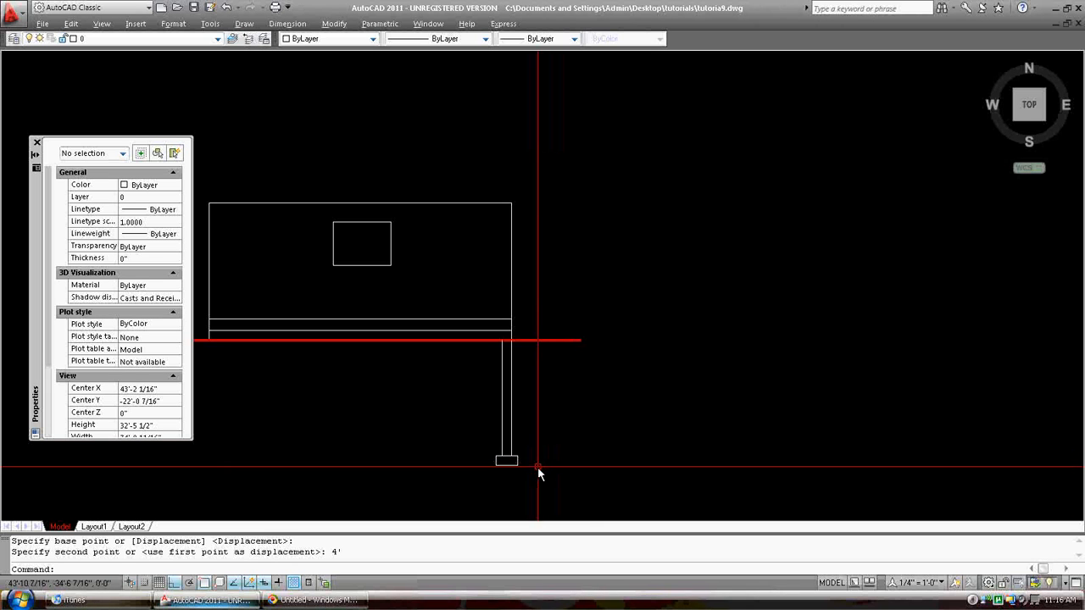
mouse_move(529, 481)
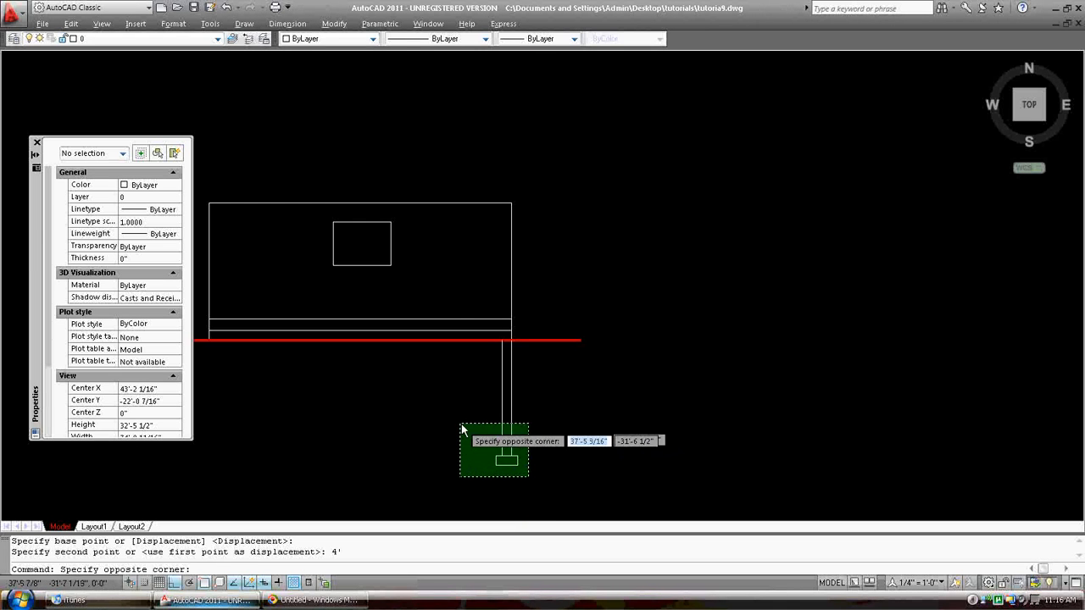
Step: Select the foundation wall and footing lines and bring up the Layer Properties Manager
left_click(461, 441)
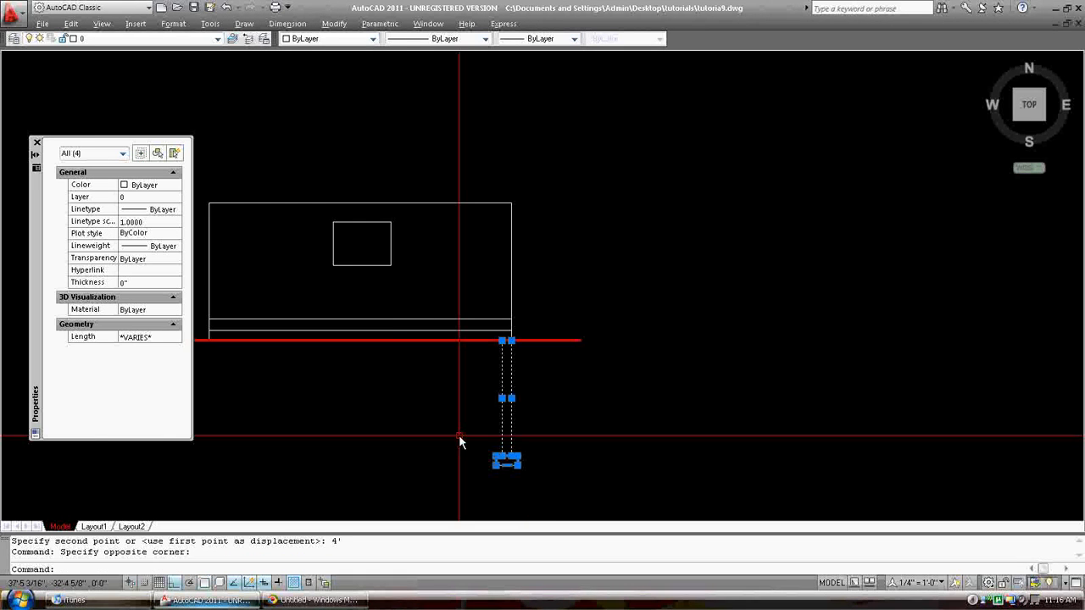
mouse_move(339, 398)
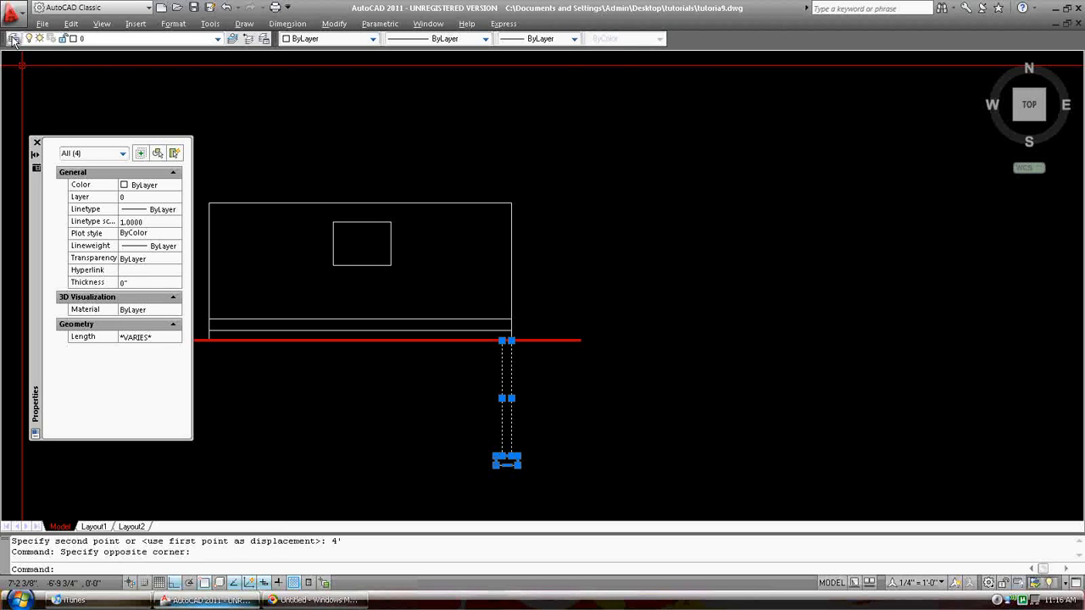
left_click(13, 38)
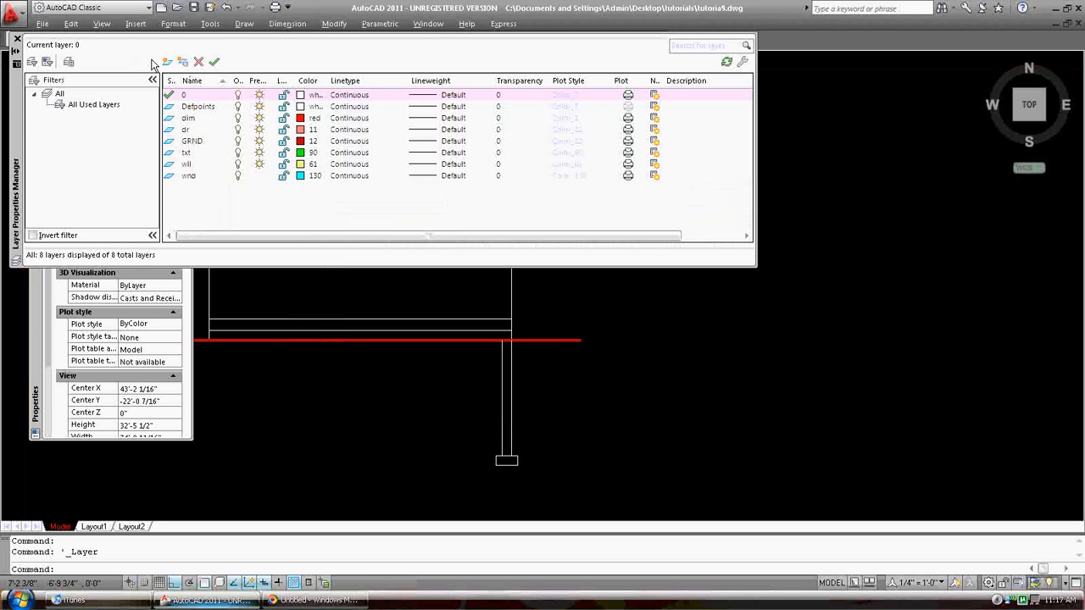
Step: Create a new HID layer with red colour and the HIDDEN dashed linetype
left_click(166, 61)
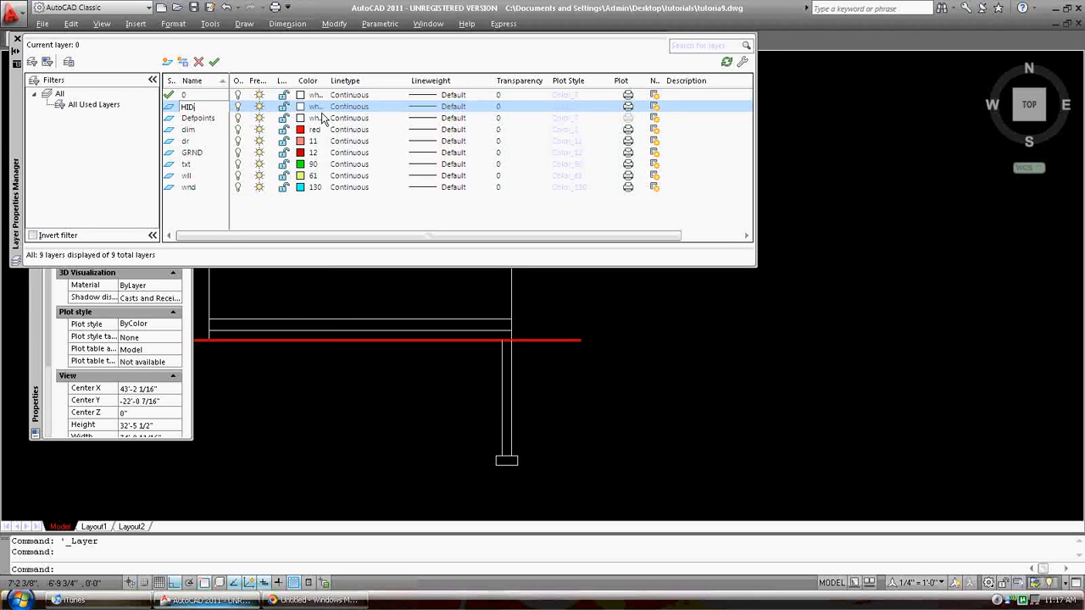
left_click(301, 105)
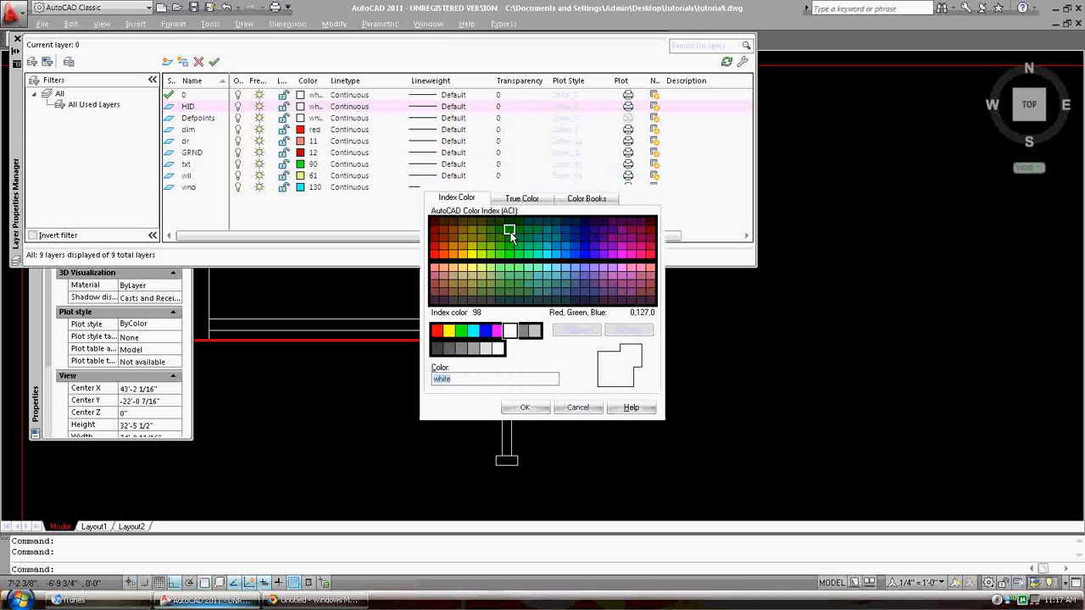
left_click(508, 255)
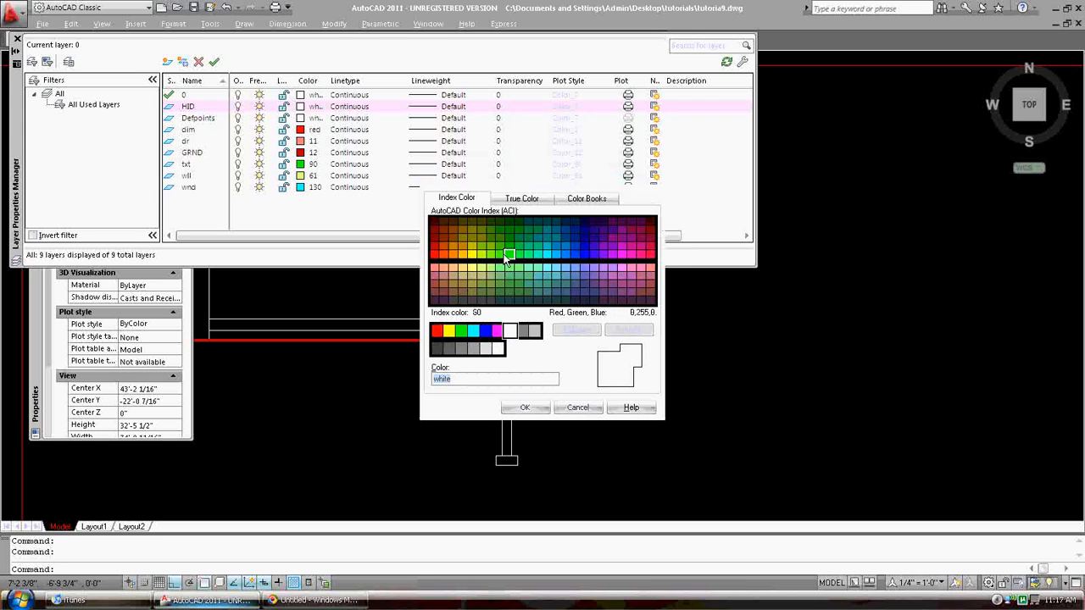
left_click(437, 331)
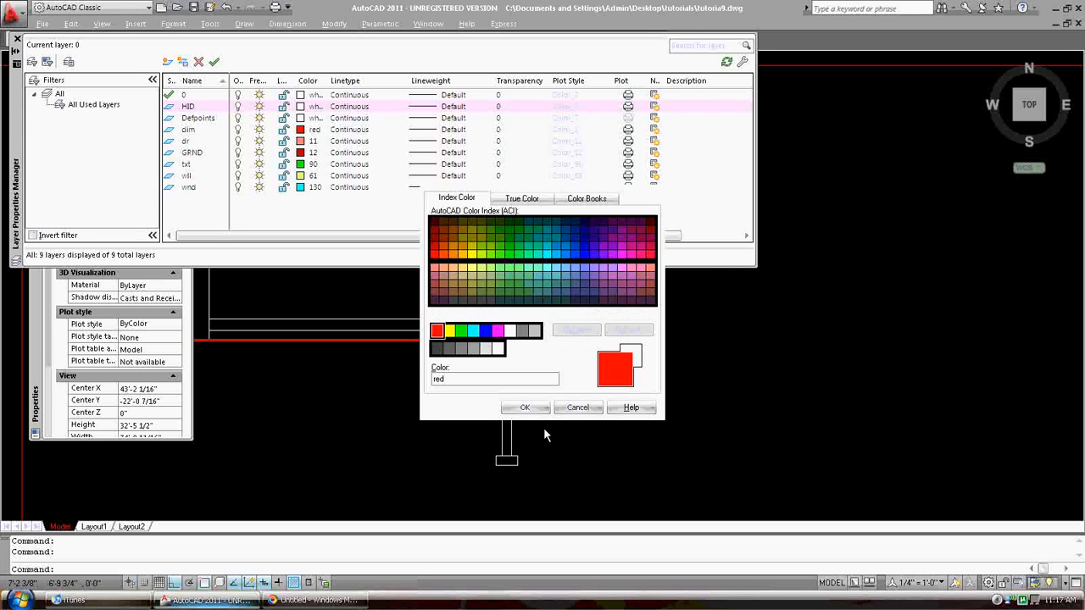
left_click(526, 407)
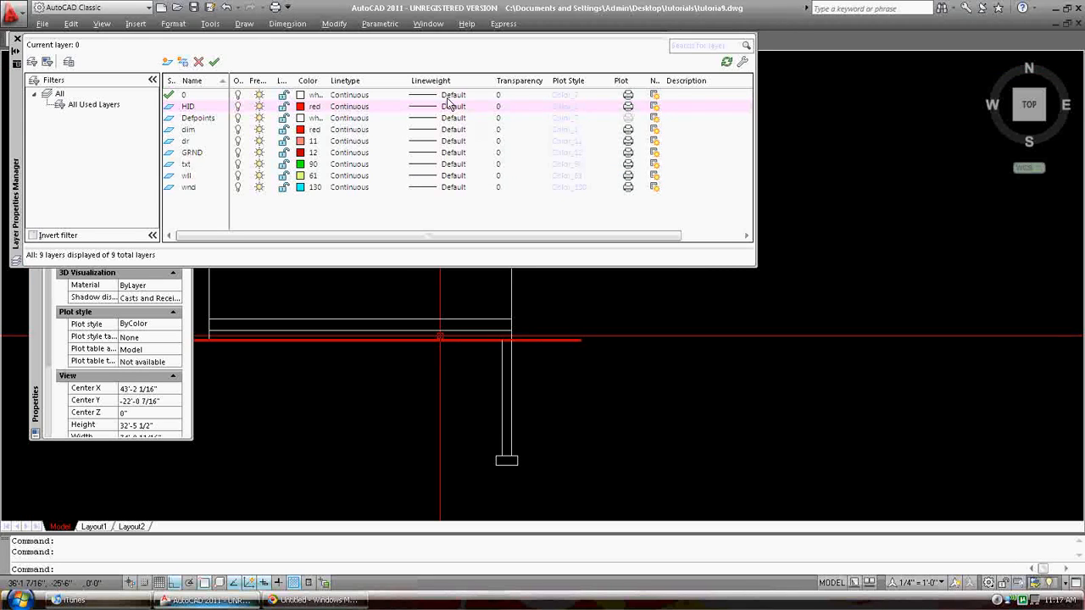
mouse_move(353, 110)
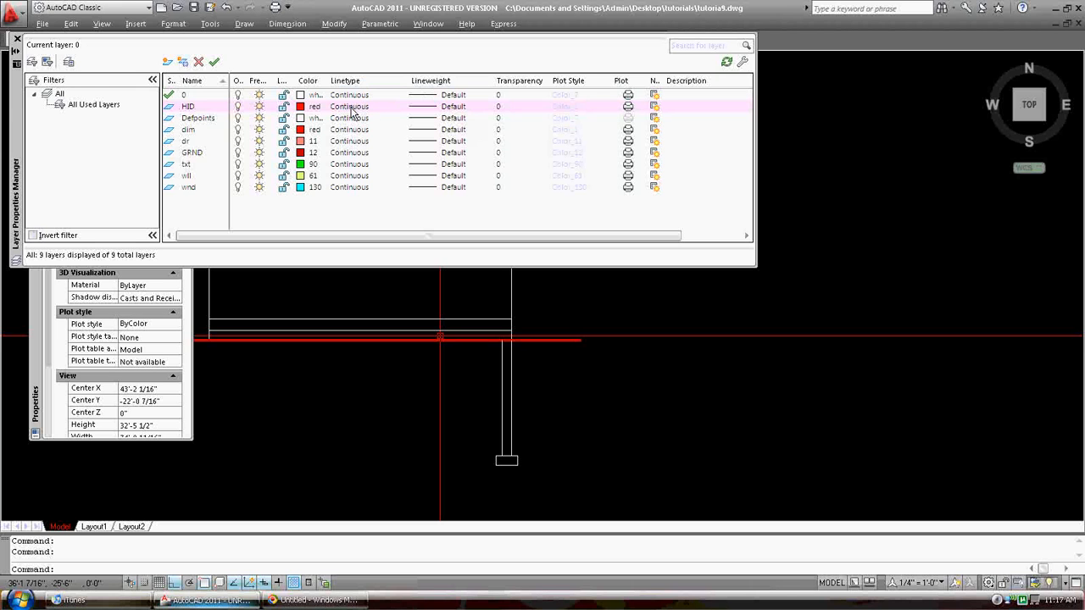
left_click(349, 105)
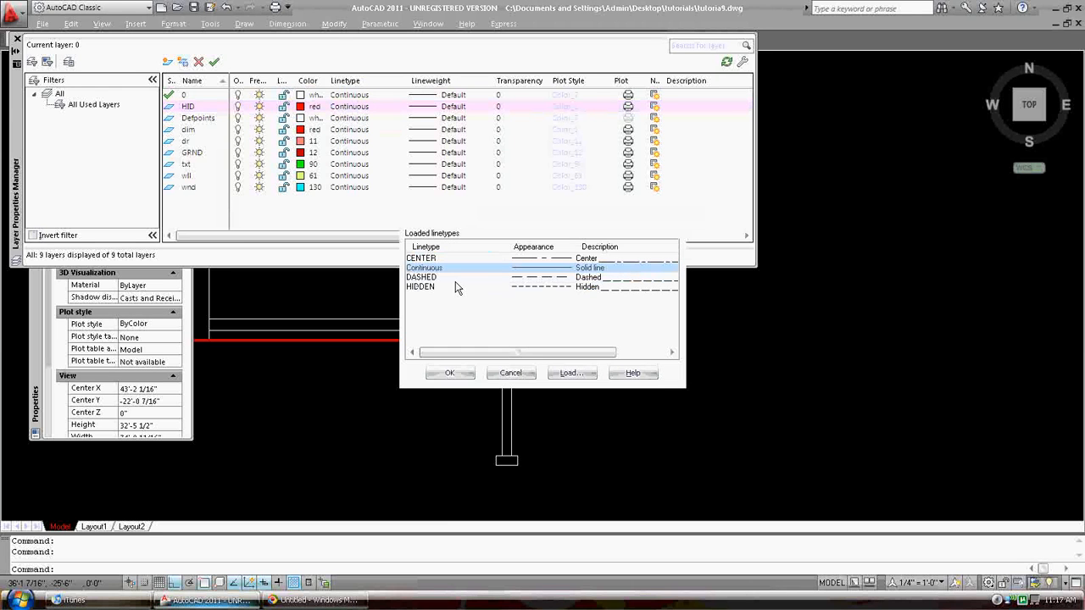
left_click(420, 286)
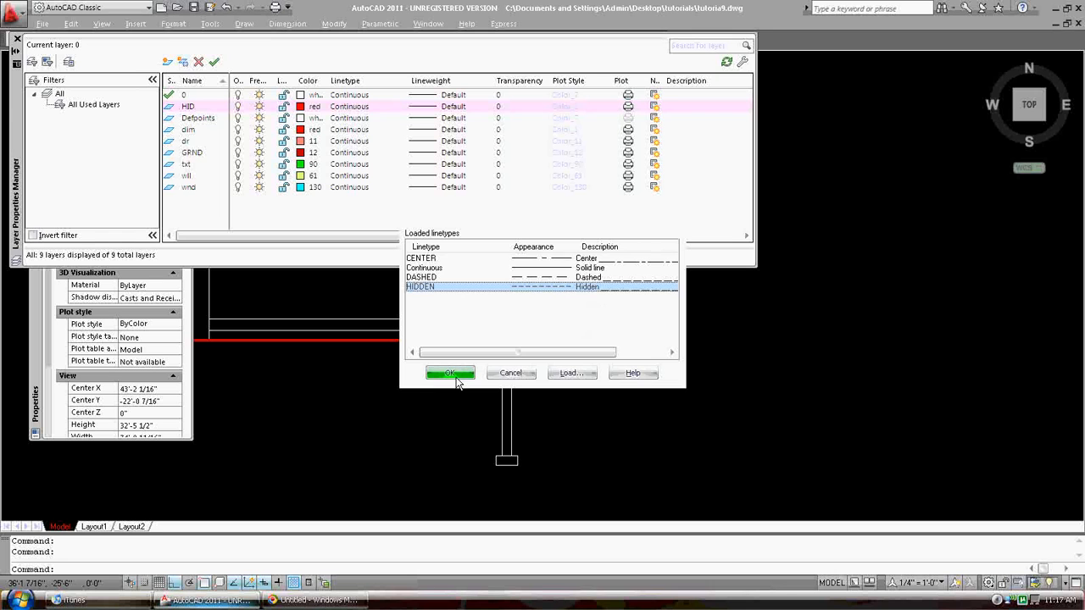
left_click(449, 373)
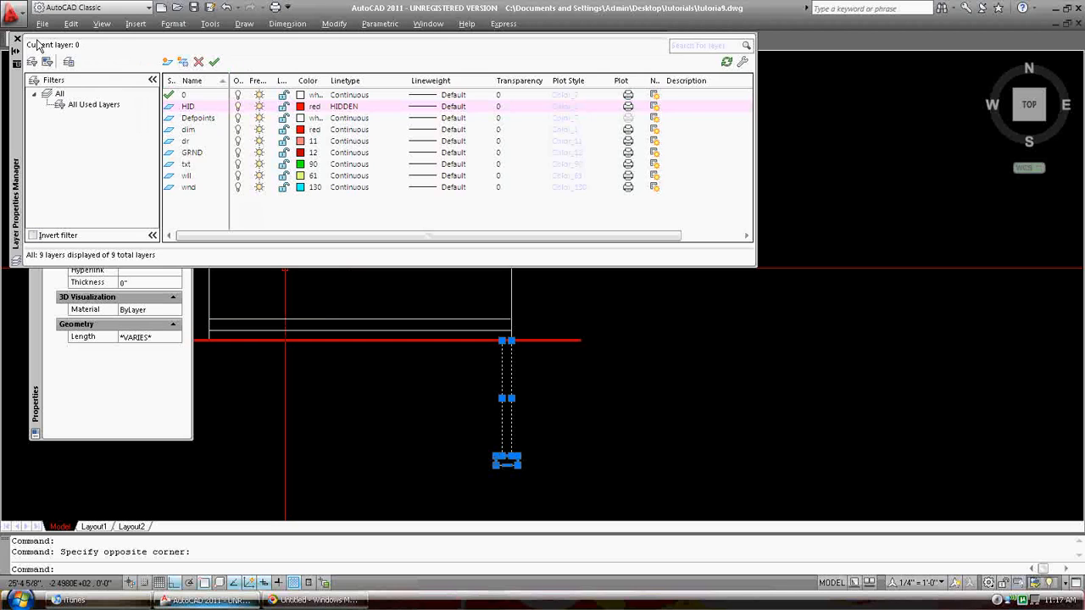
Step: Move the selected foundation wall and footing lines onto the HID layer
left_click(217, 37)
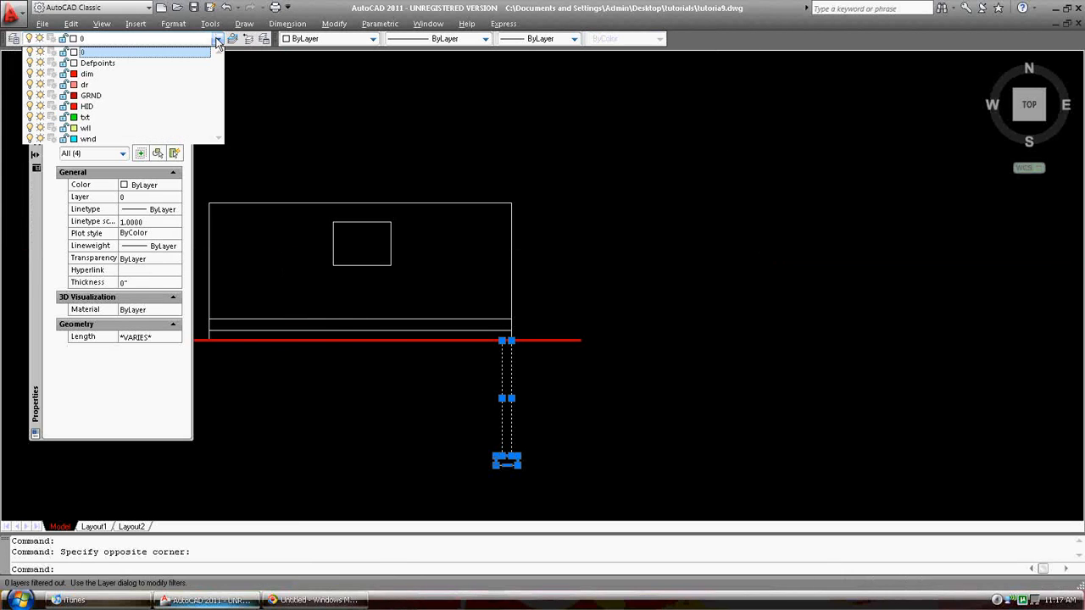
left_click(85, 105)
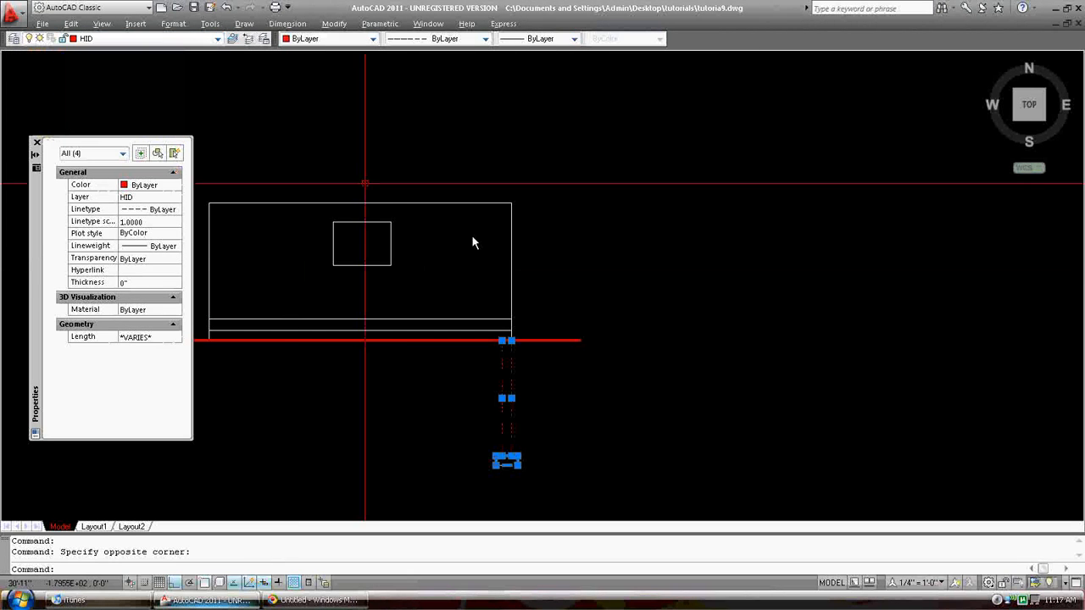
mouse_move(637, 295)
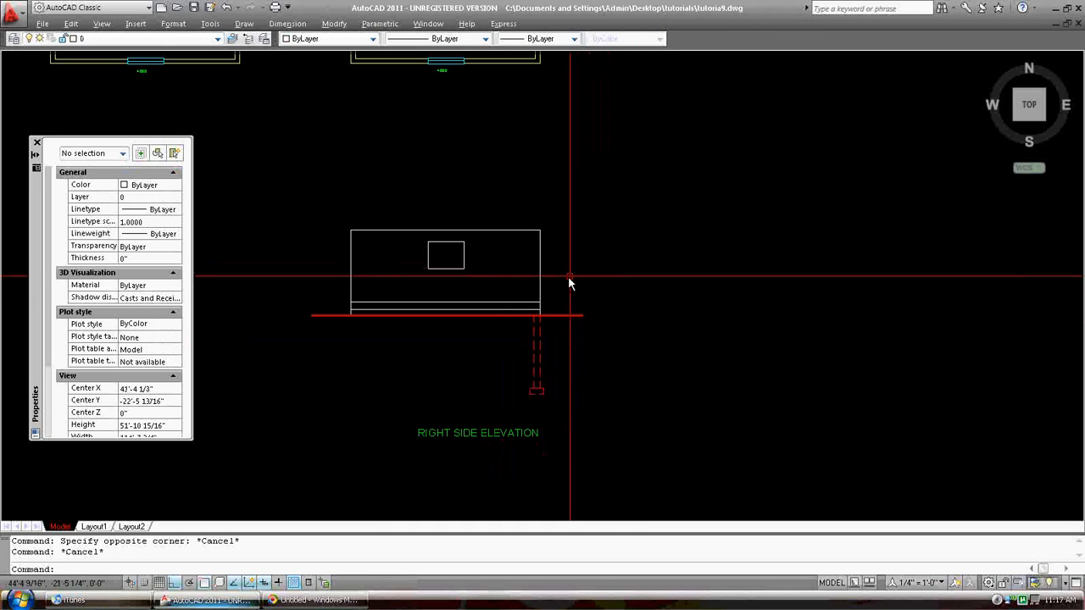
mouse_move(551, 380)
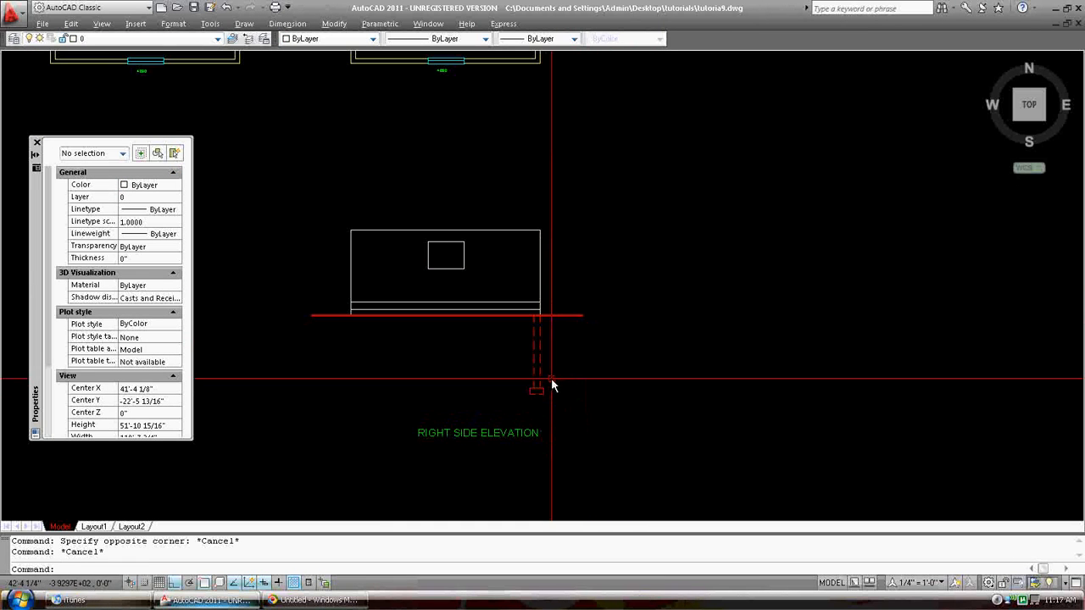
mouse_move(539, 415)
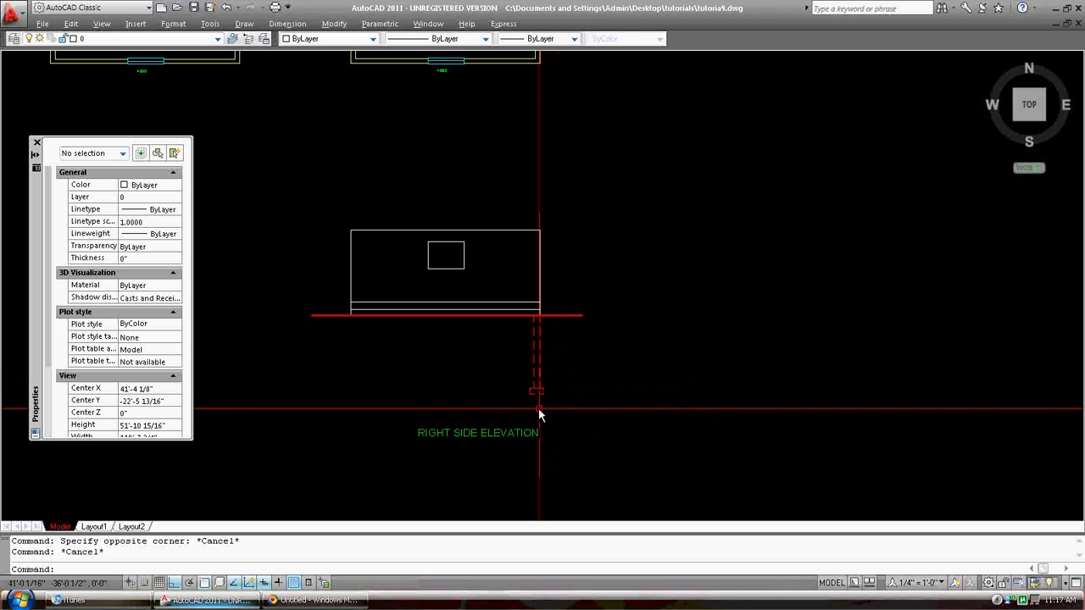
mouse_move(464, 300)
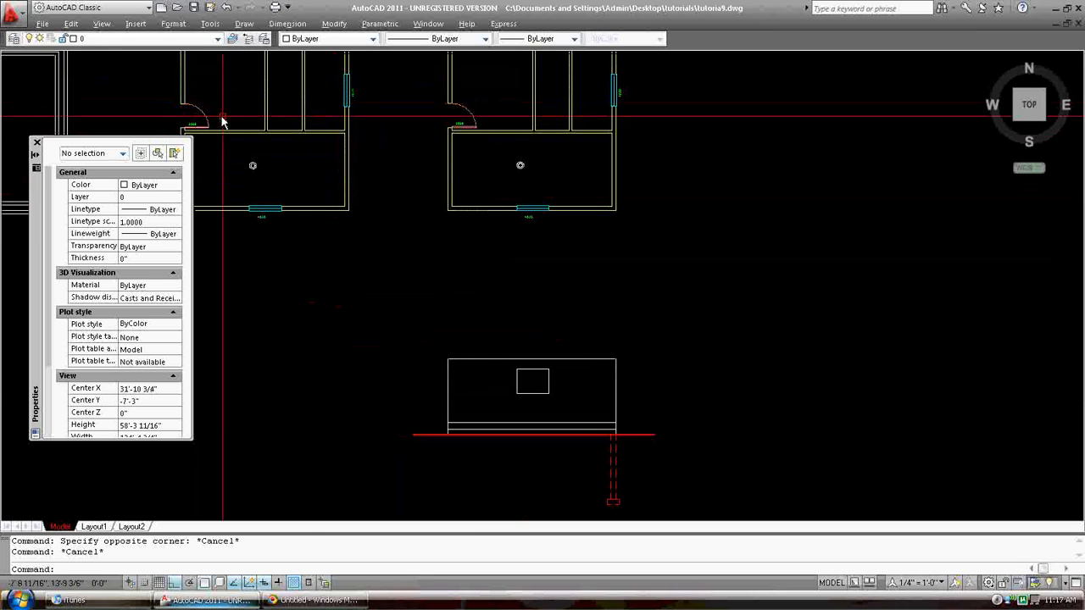
mouse_move(536, 389)
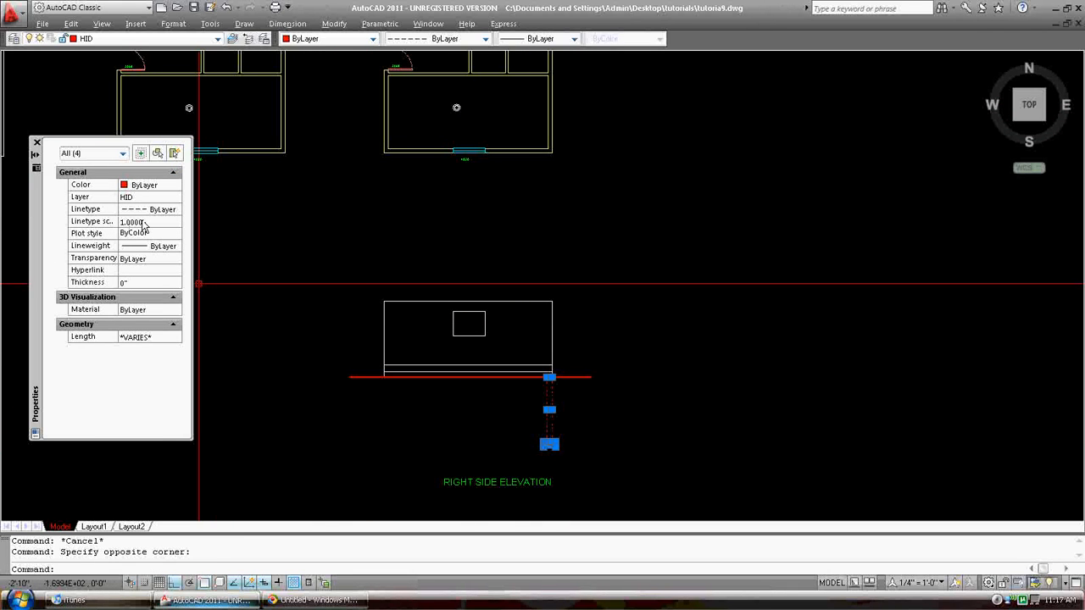
Step: Reduce the linetype scale of the dashed foundation lines in the Properties palette and deselect
left_click(132, 221)
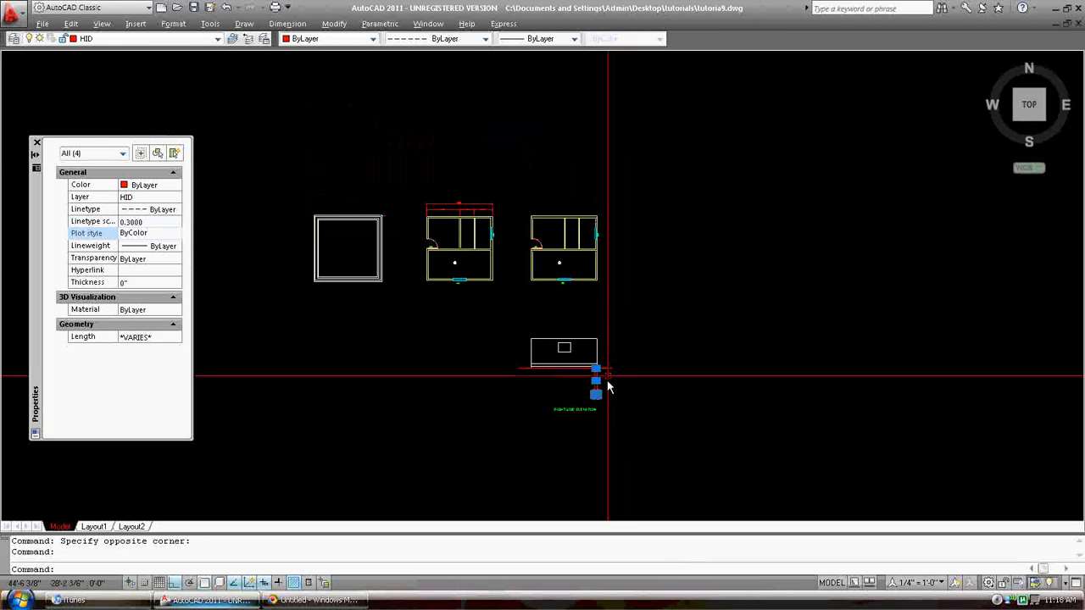
key("Escape")
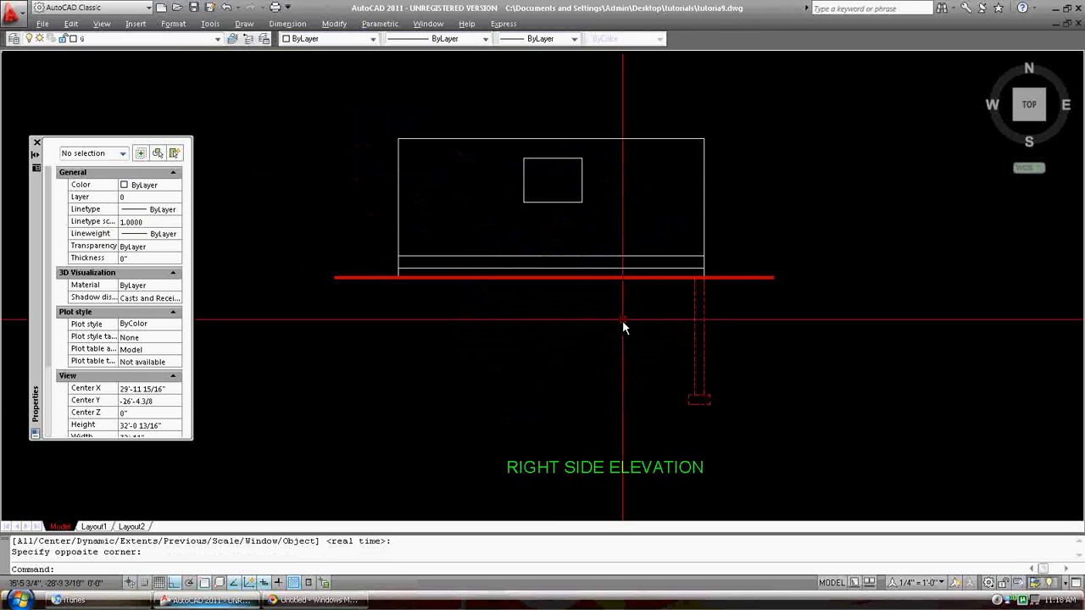
mouse_move(762, 354)
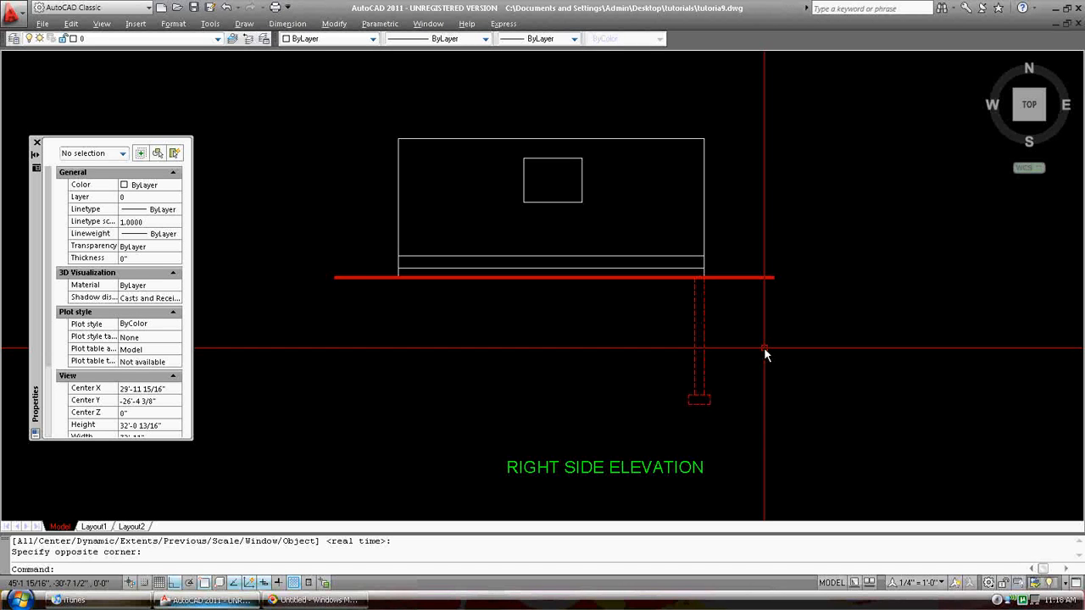
mouse_move(752, 258)
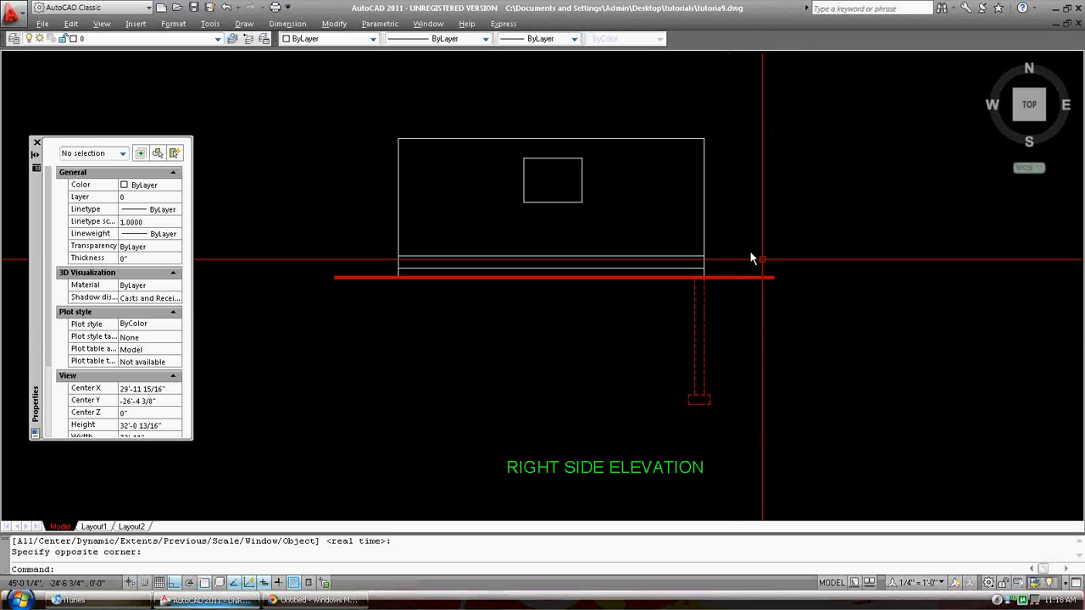
mouse_move(814, 280)
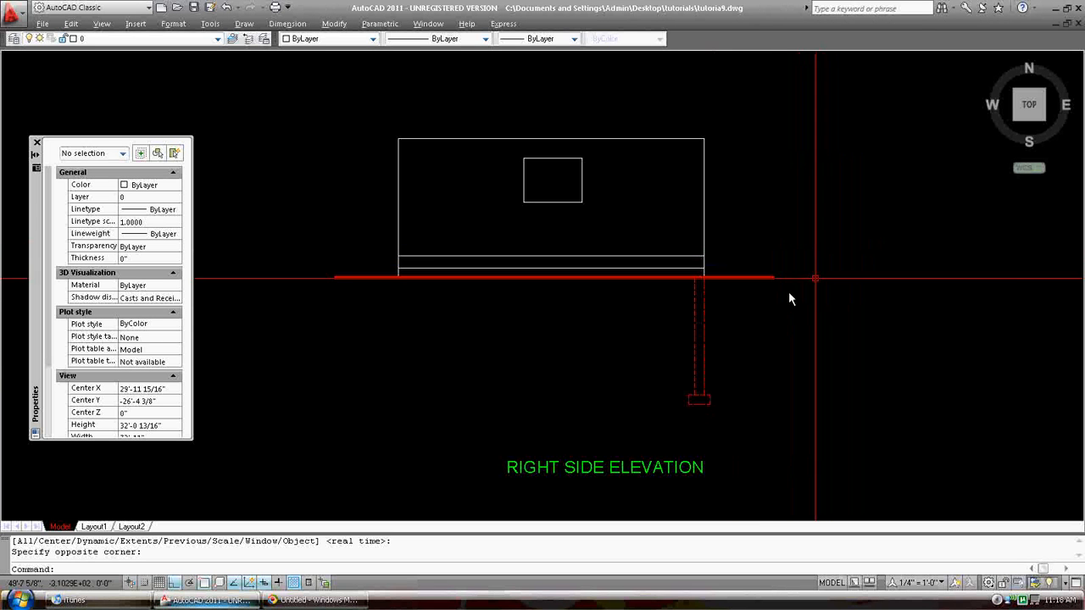
mouse_move(703, 370)
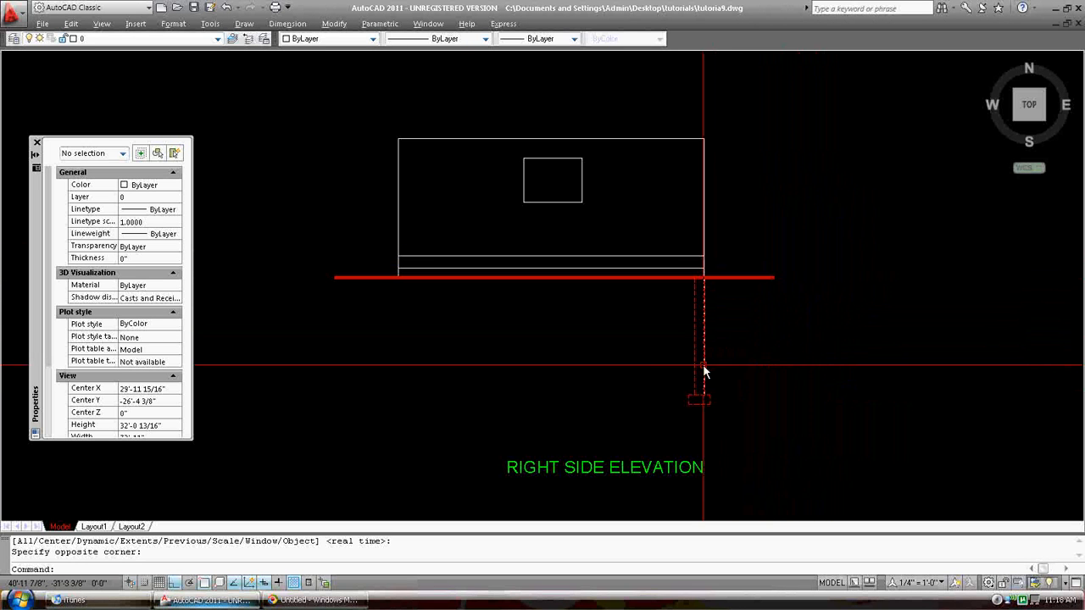
mouse_move(669, 203)
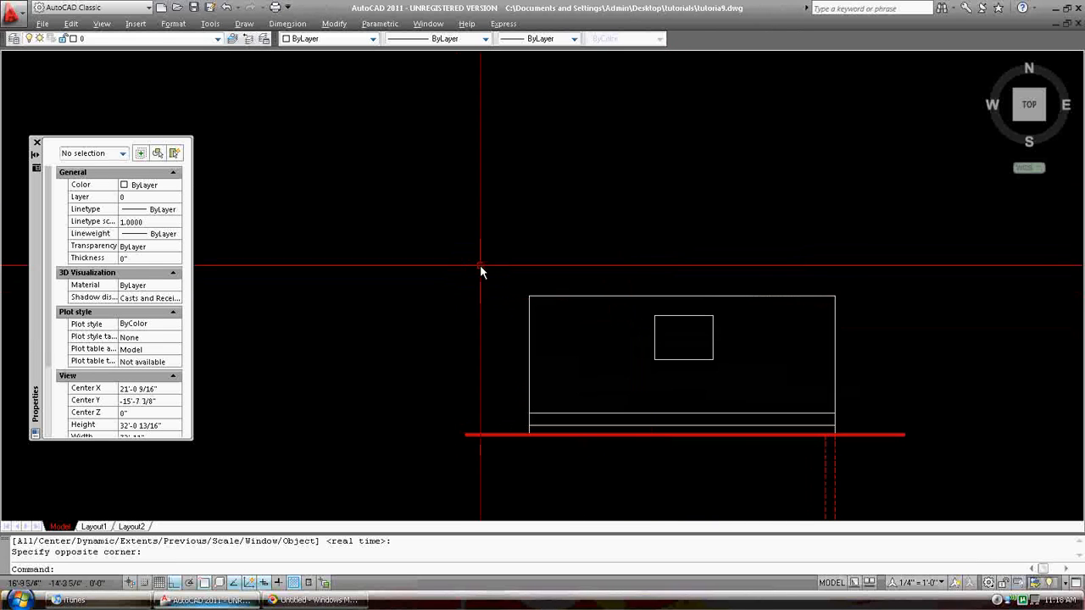
mouse_move(522, 269)
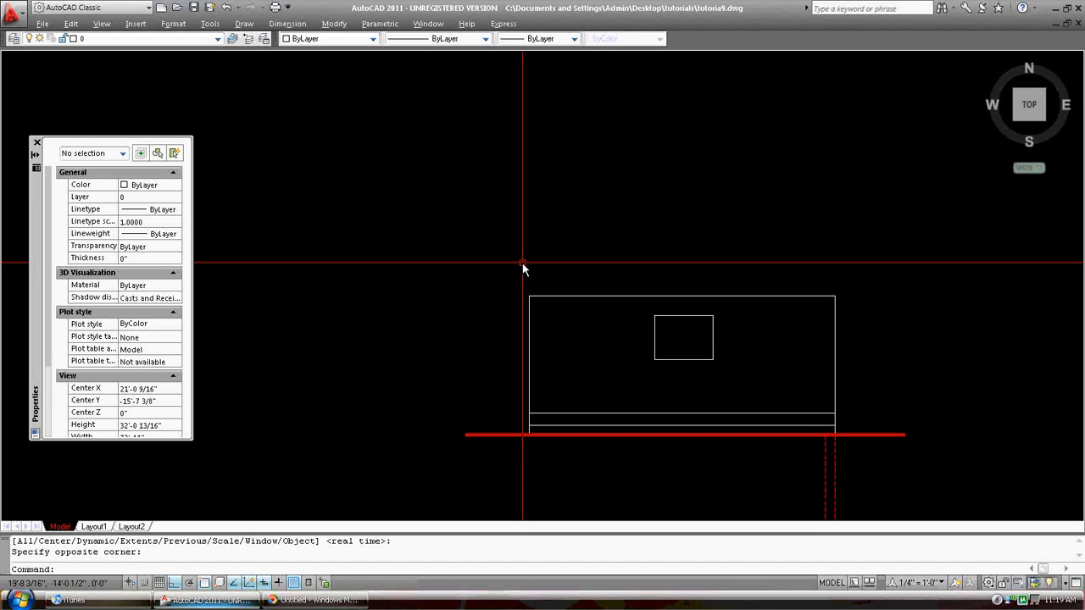
mouse_move(556, 320)
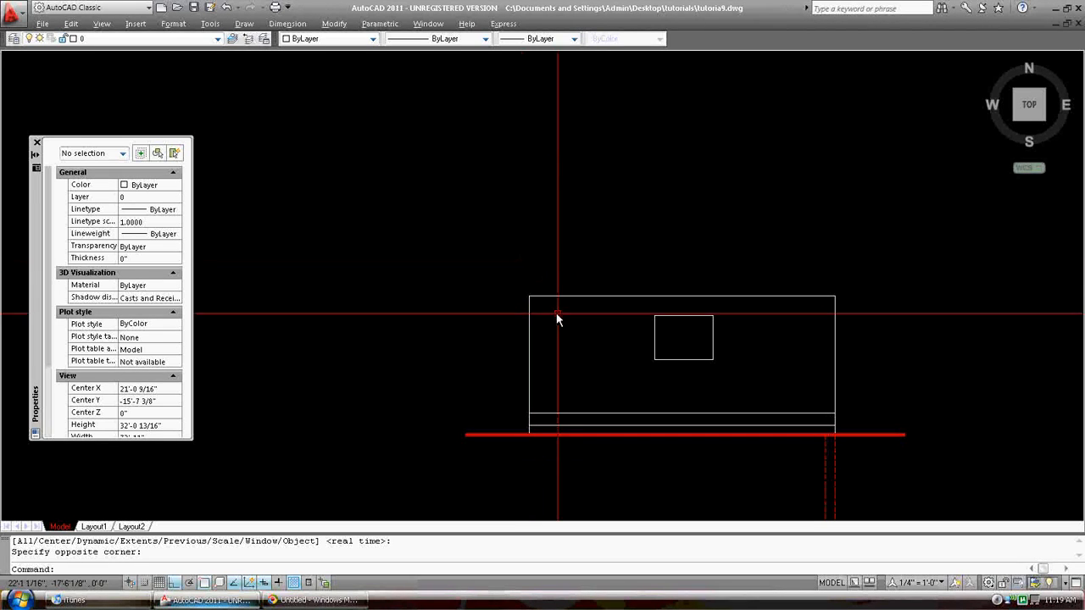
mouse_move(523, 285)
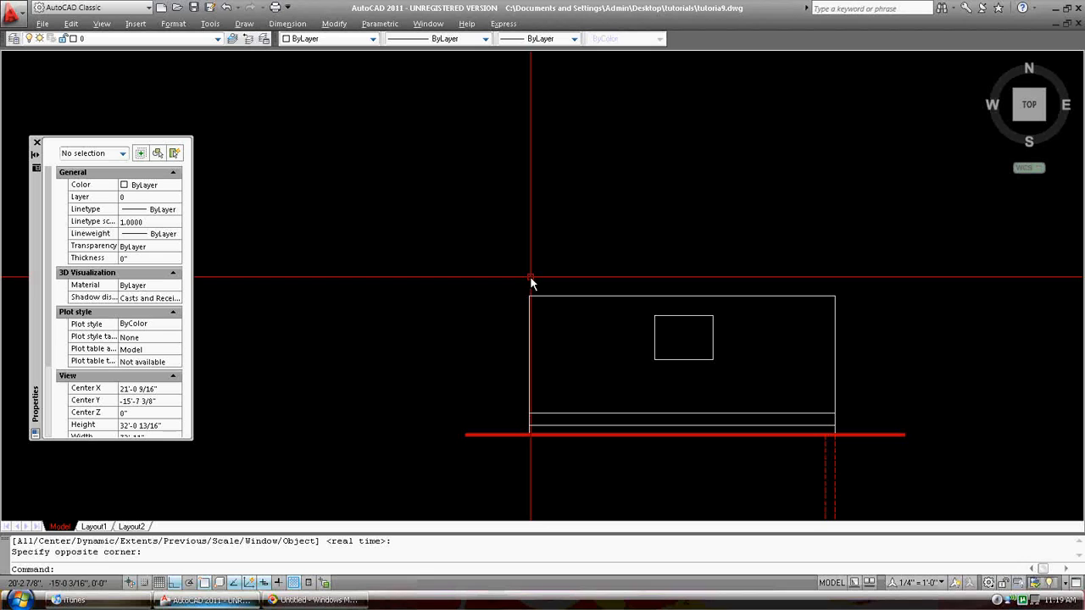
mouse_move(541, 280)
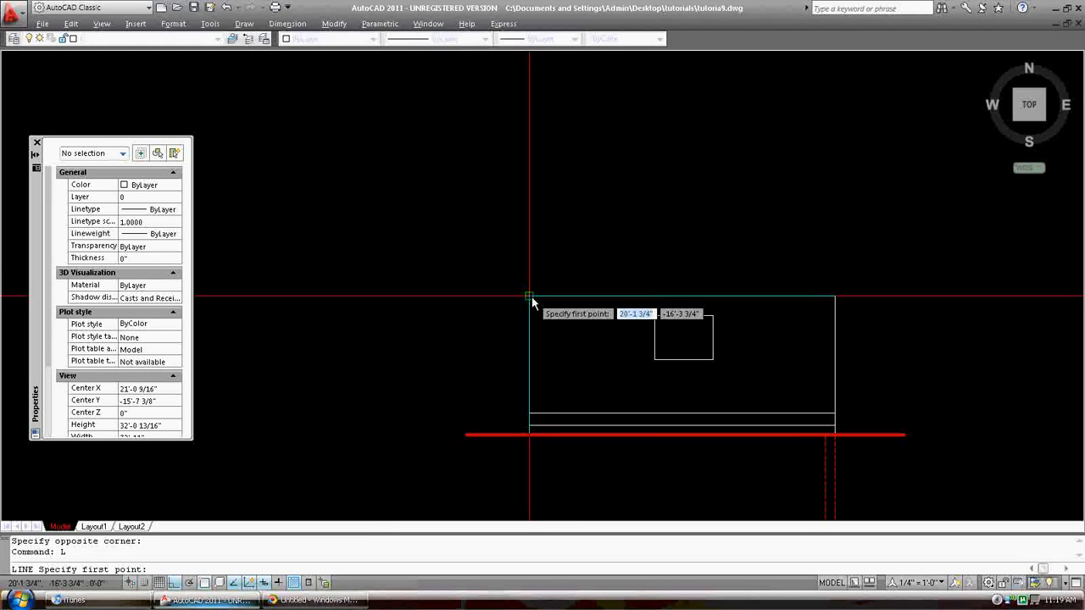
left_click(528, 295)
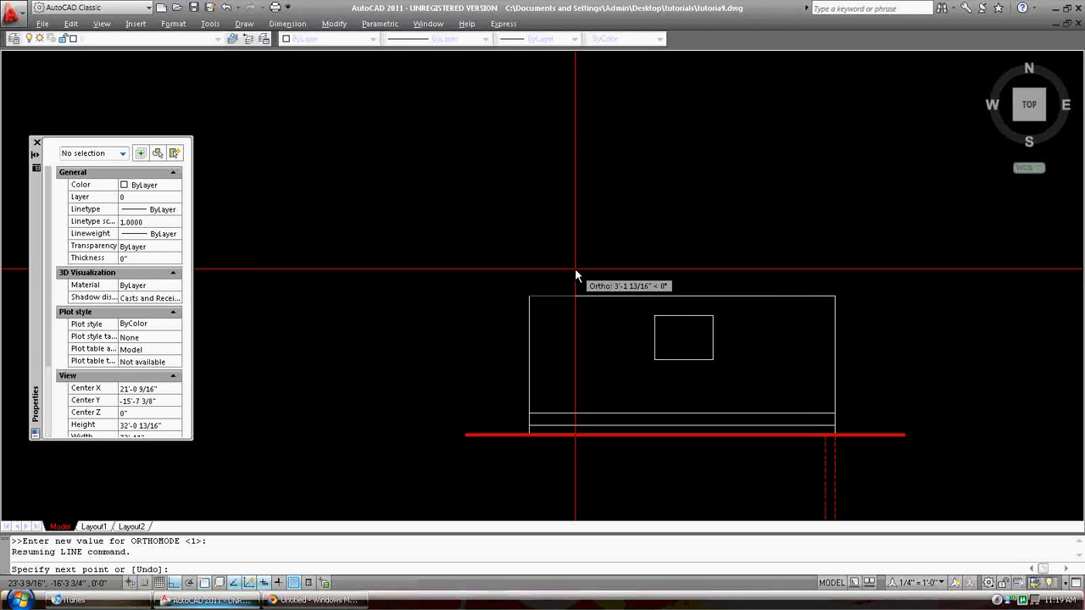
type("12")
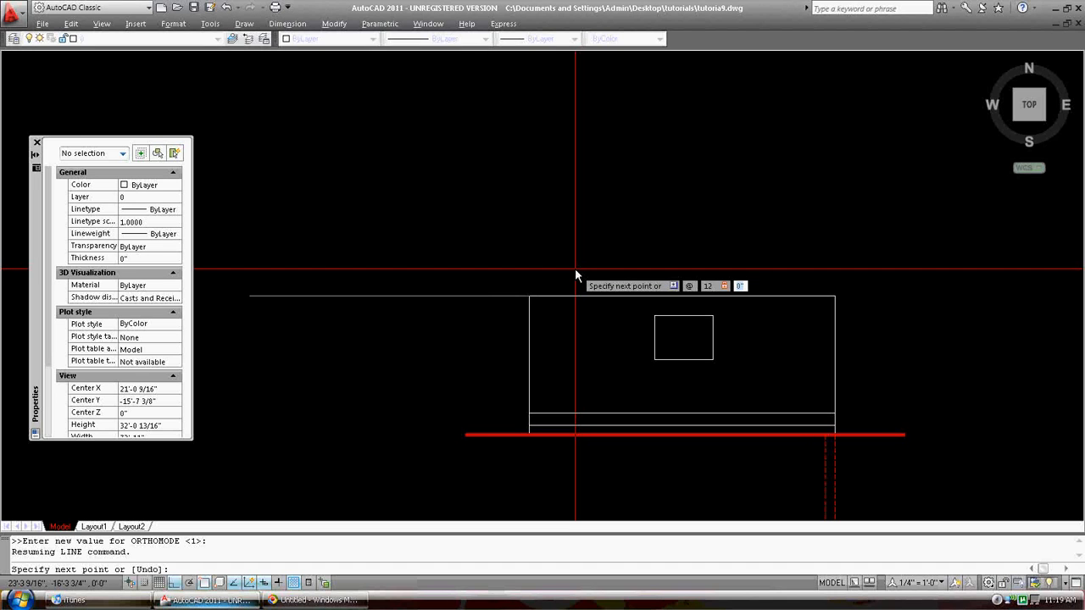
type("6")
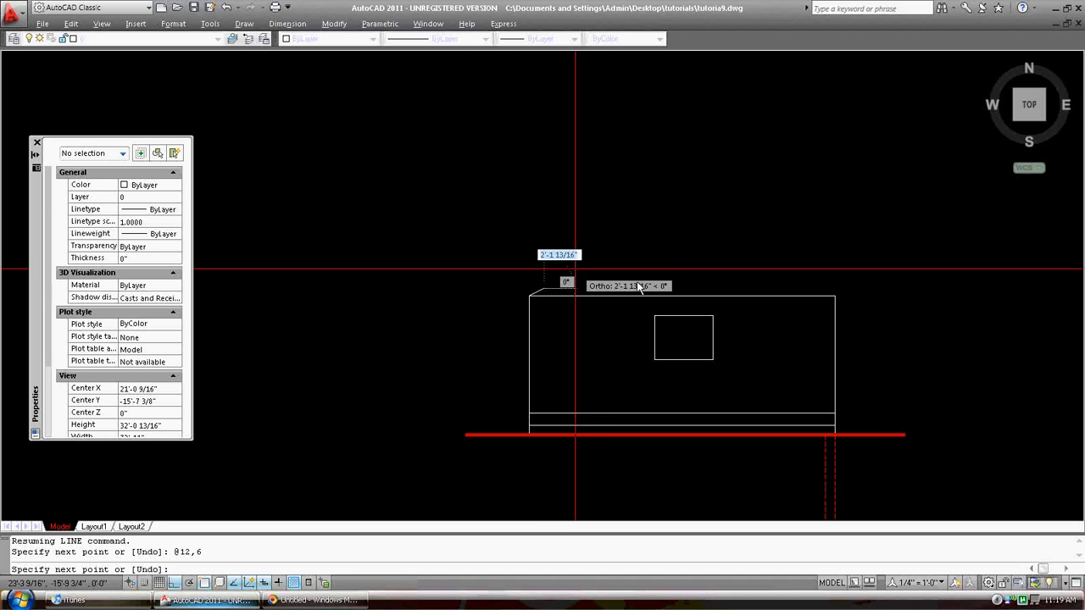
key("Escape")
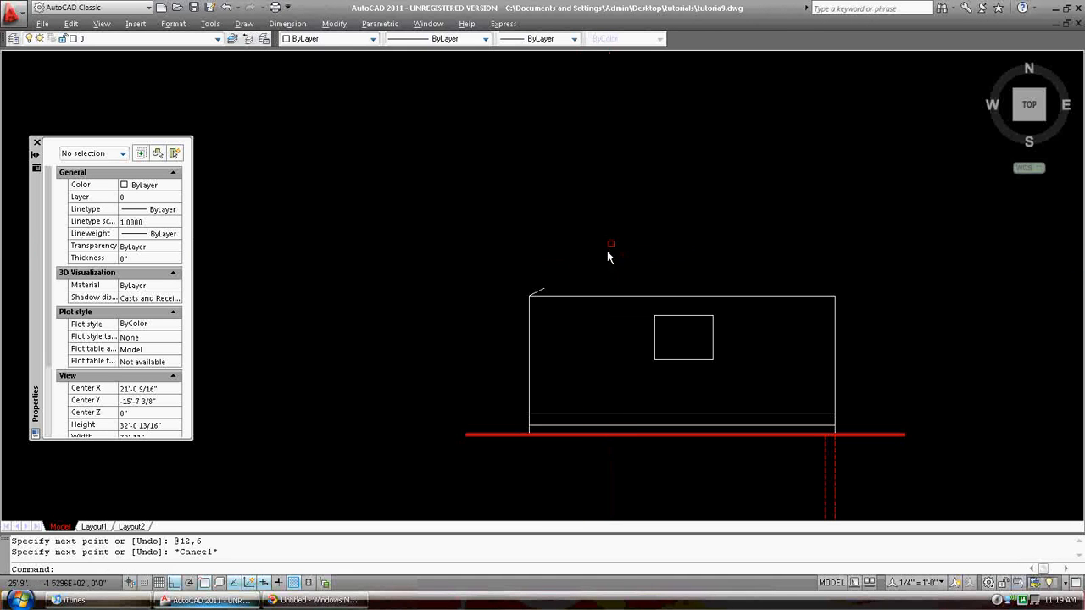
mouse_move(546, 298)
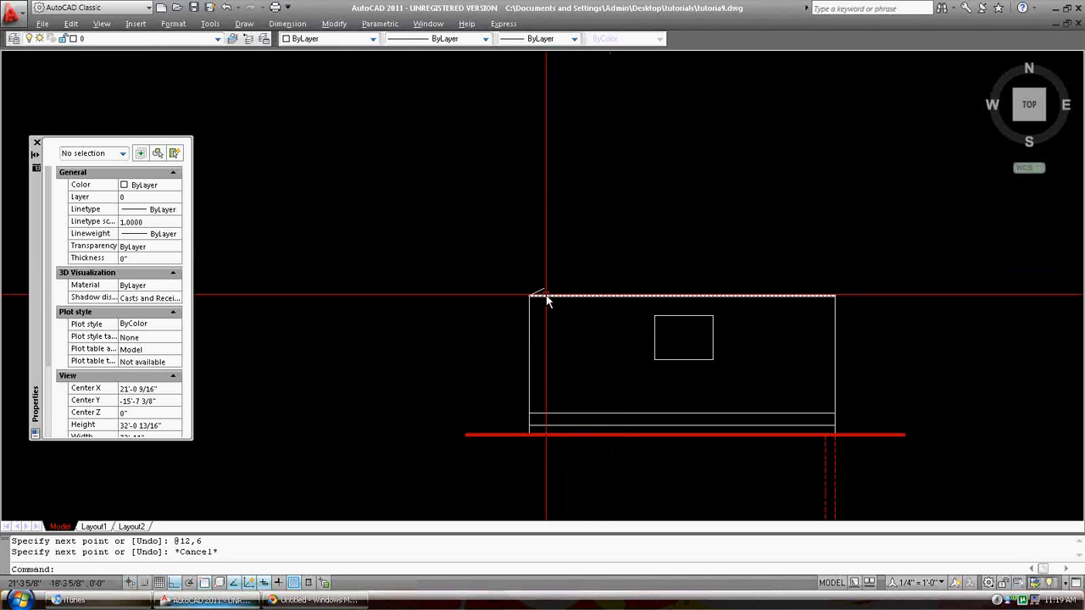
mouse_move(576, 261)
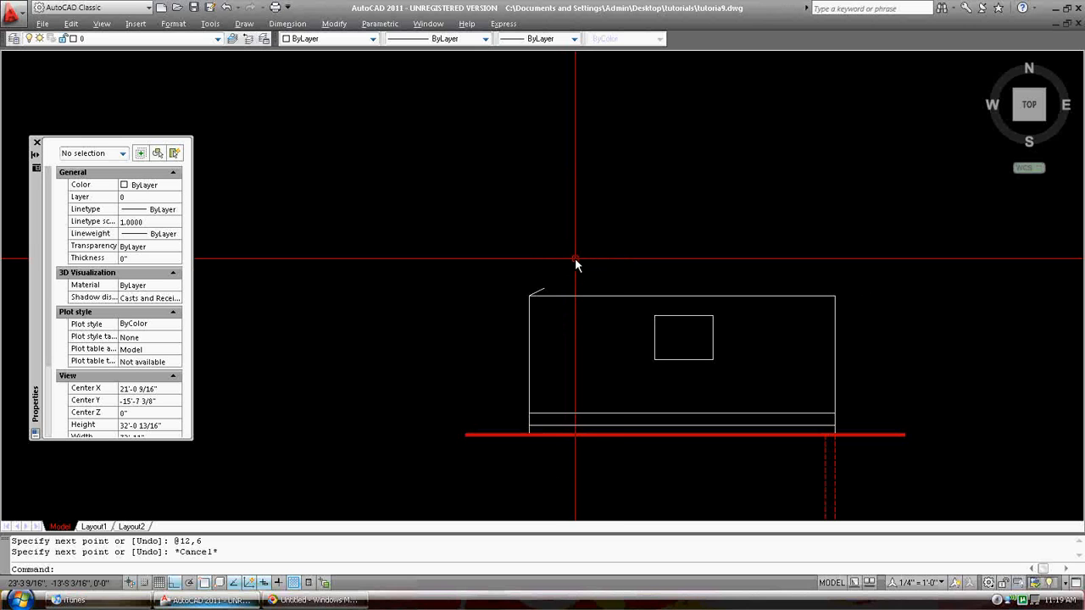
mouse_move(616, 275)
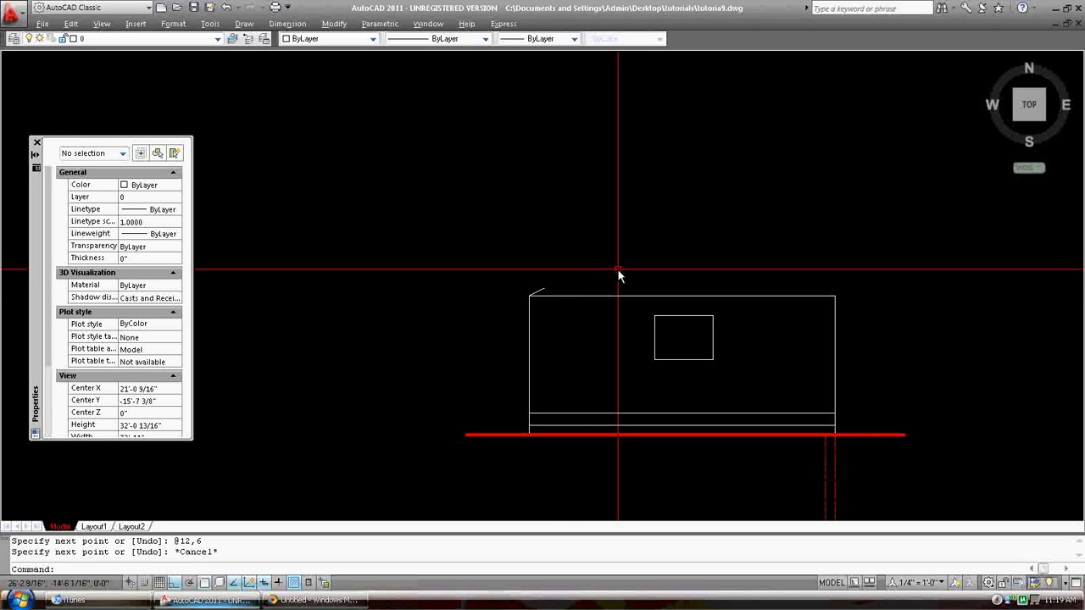
mouse_move(562, 280)
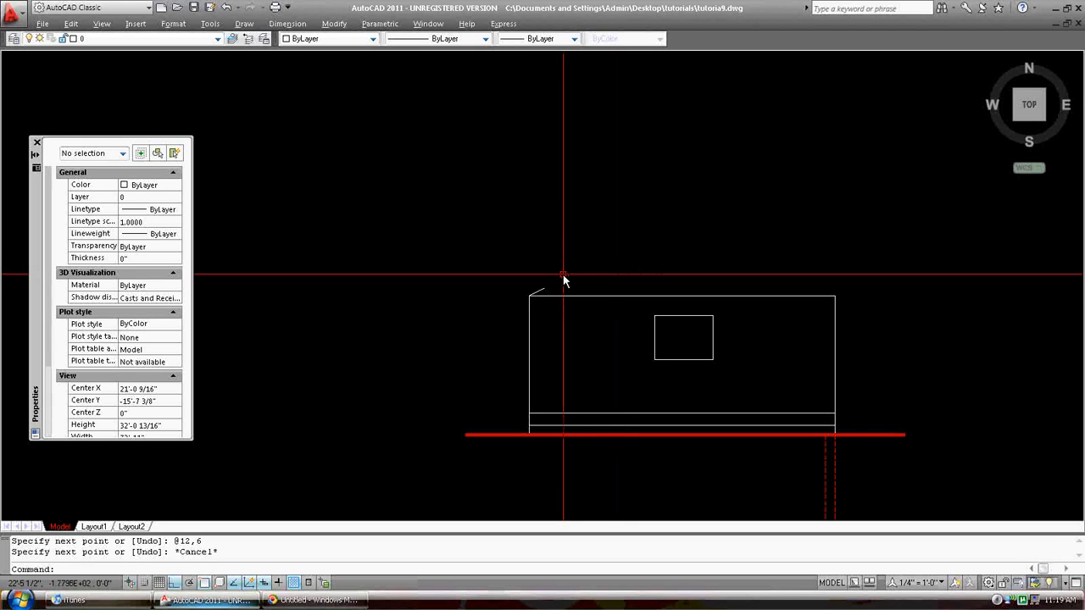
mouse_move(560, 270)
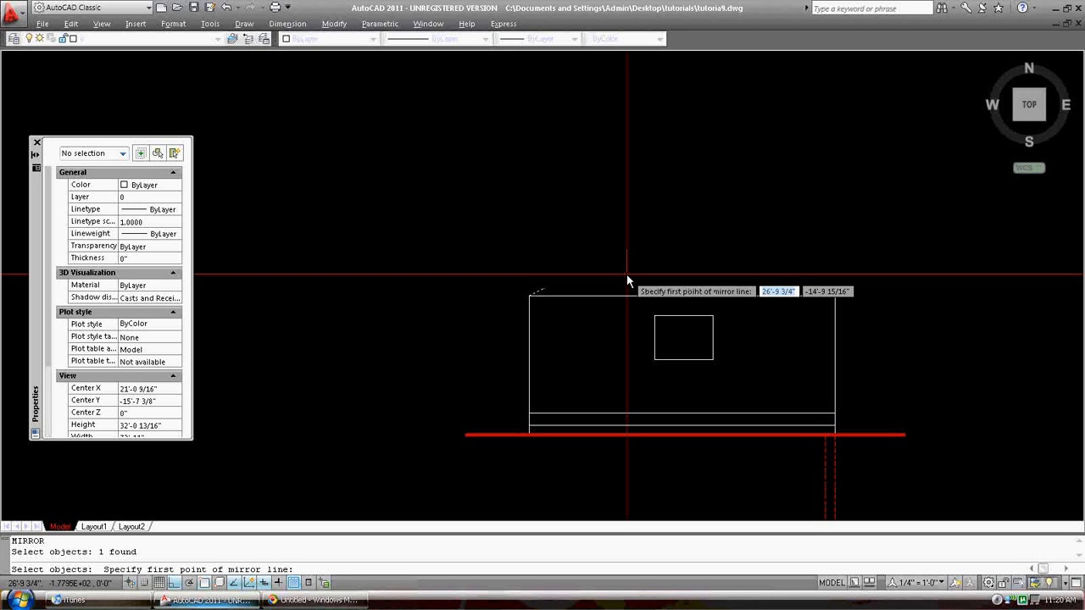
mouse_move(685, 302)
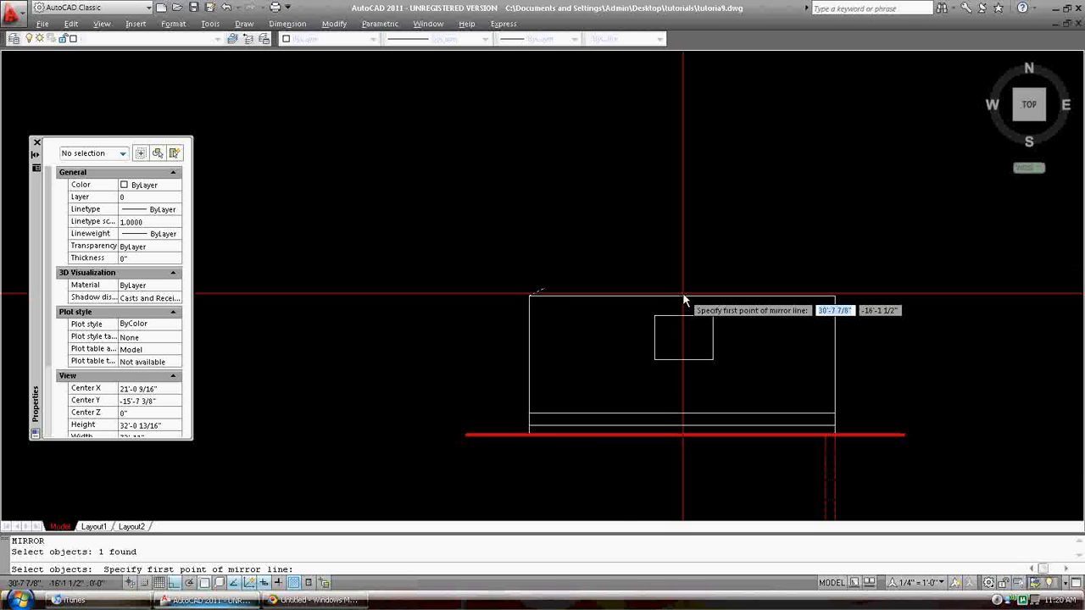
mouse_move(683, 298)
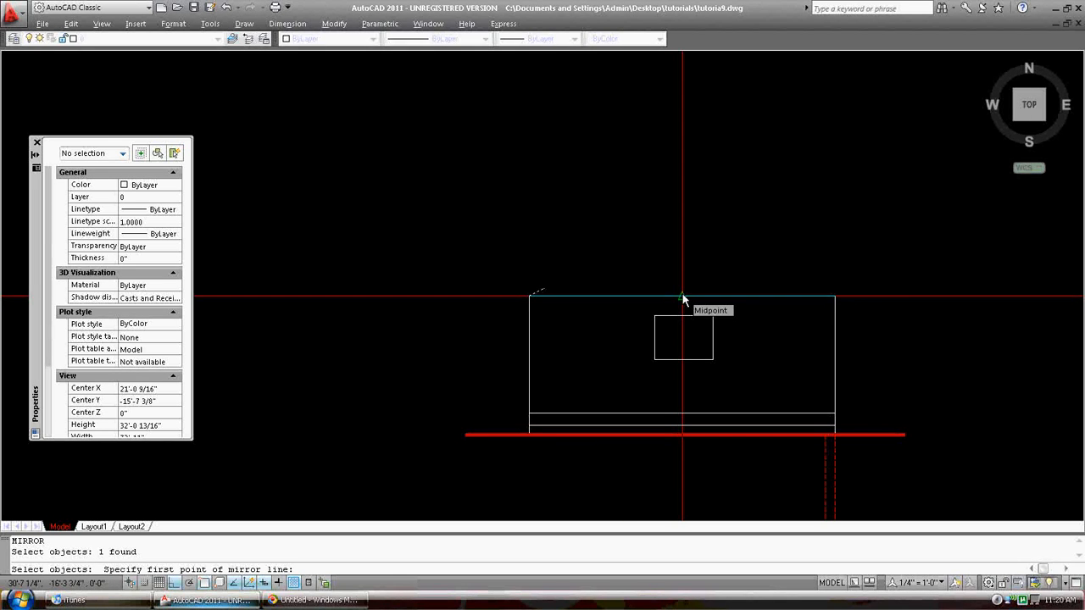
Step: Mirror the left roof slope about the wall top's midpoint, keeping the source line
left_click(685, 299)
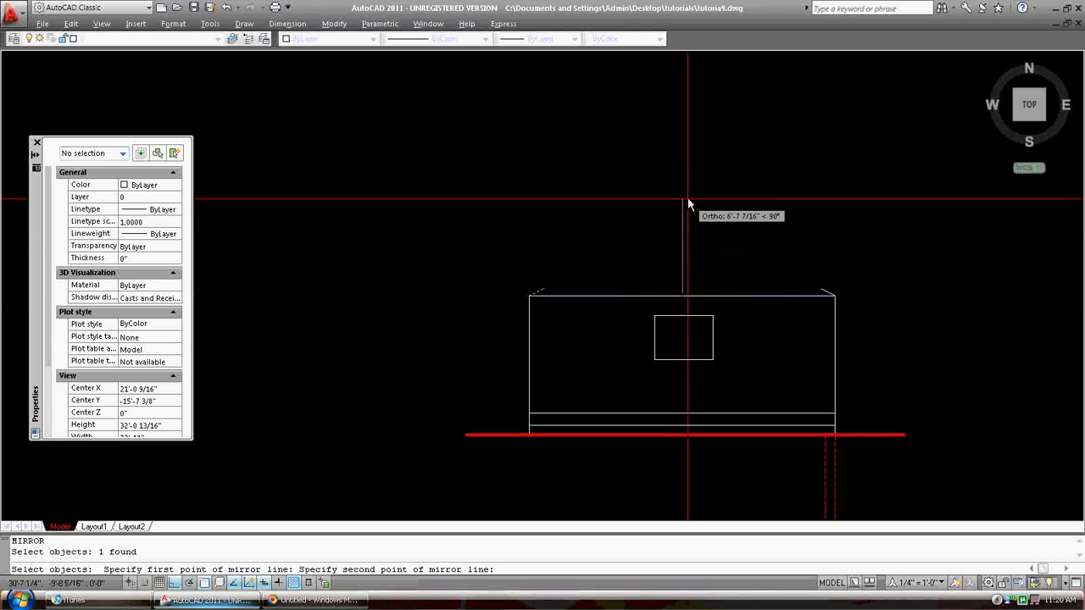
mouse_move(691, 193)
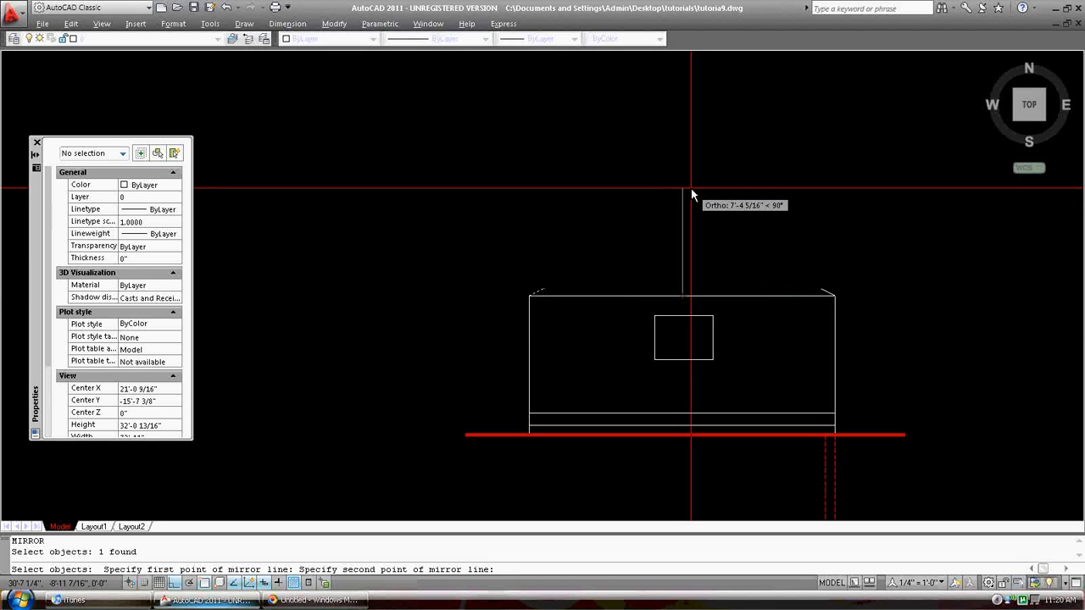
mouse_move(686, 190)
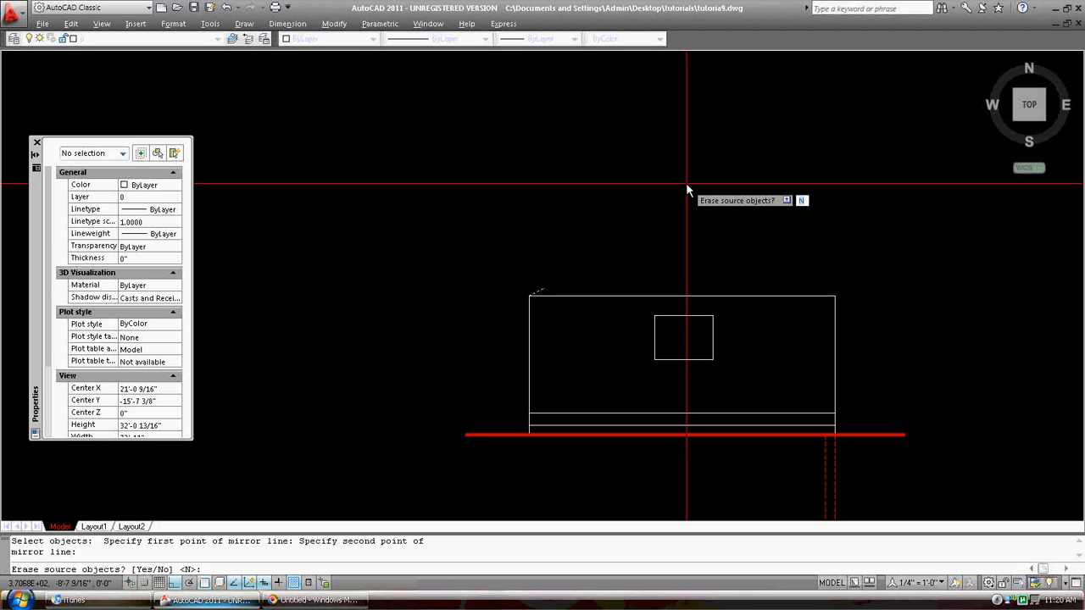
mouse_move(696, 188)
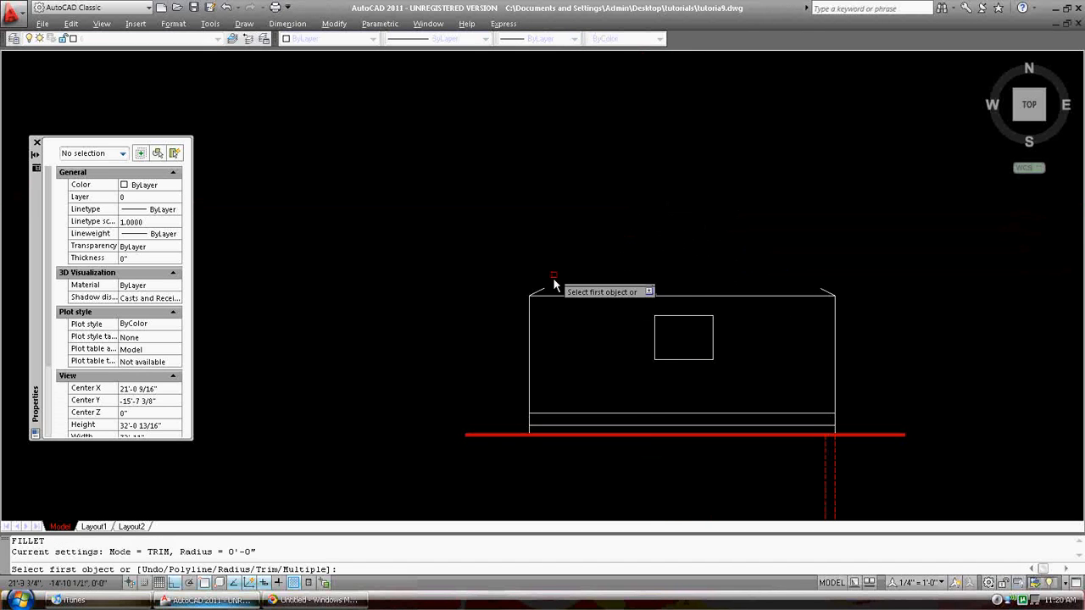
Step: Fillet the left and right roof slopes with radius 0 so they meet at the ridge
left_click(553, 275)
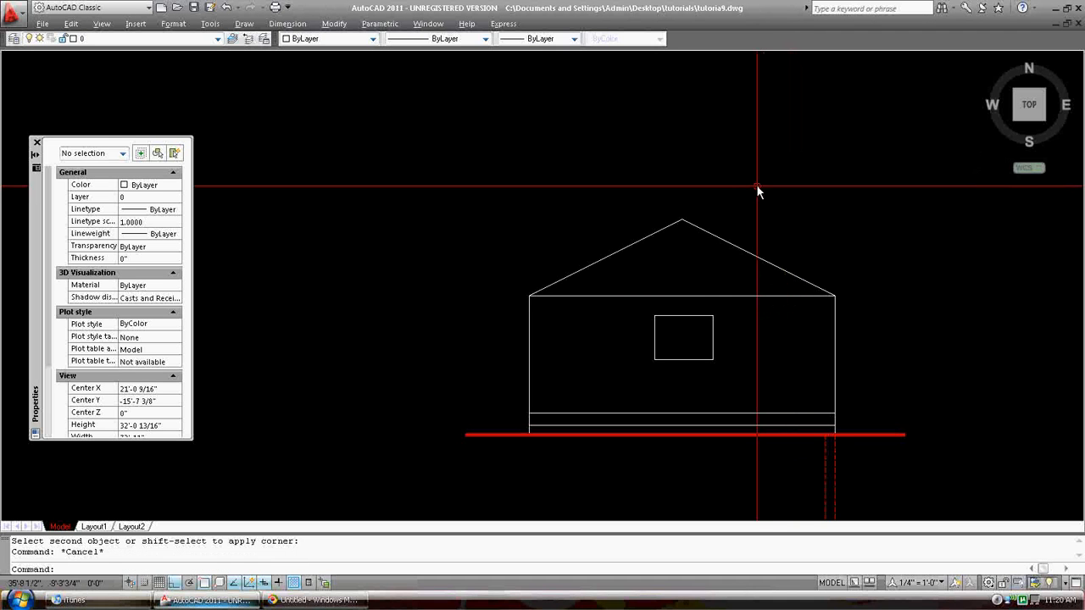
mouse_move(833, 239)
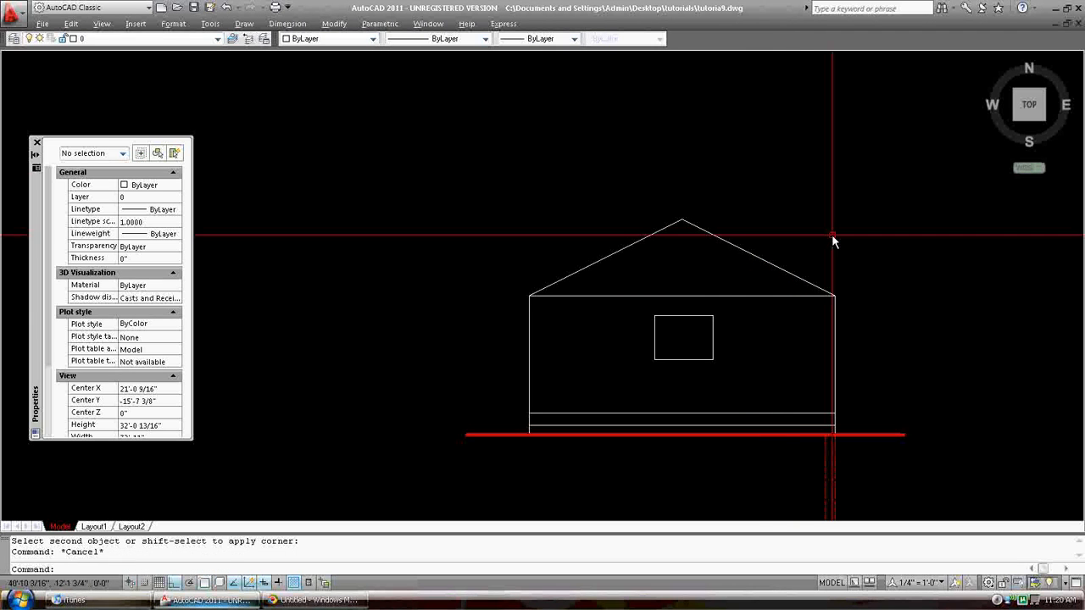
mouse_move(722, 211)
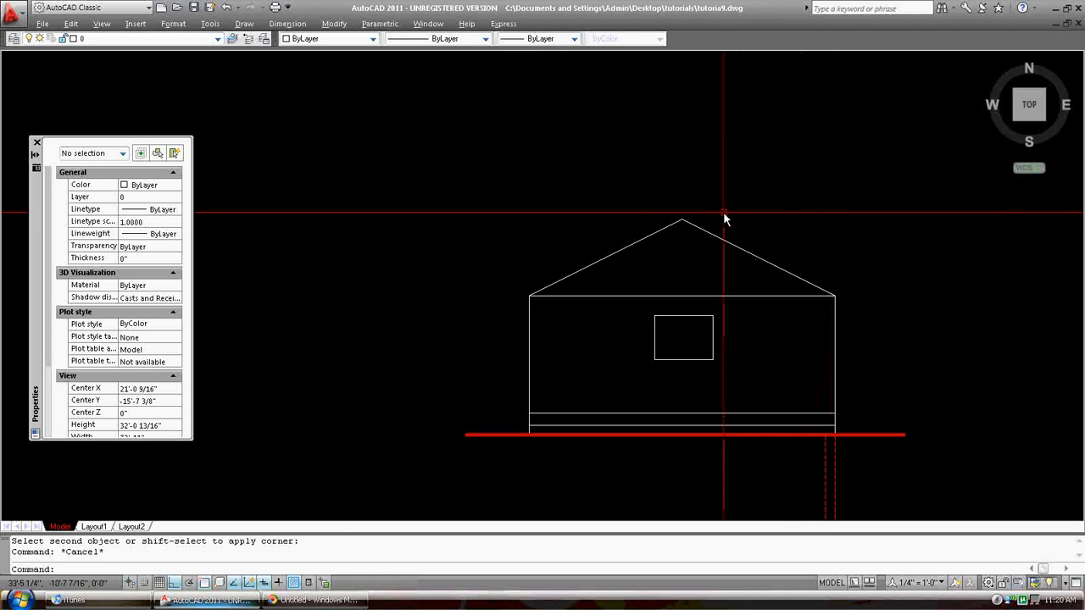
mouse_move(583, 224)
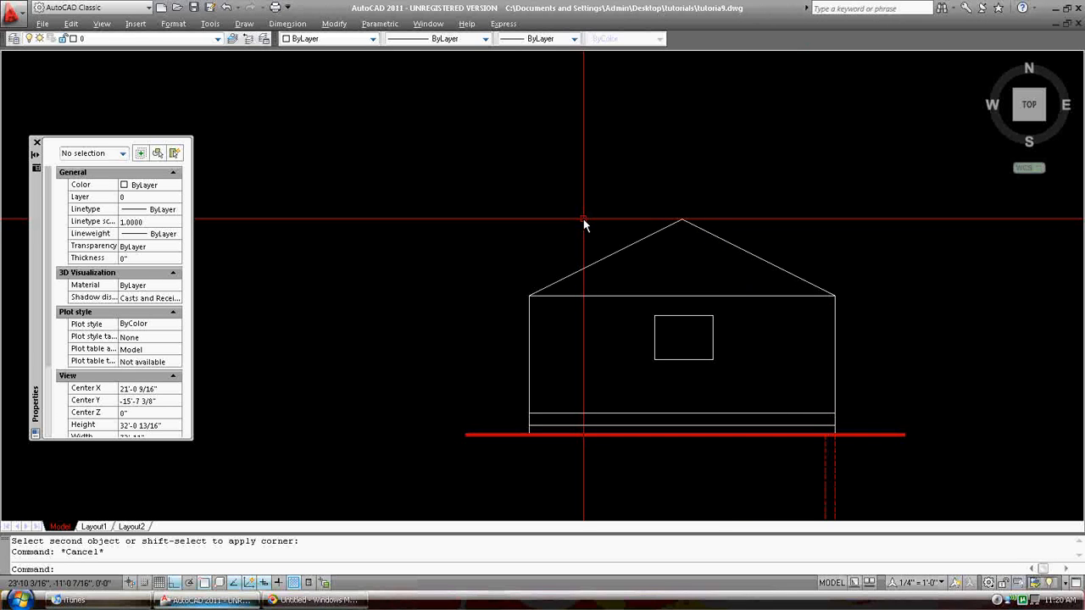
mouse_move(543, 285)
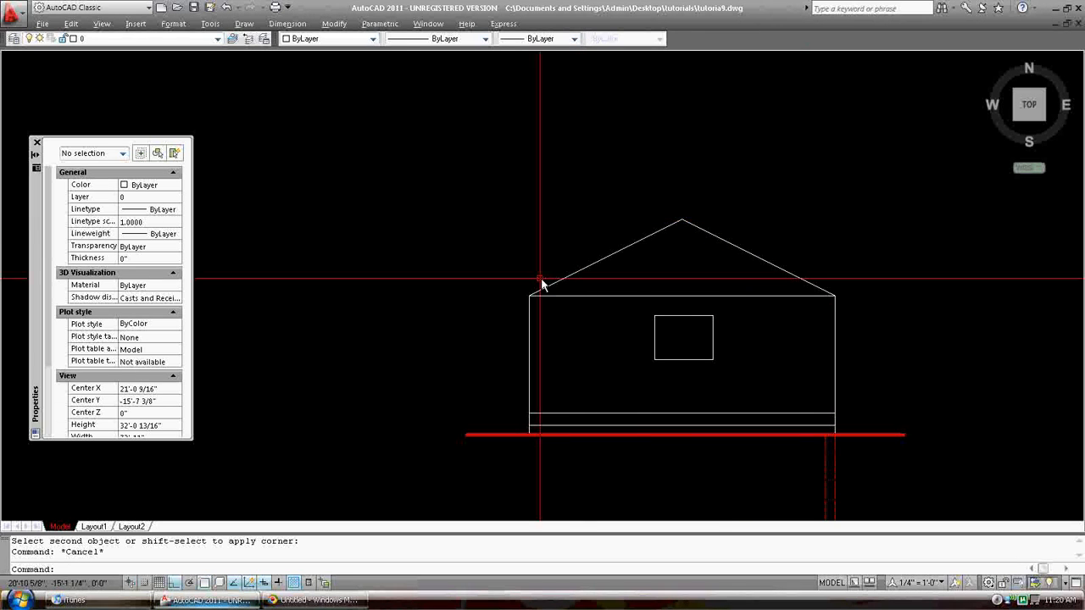
mouse_move(787, 247)
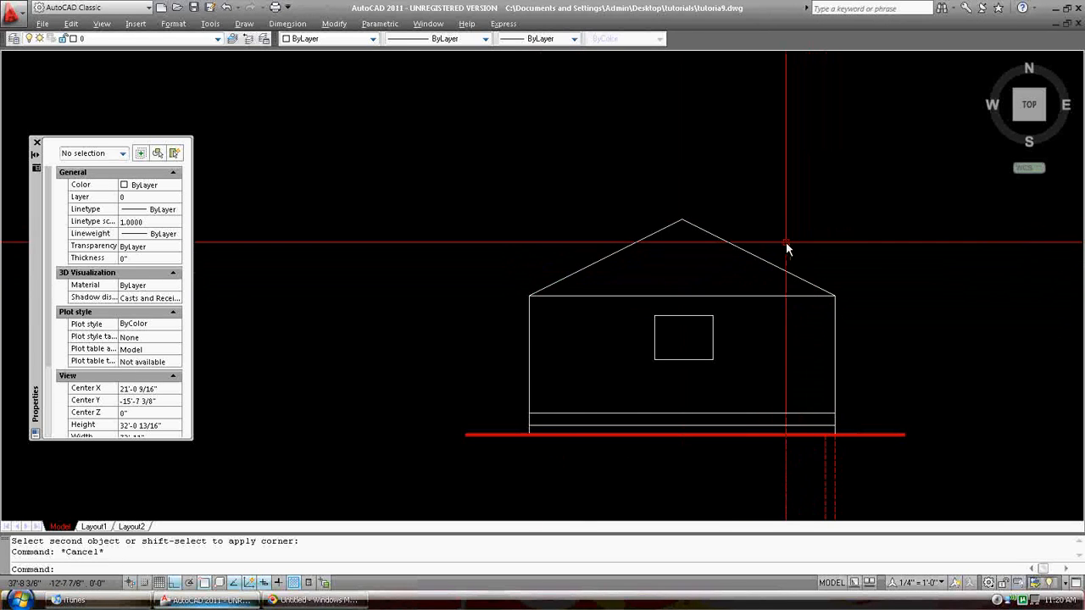
mouse_move(685, 254)
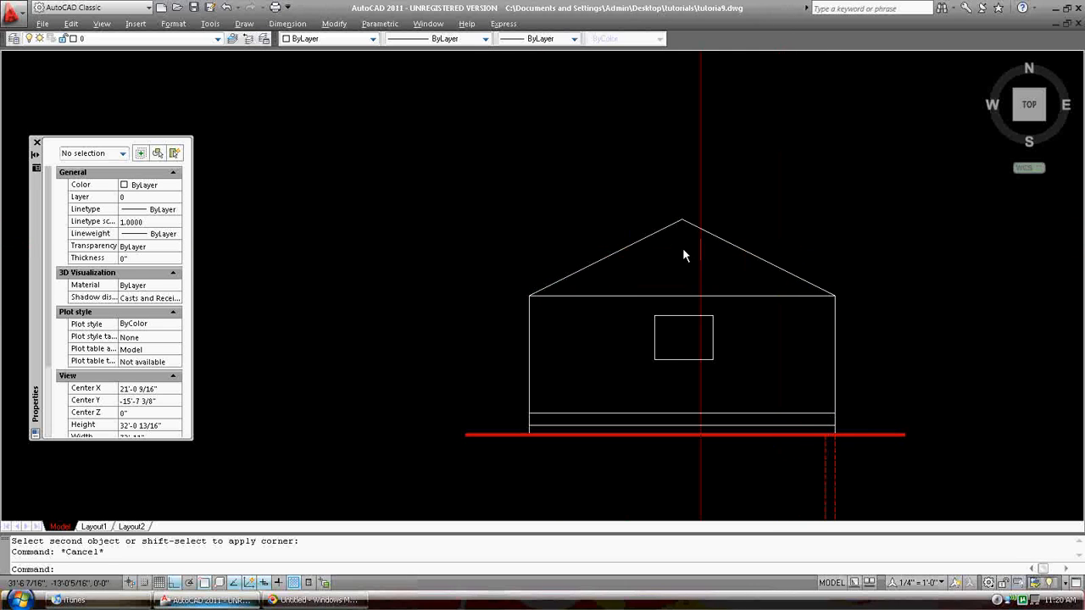
mouse_move(606, 279)
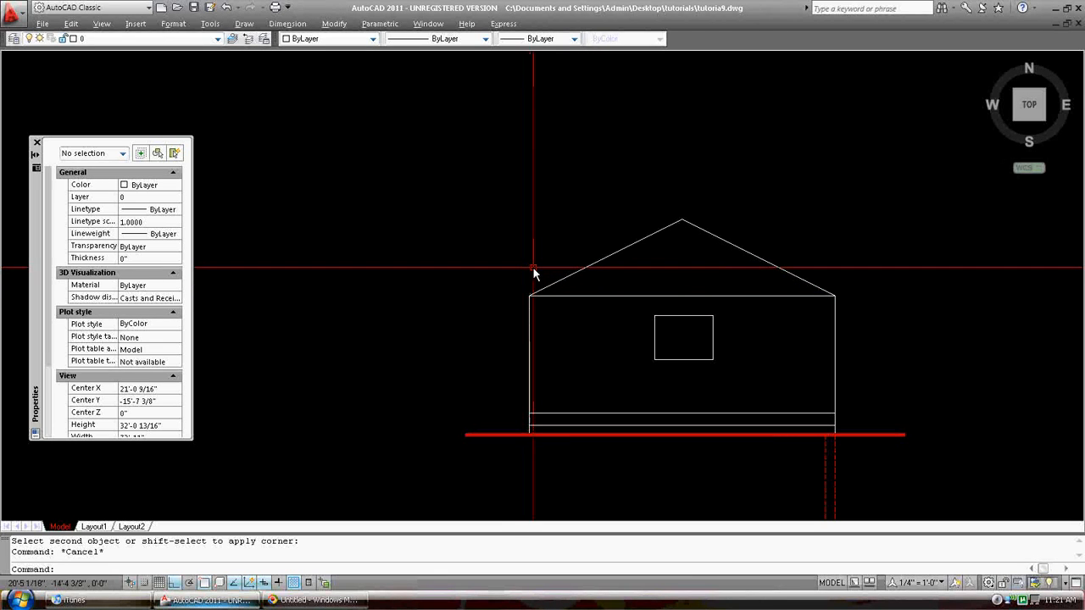
mouse_move(596, 301)
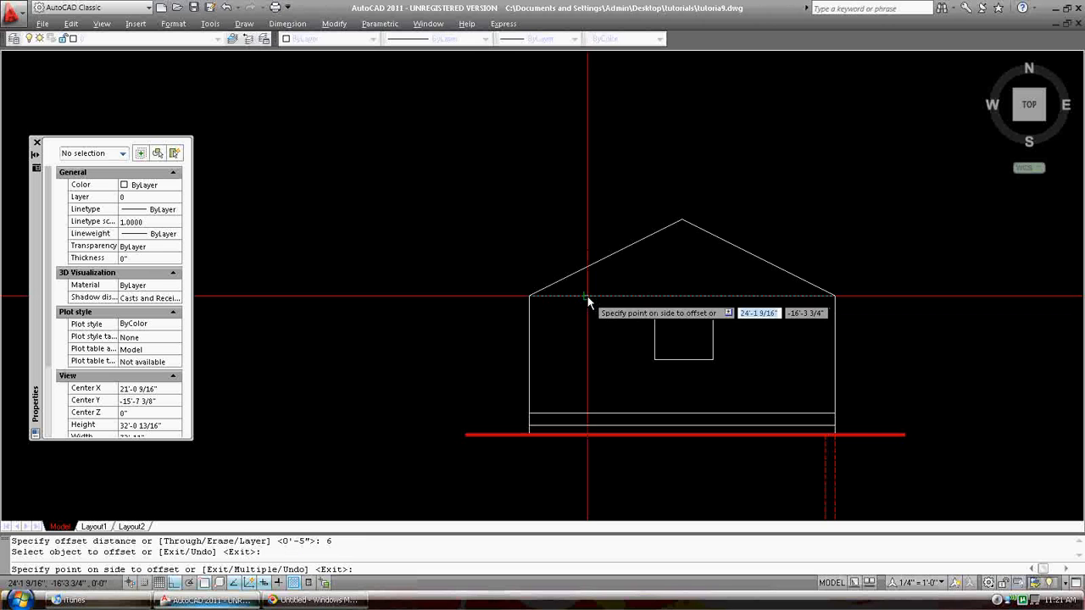
mouse_move(593, 281)
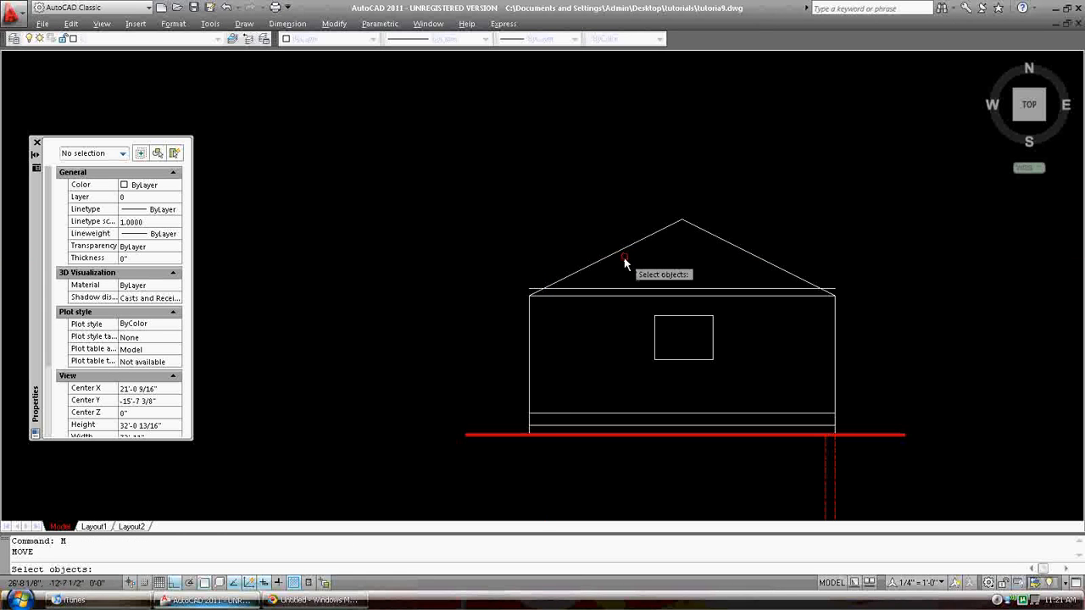
Step: Offset the wall top 6 up as a heel line and move the roof slopes onto it
left_click(532, 288)
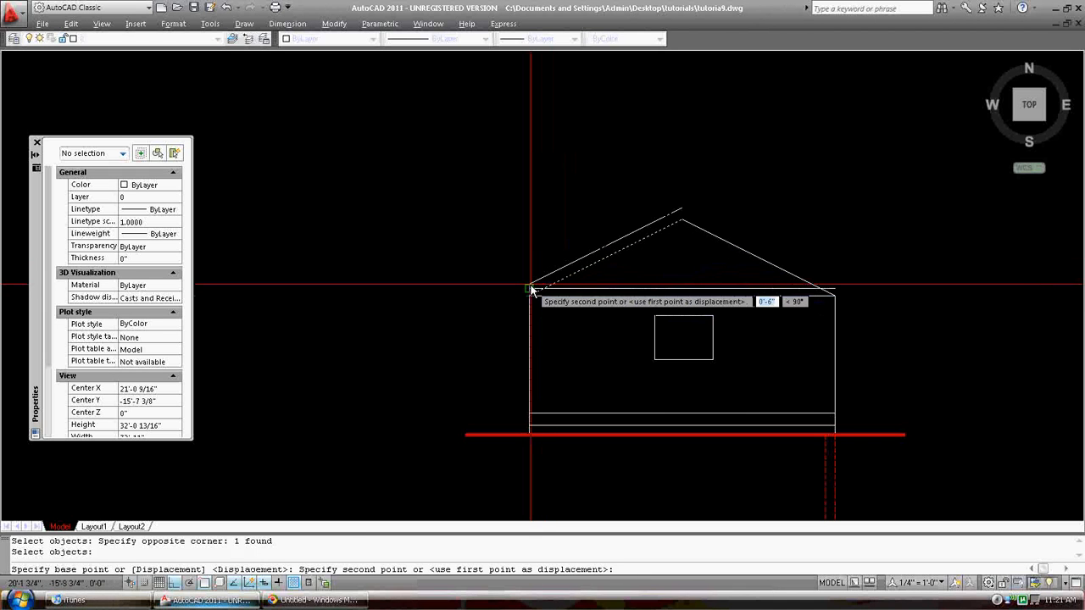
left_click(749, 278)
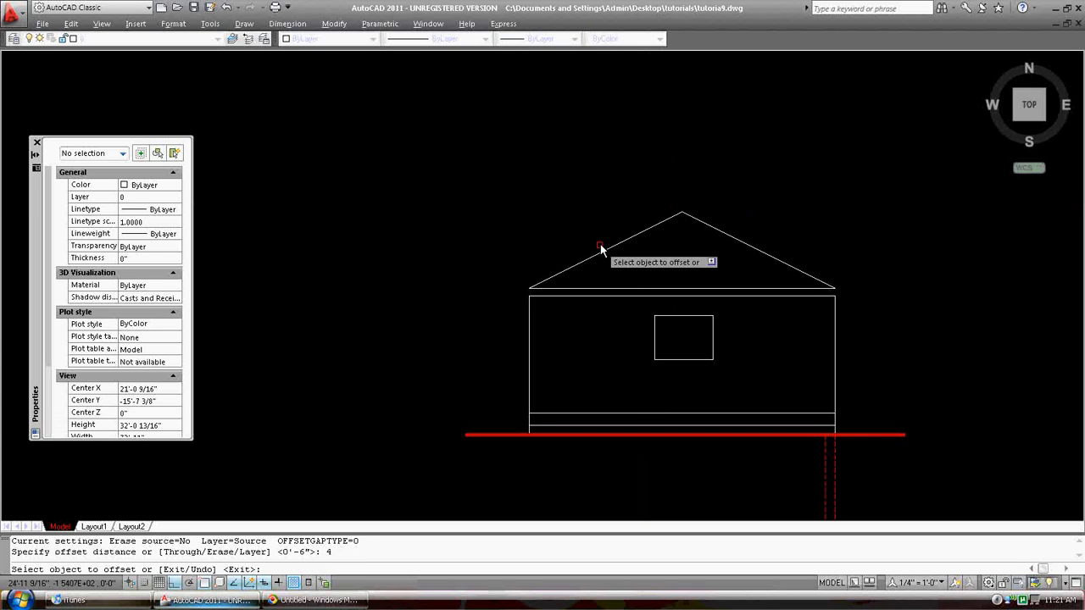
Step: Offset each roof slope 4 inward for top chords and fillet them at the peak
left_click(602, 245)
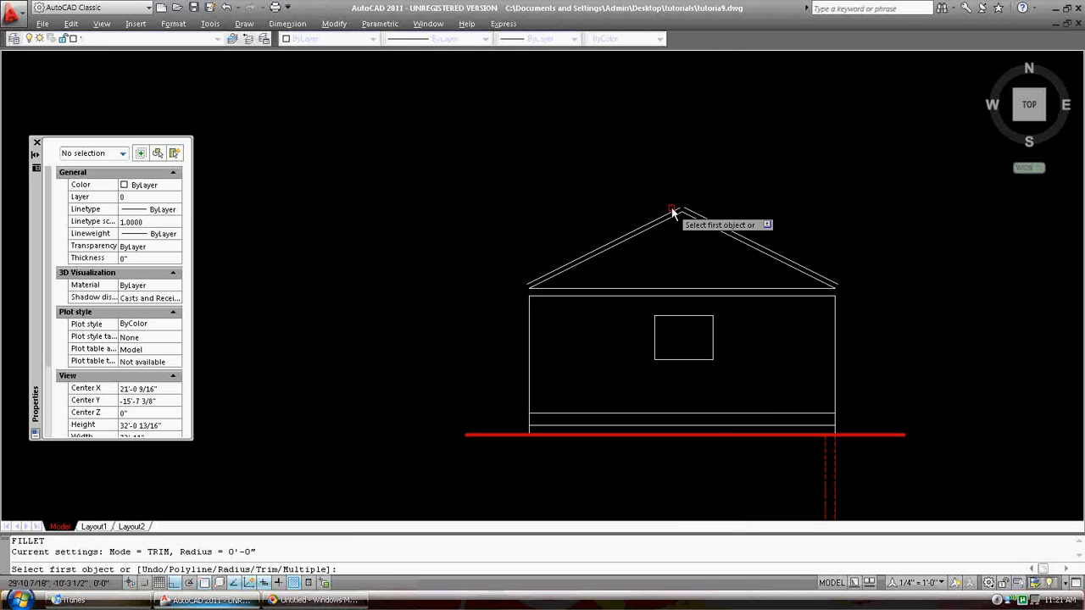
left_click(671, 211)
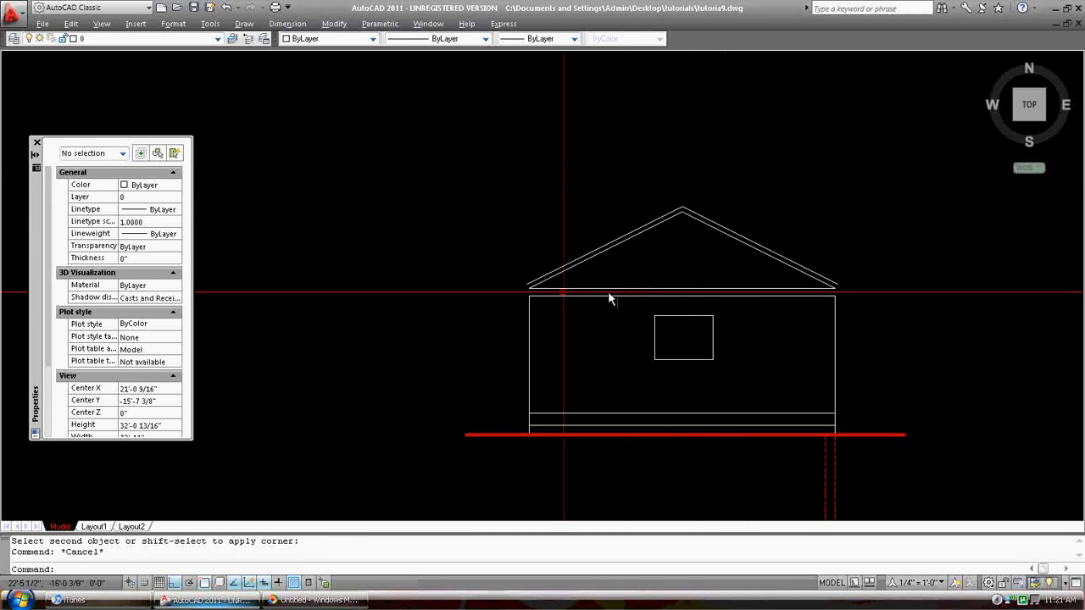
mouse_move(566, 317)
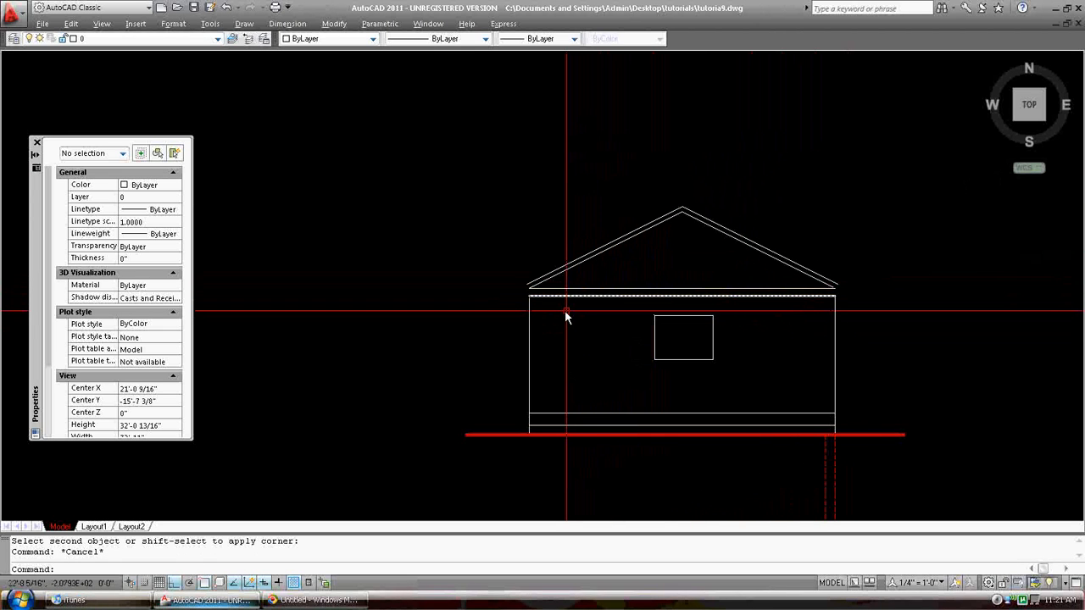
mouse_move(749, 273)
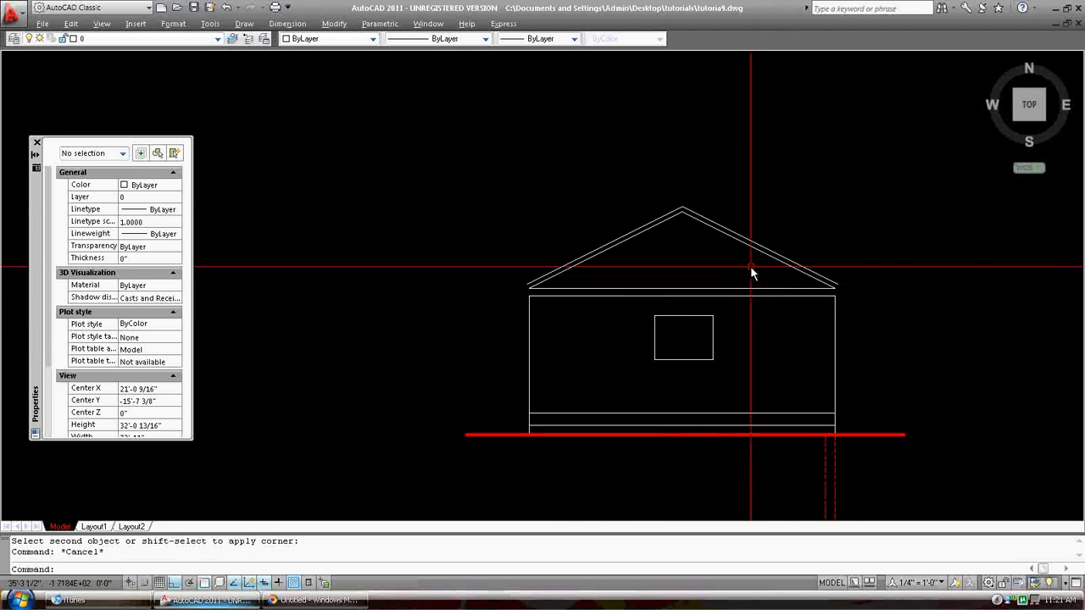
mouse_move(841, 298)
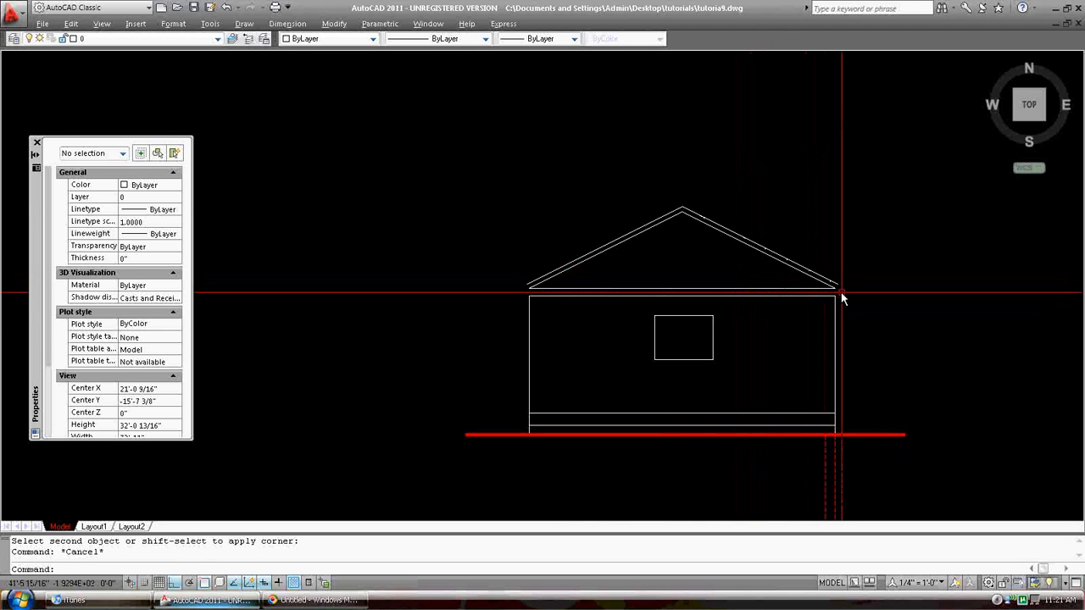
mouse_move(652, 257)
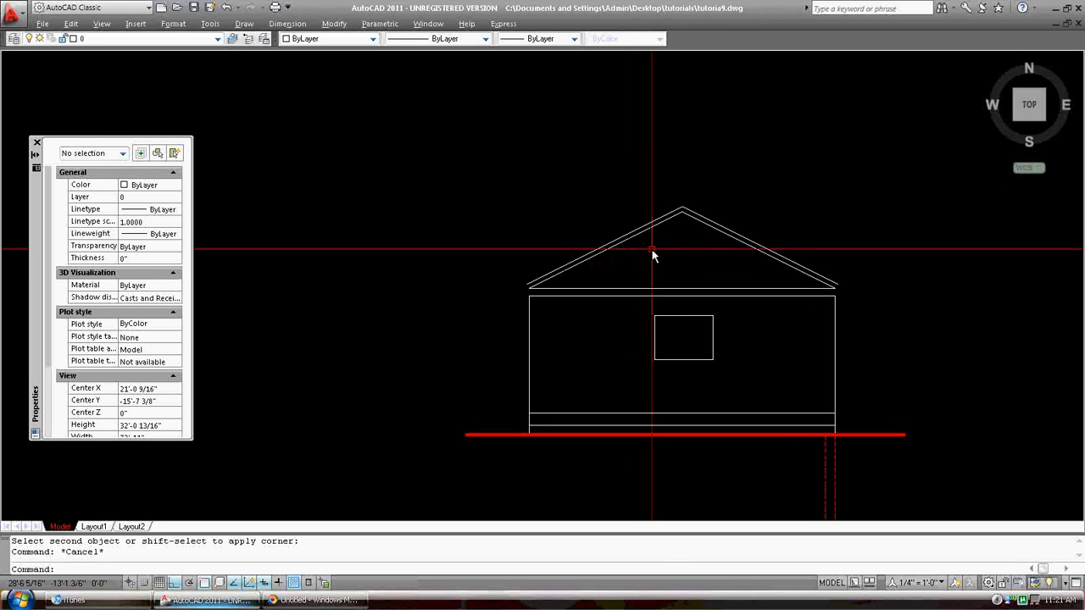
mouse_move(669, 257)
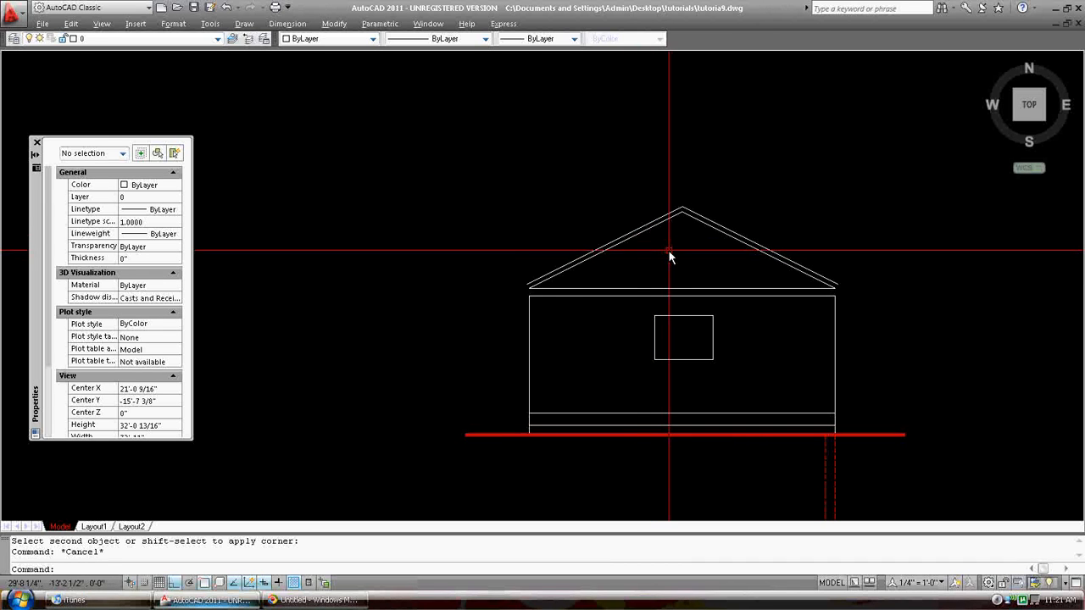
mouse_move(641, 237)
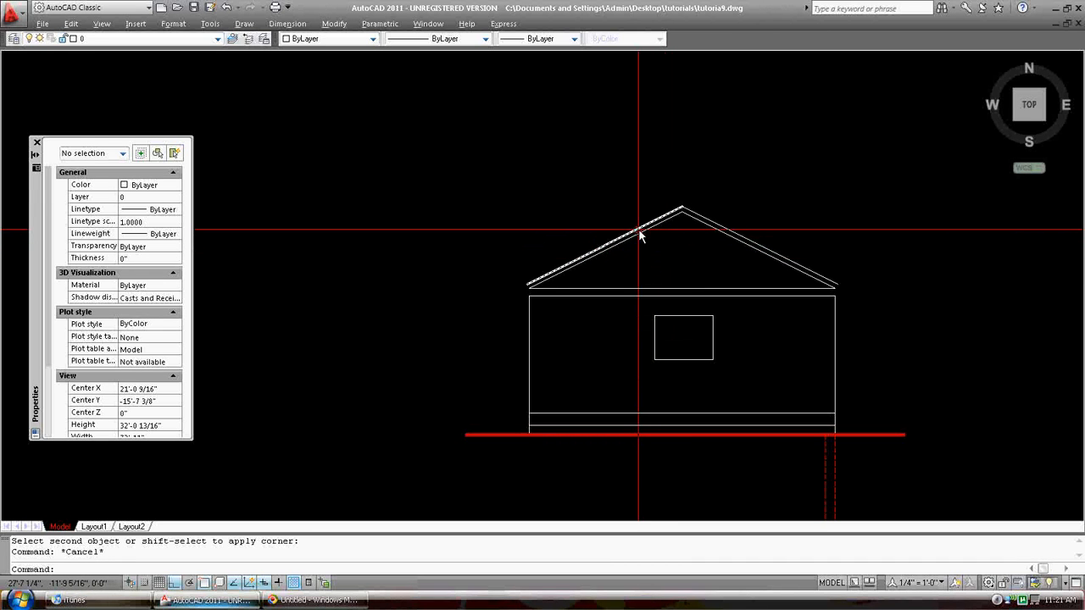